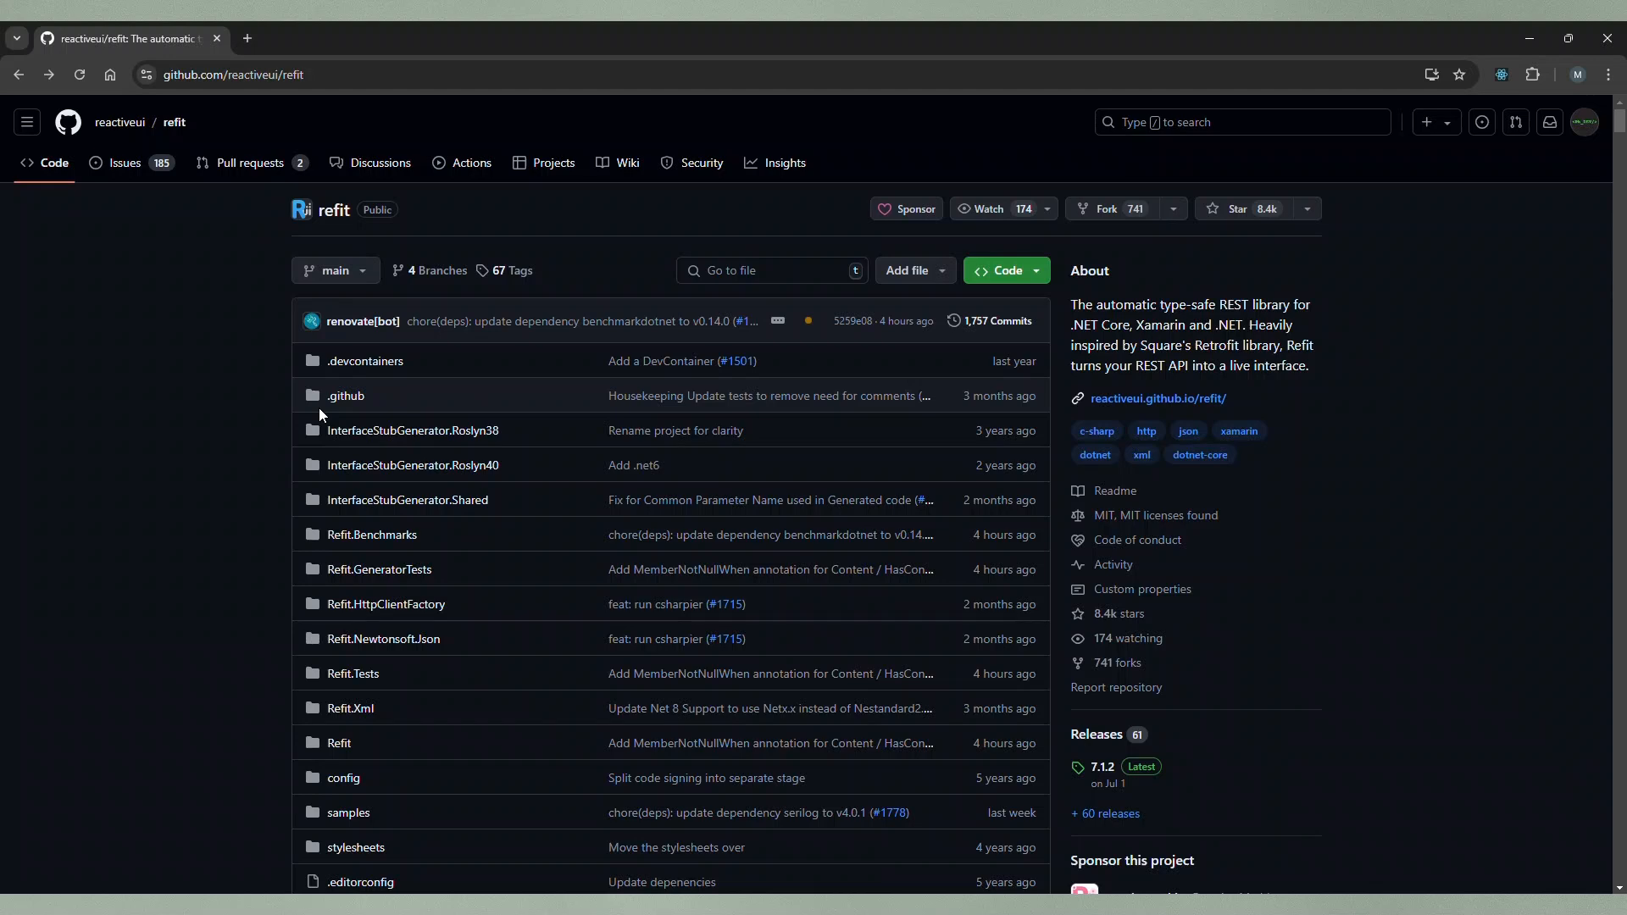
Step: Scroll the reactiveui/refit GitHub page down to the README's IGitHubApi and RestService example
{"action": "scroll", "scroll_direction": "down", "scroll_amount": 3}
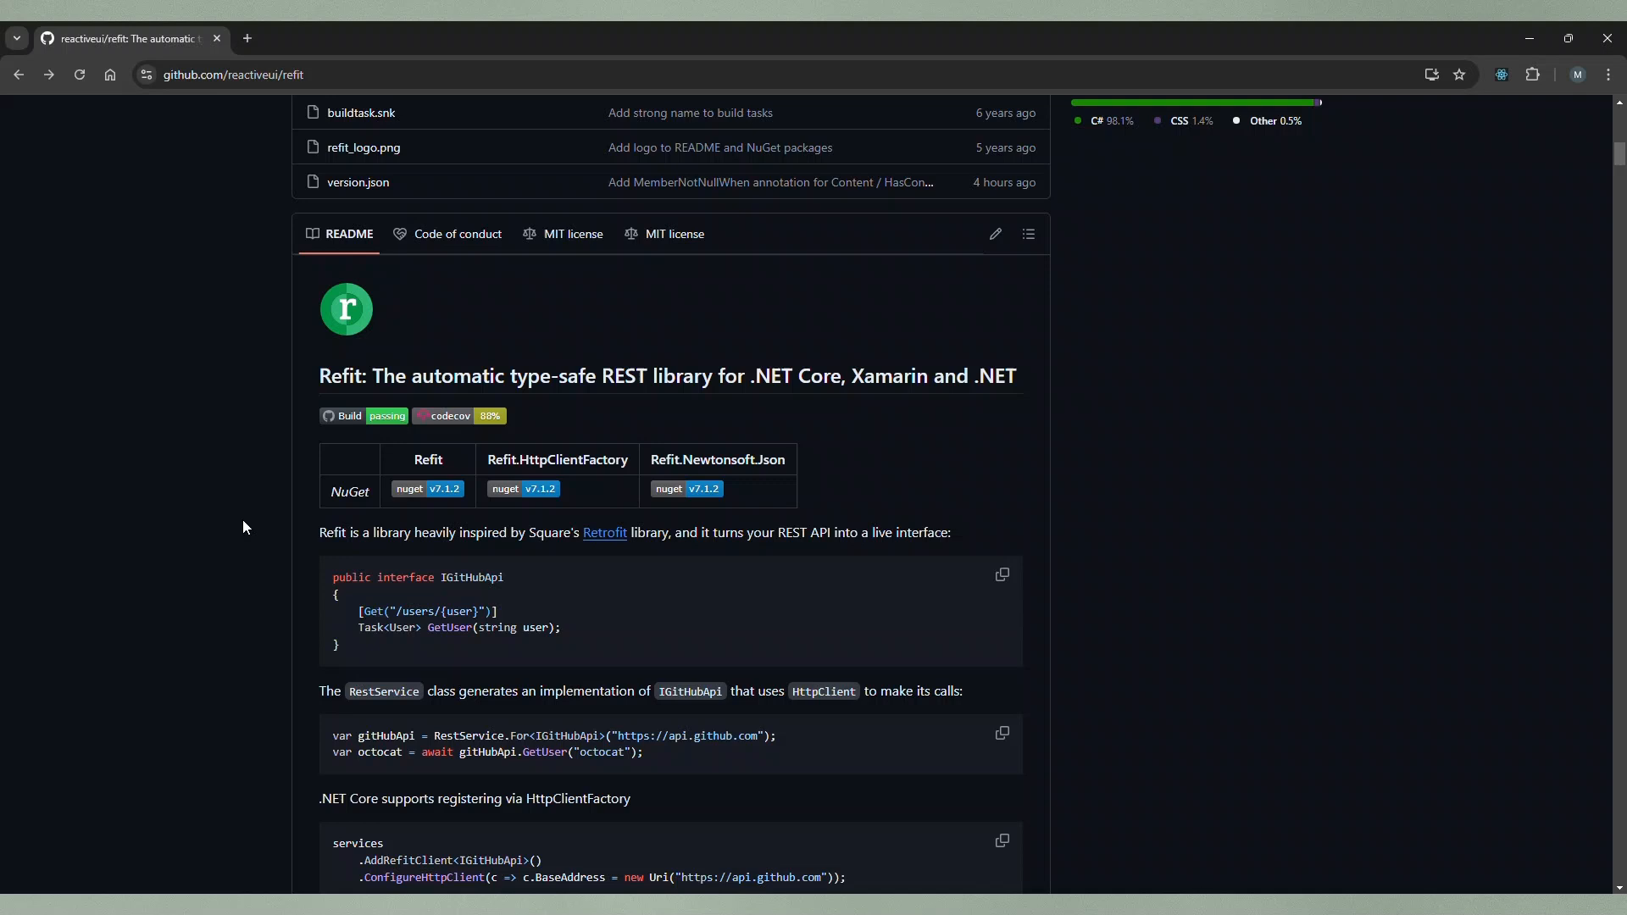
{"action": "mouse_move", "coordinate": [797, 568]}
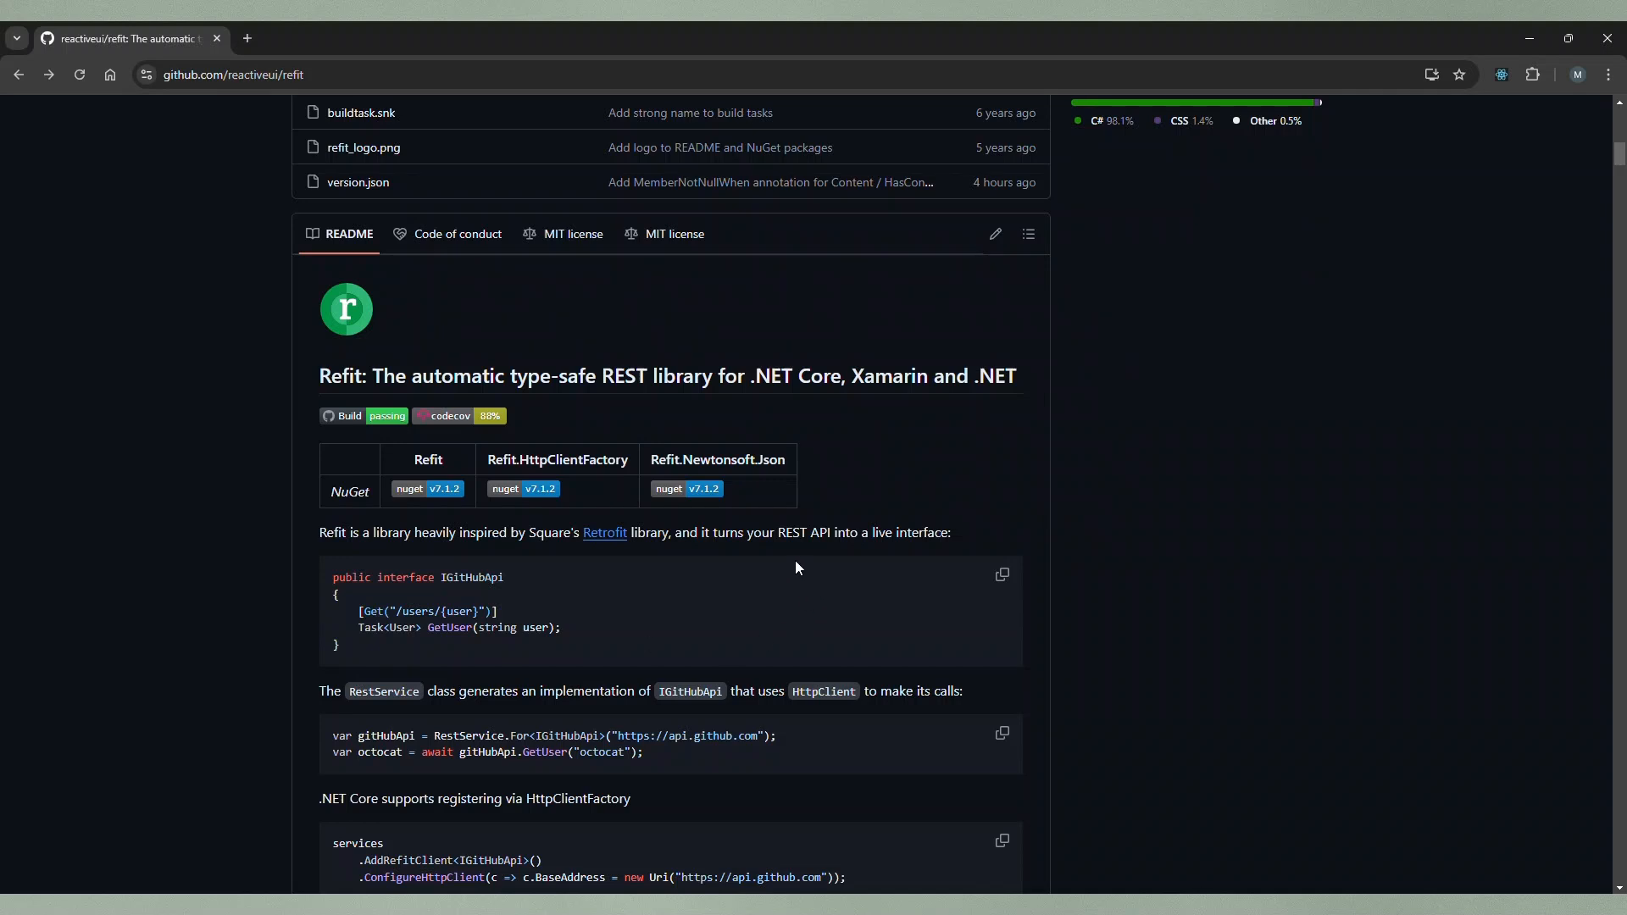
{"action": "mouse_move", "coordinate": [899, 507]}
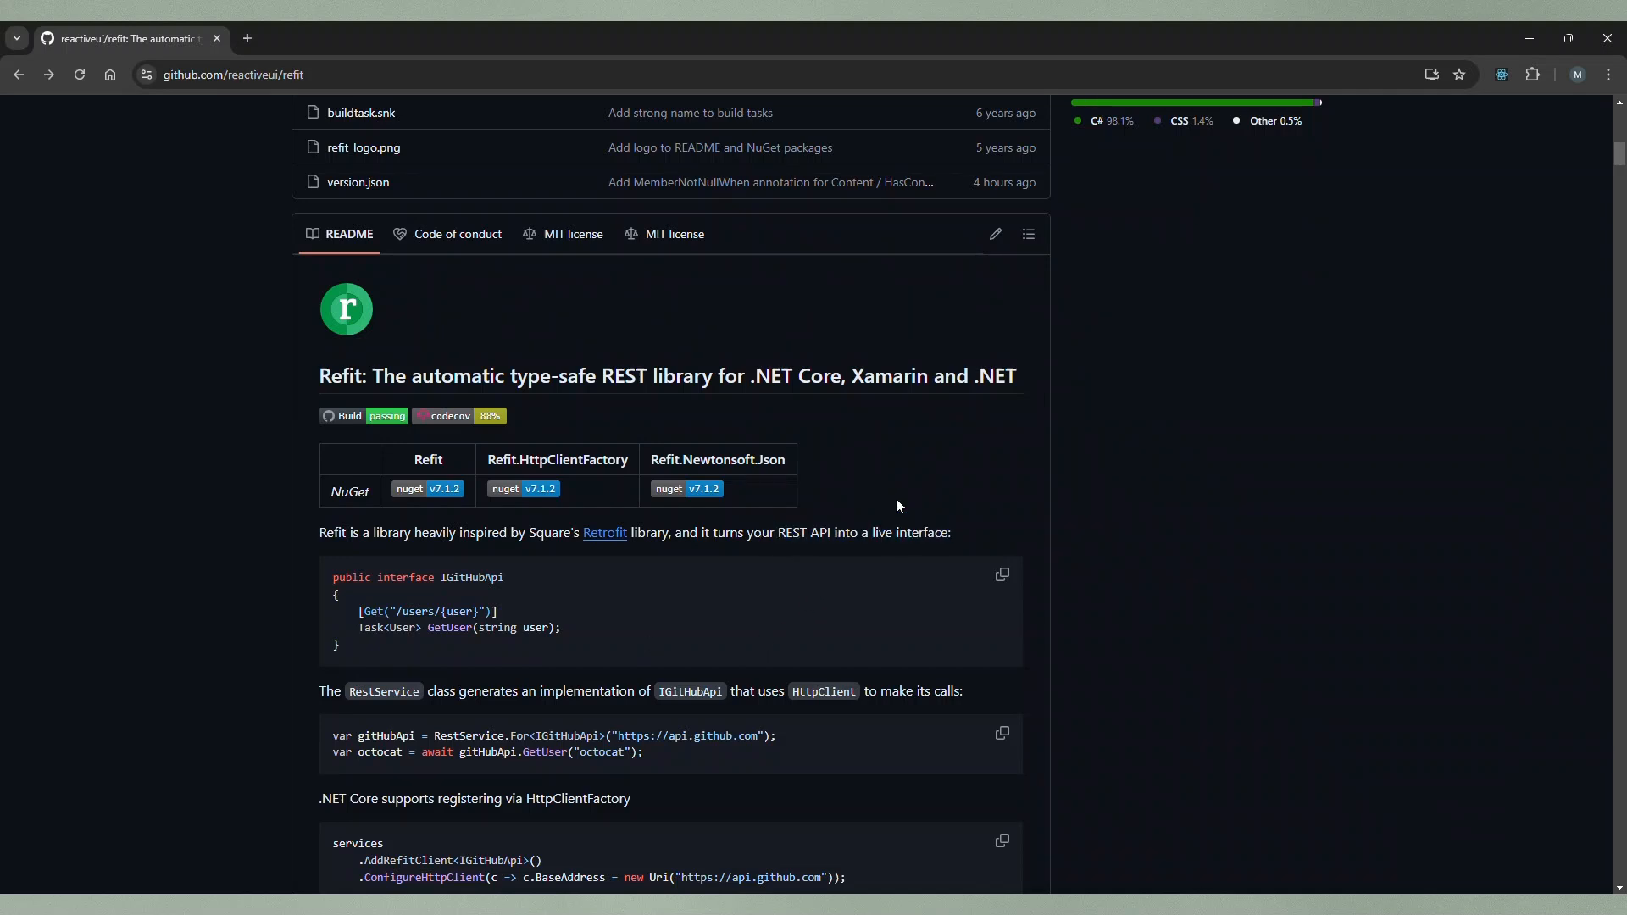
{"action": "mouse_move", "coordinate": [413, 610]}
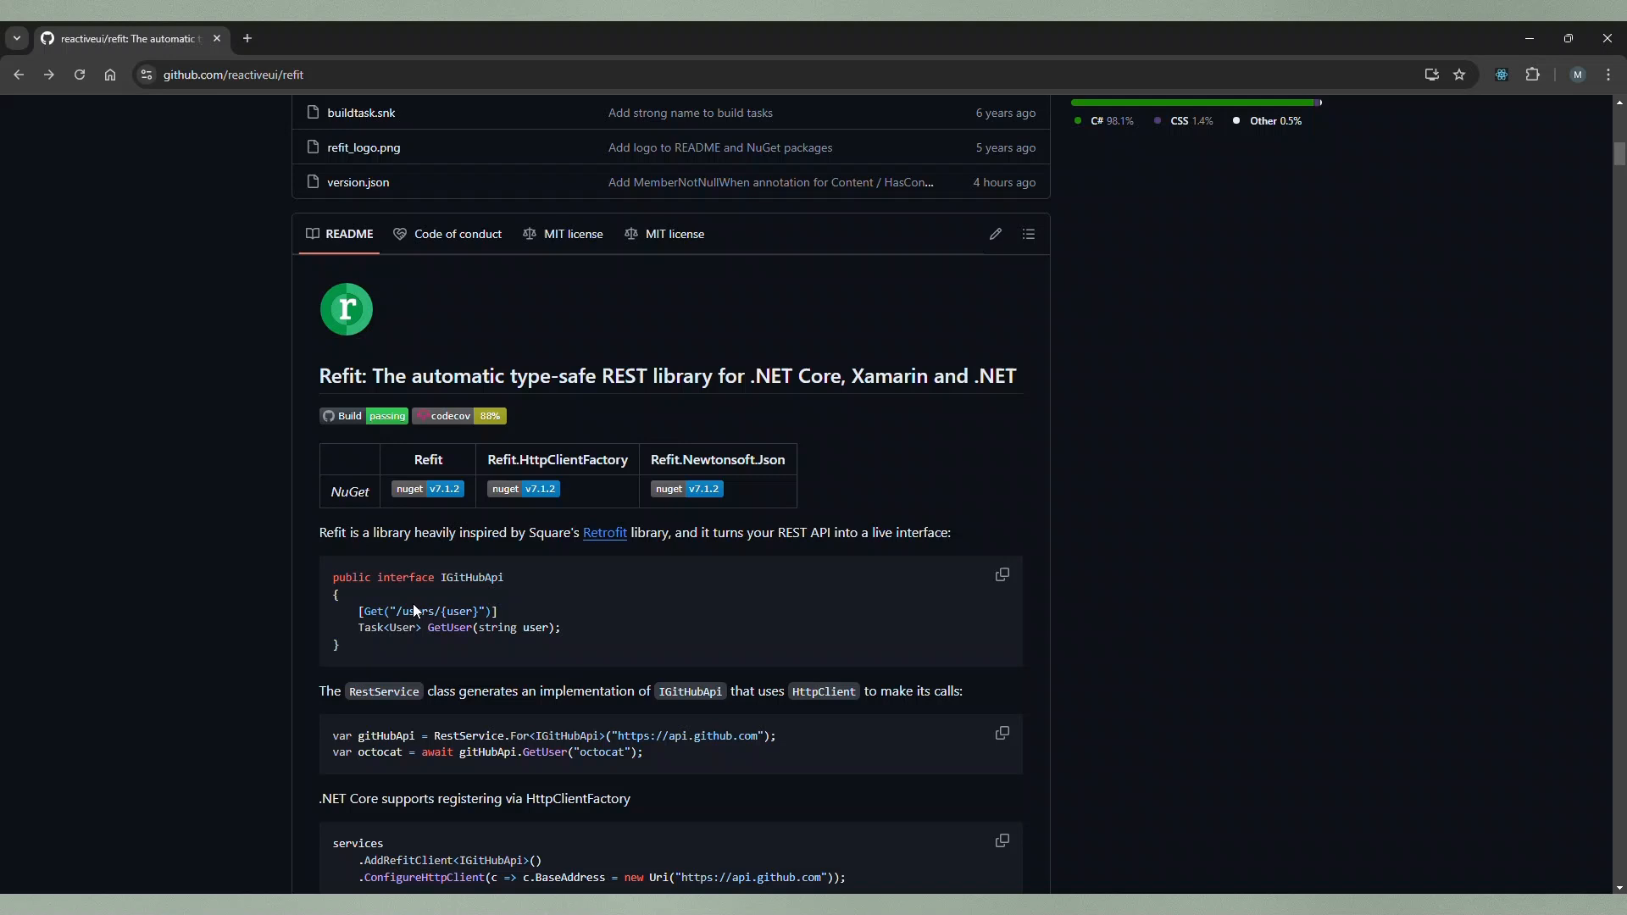
{"action": "scroll", "scroll_direction": "down", "scroll_amount": 3}
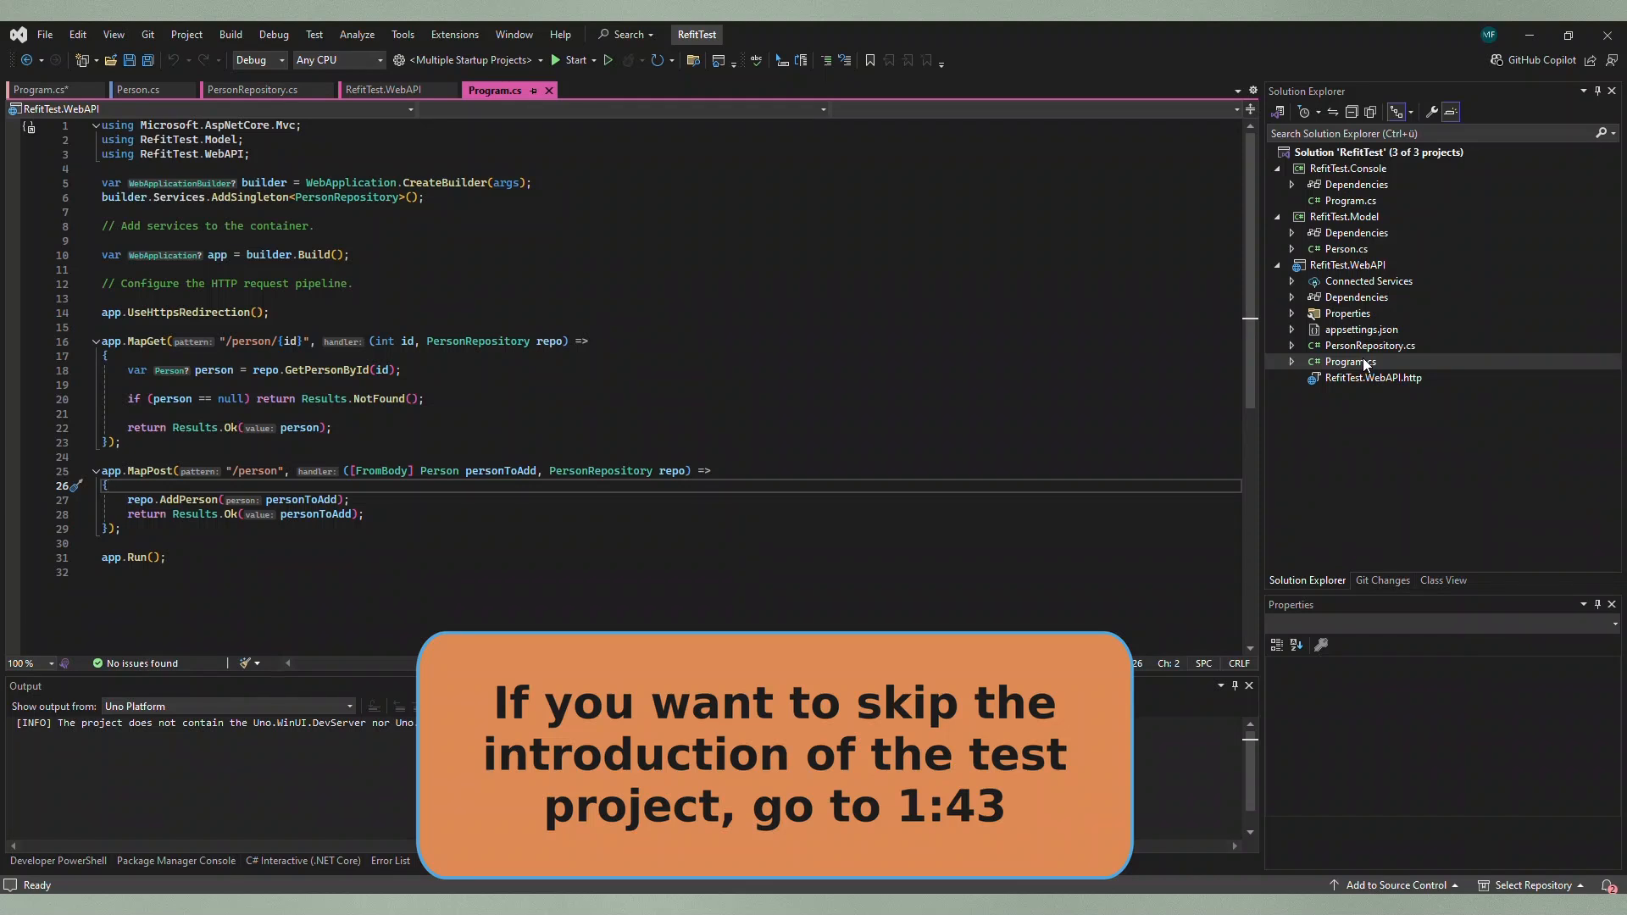
{"action": "mouse_move", "coordinate": [1342, 195]}
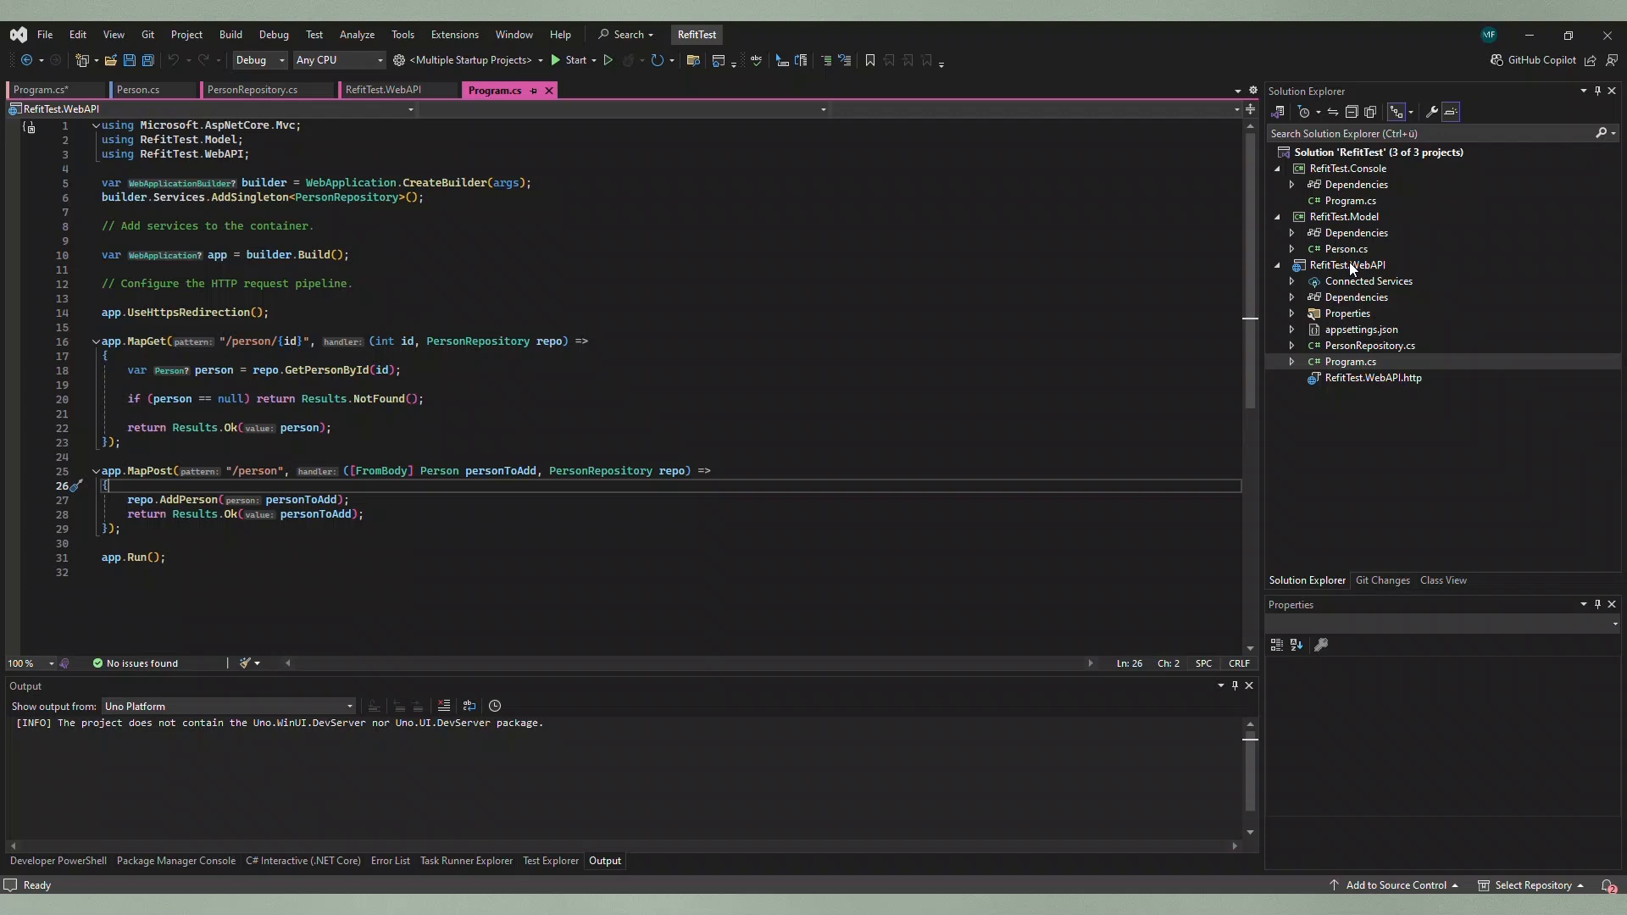
{"action": "mouse_move", "coordinate": [797, 317]}
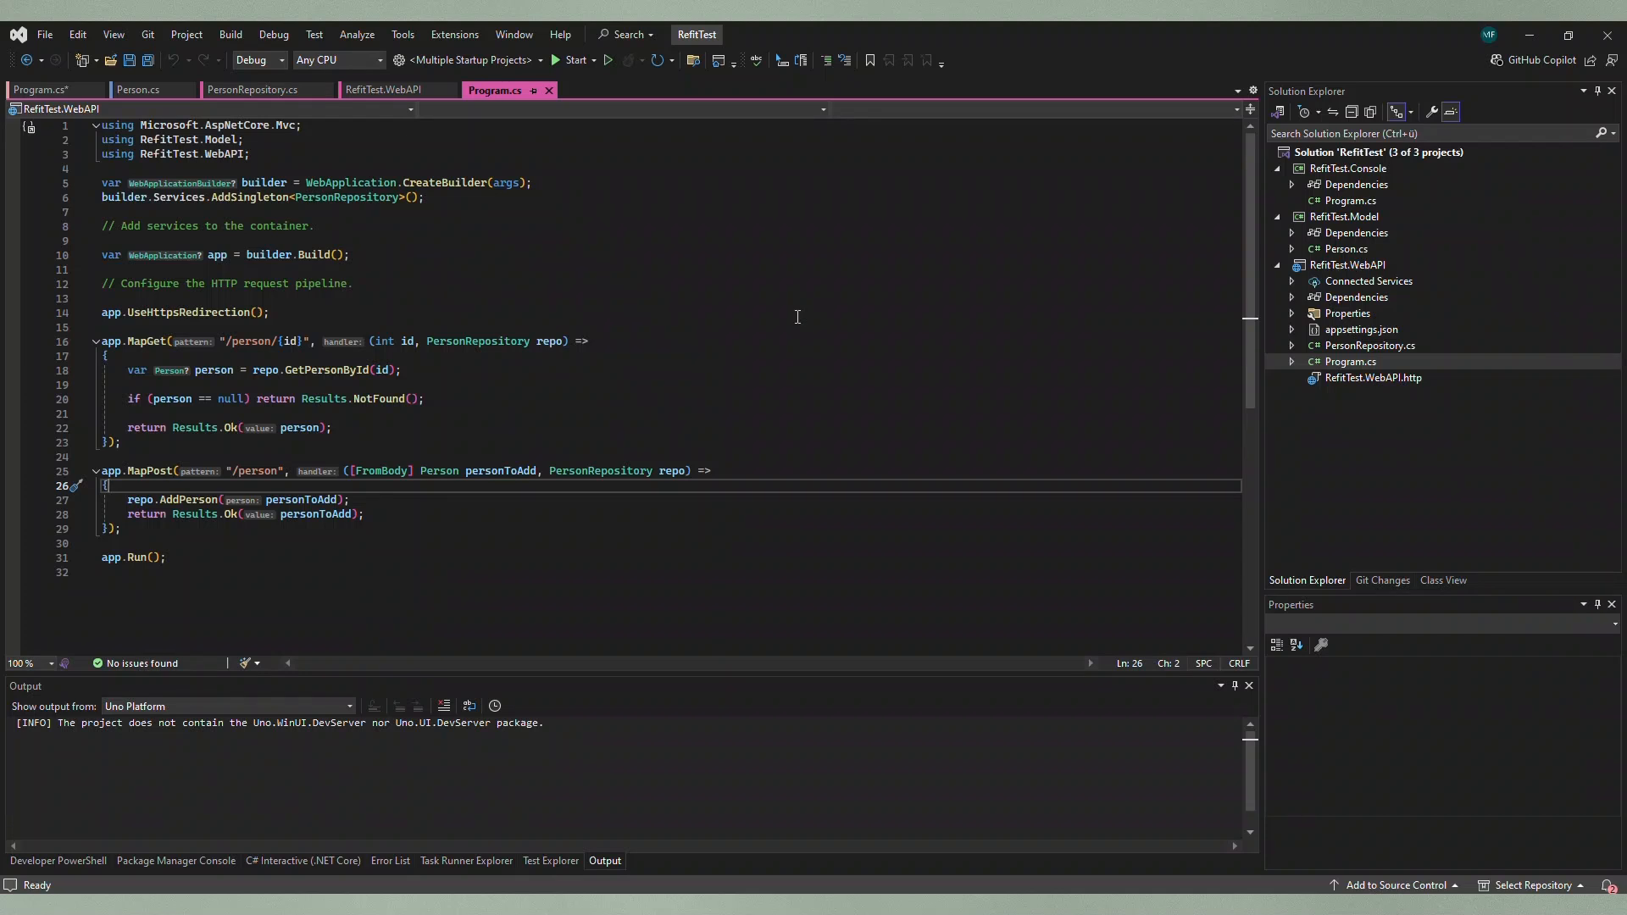
{"action": "mouse_move", "coordinate": [221, 344]}
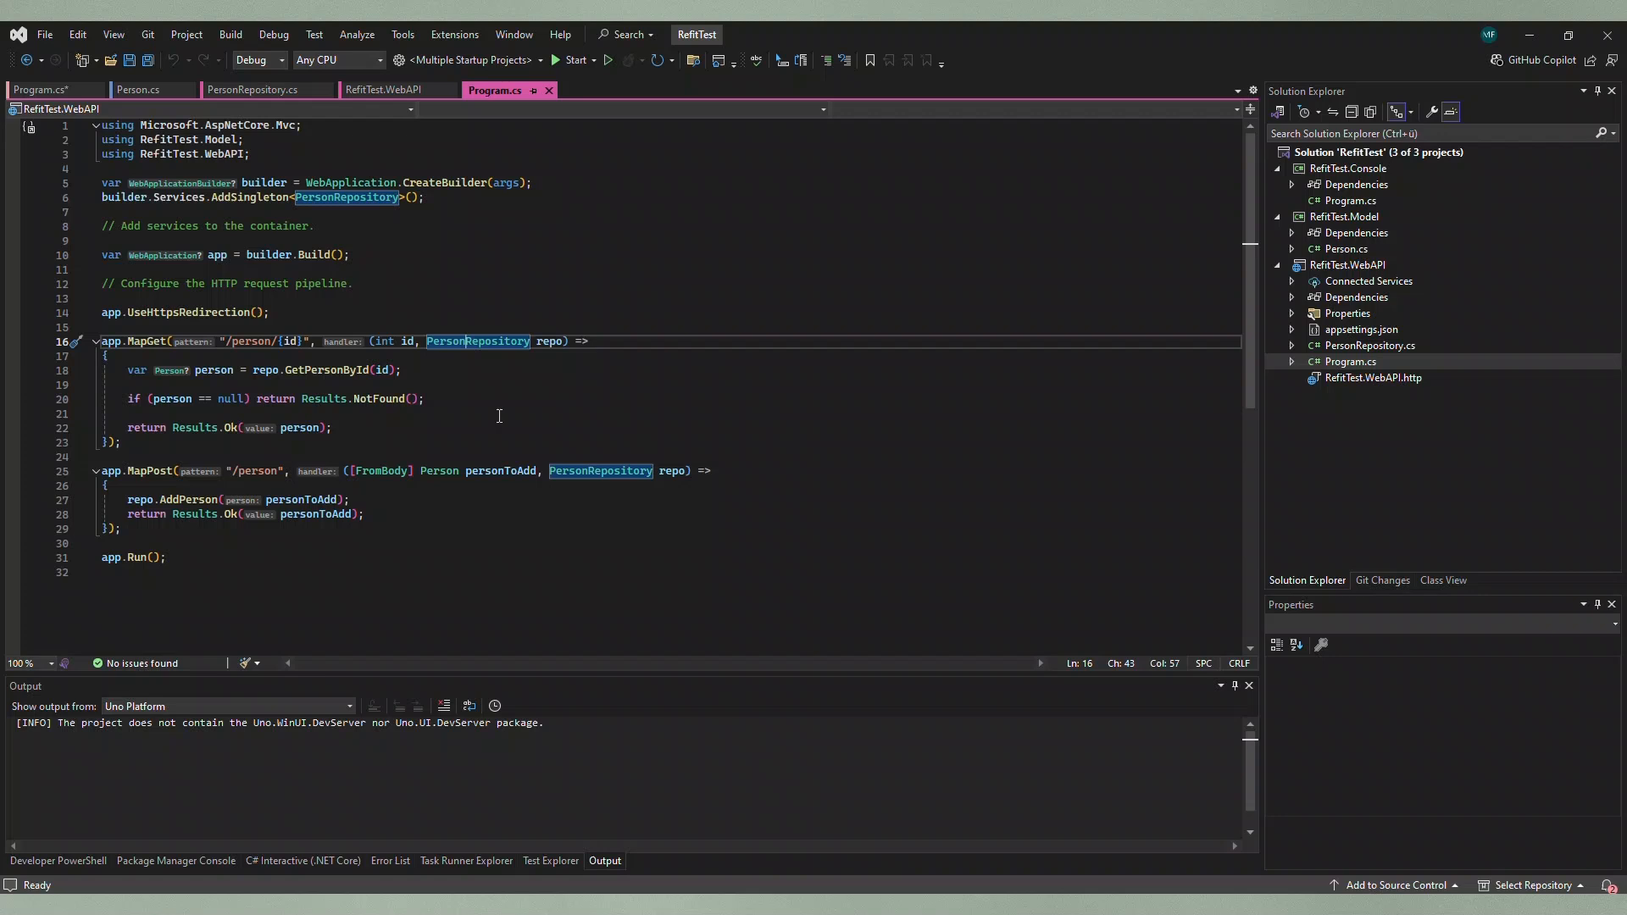
Step: Jump into PersonRepository.cs and focus its AddPerson method
{"action": "left_click", "coordinate": [252, 90]}
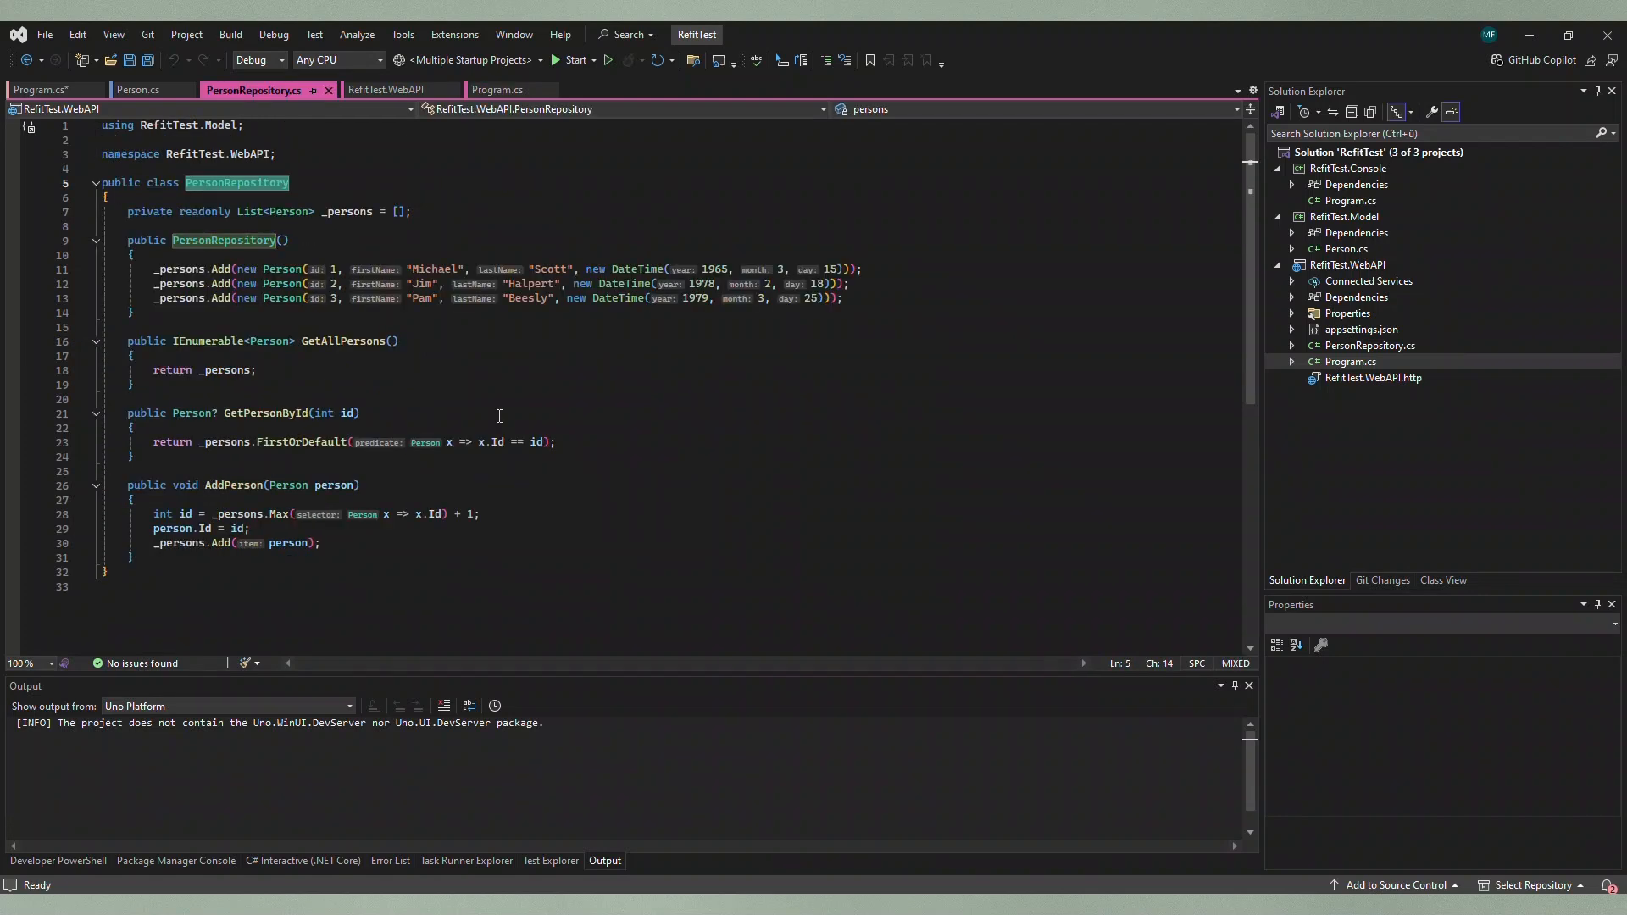
{"action": "mouse_move", "coordinate": [492, 381]}
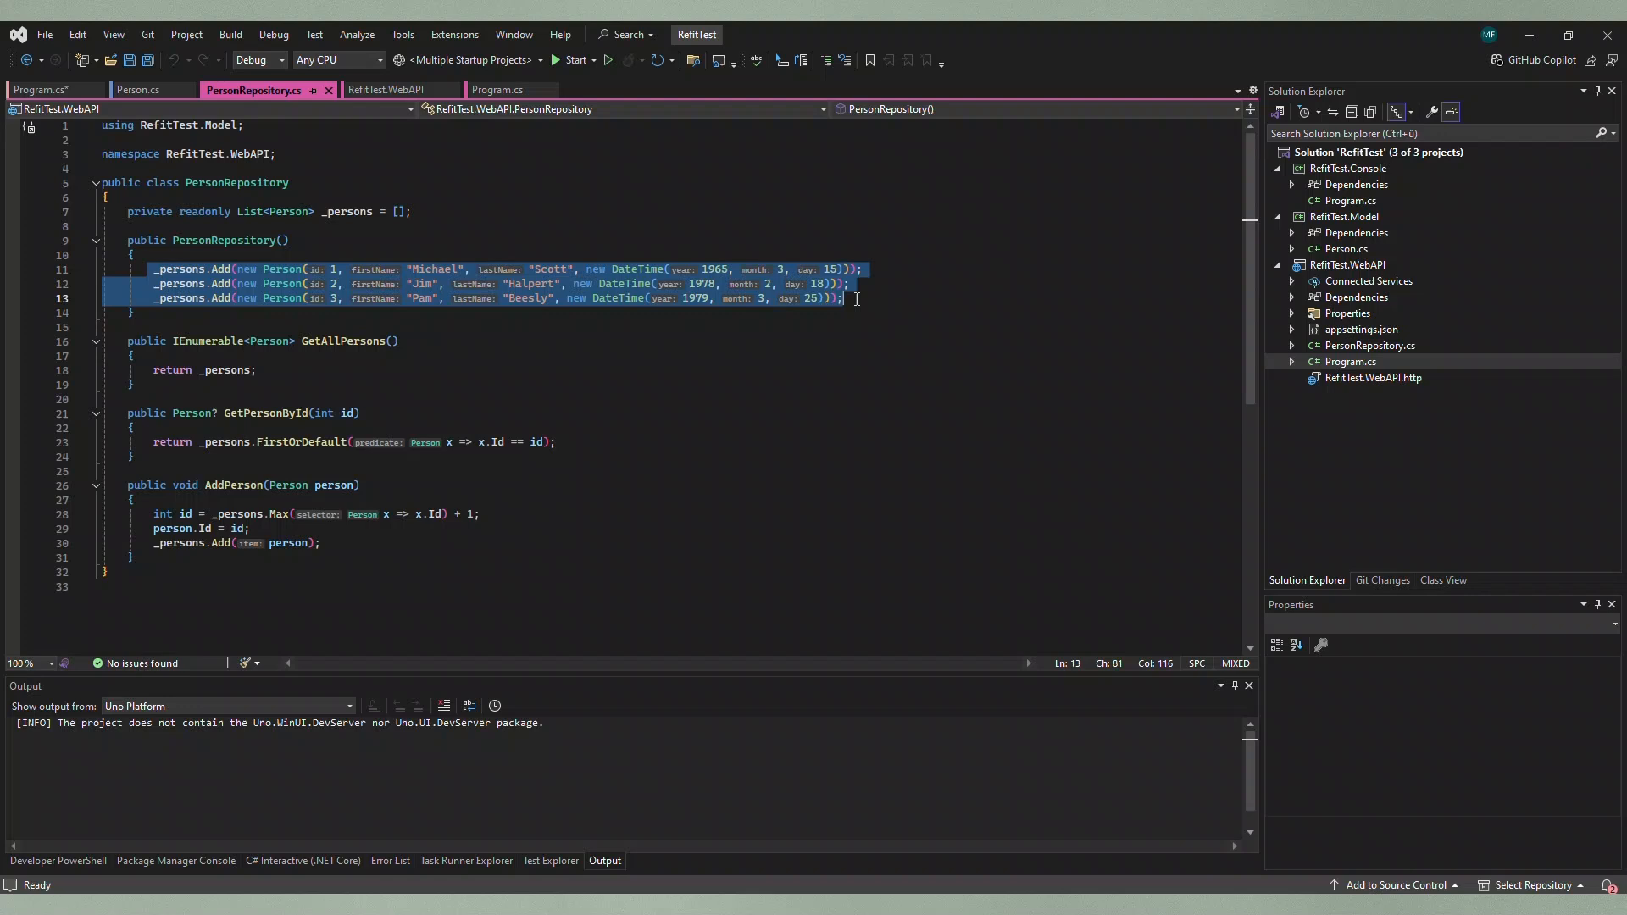
{"action": "left_click", "coordinate": [441, 440]}
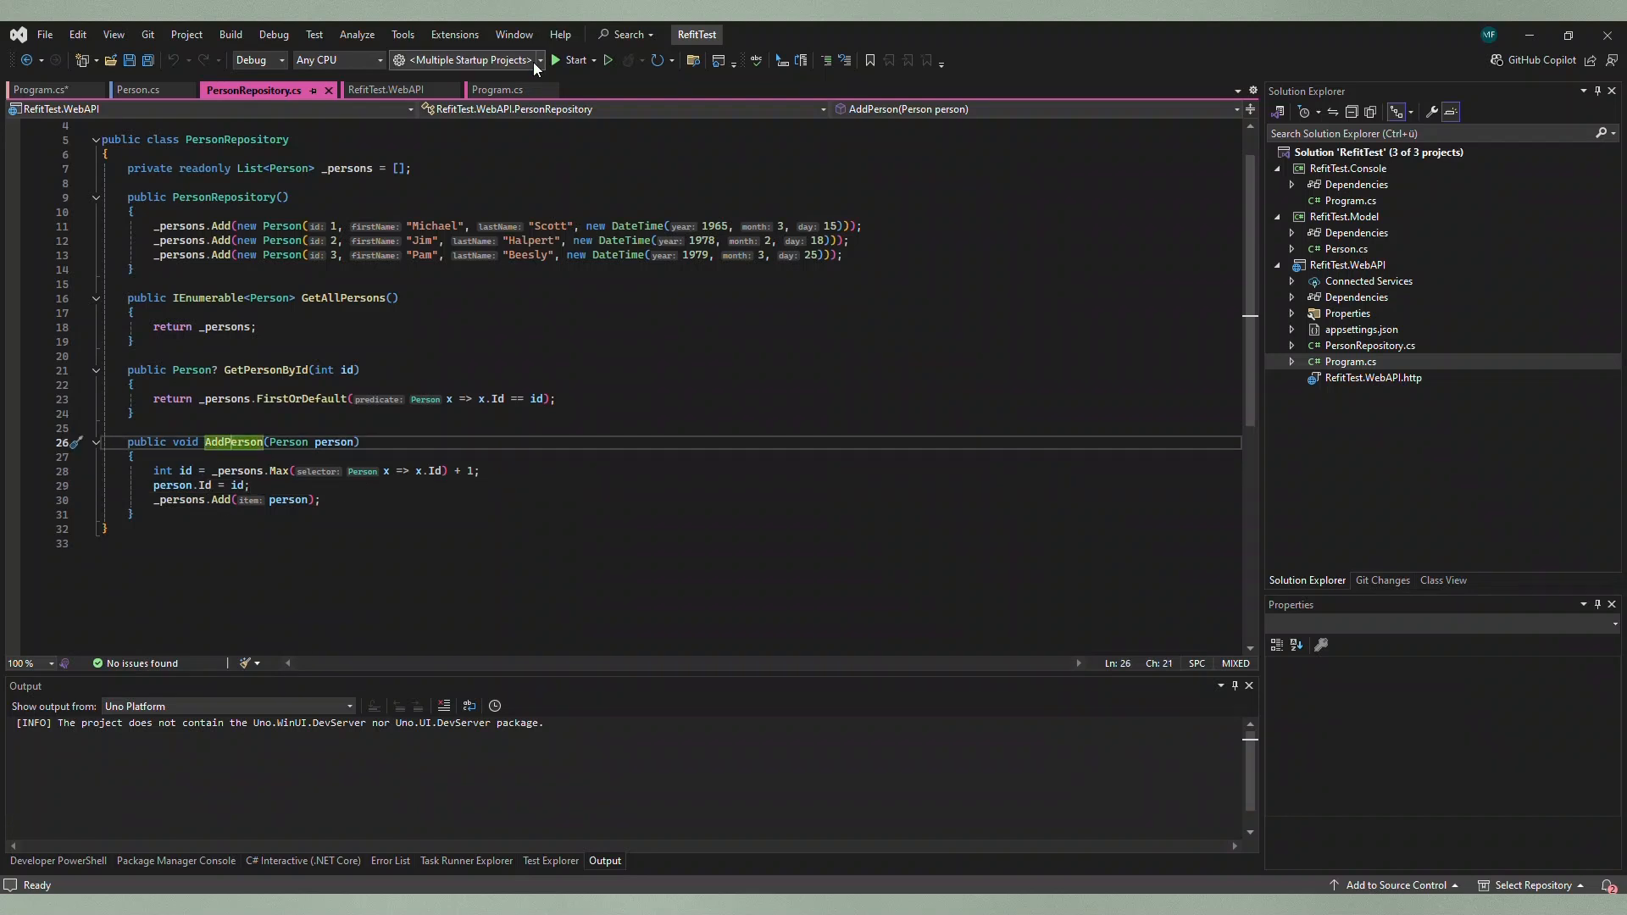
Step: Switch back to the Web API Program.cs and highlight personToAdd in the MapPost endpoint
{"action": "left_click", "coordinate": [495, 90]}
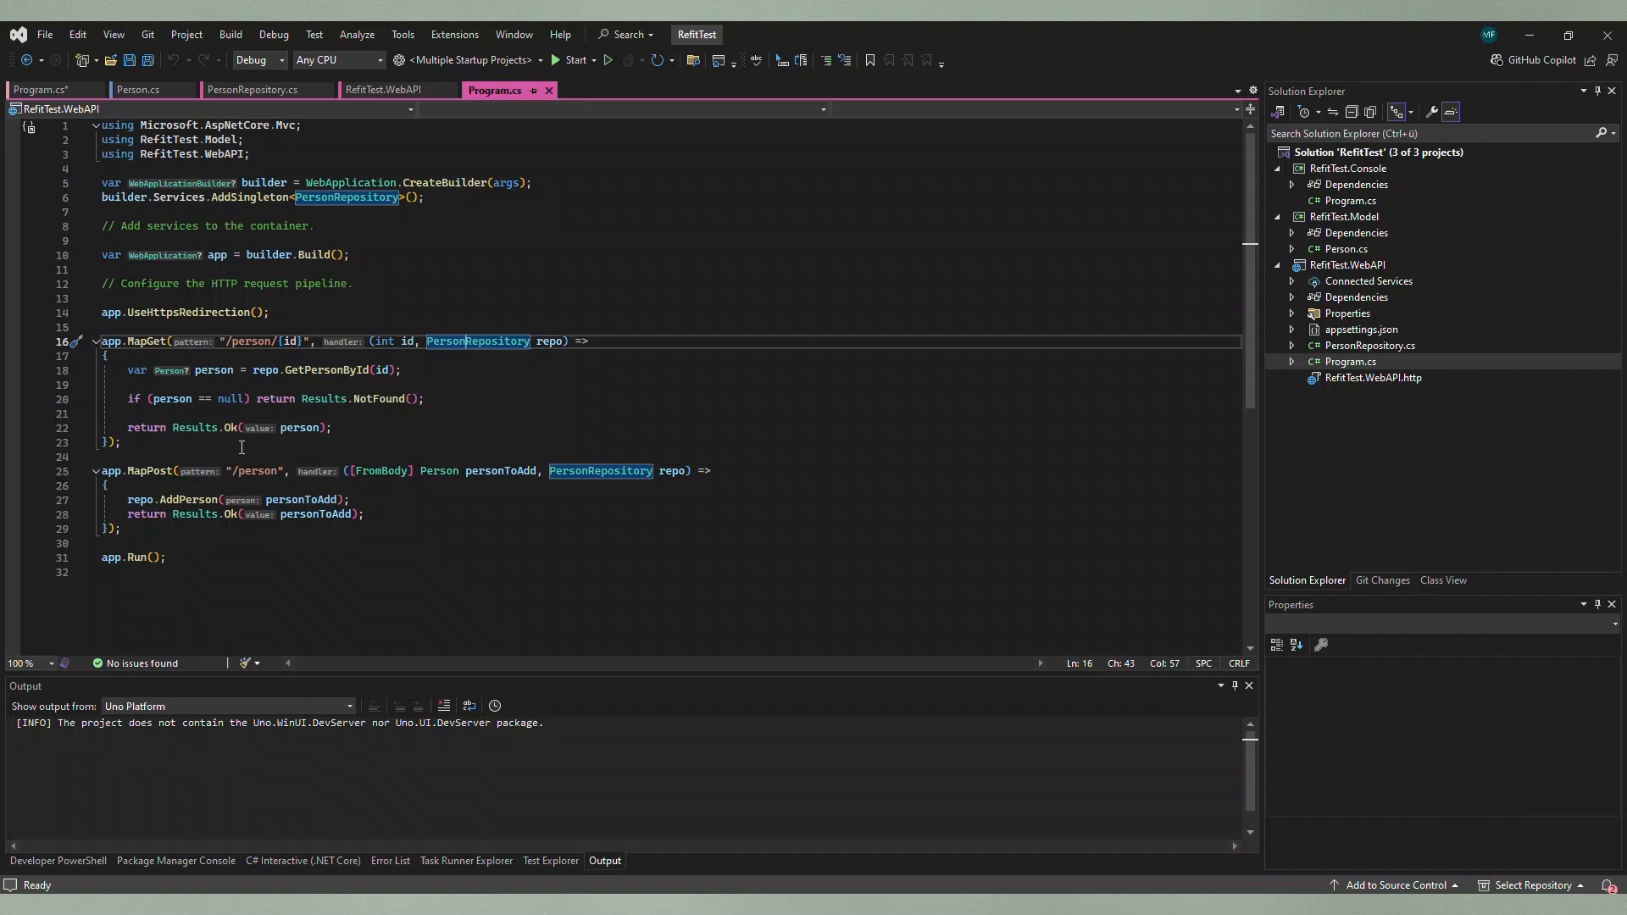
{"action": "scroll", "scroll_direction": "down", "scroll_amount": 3}
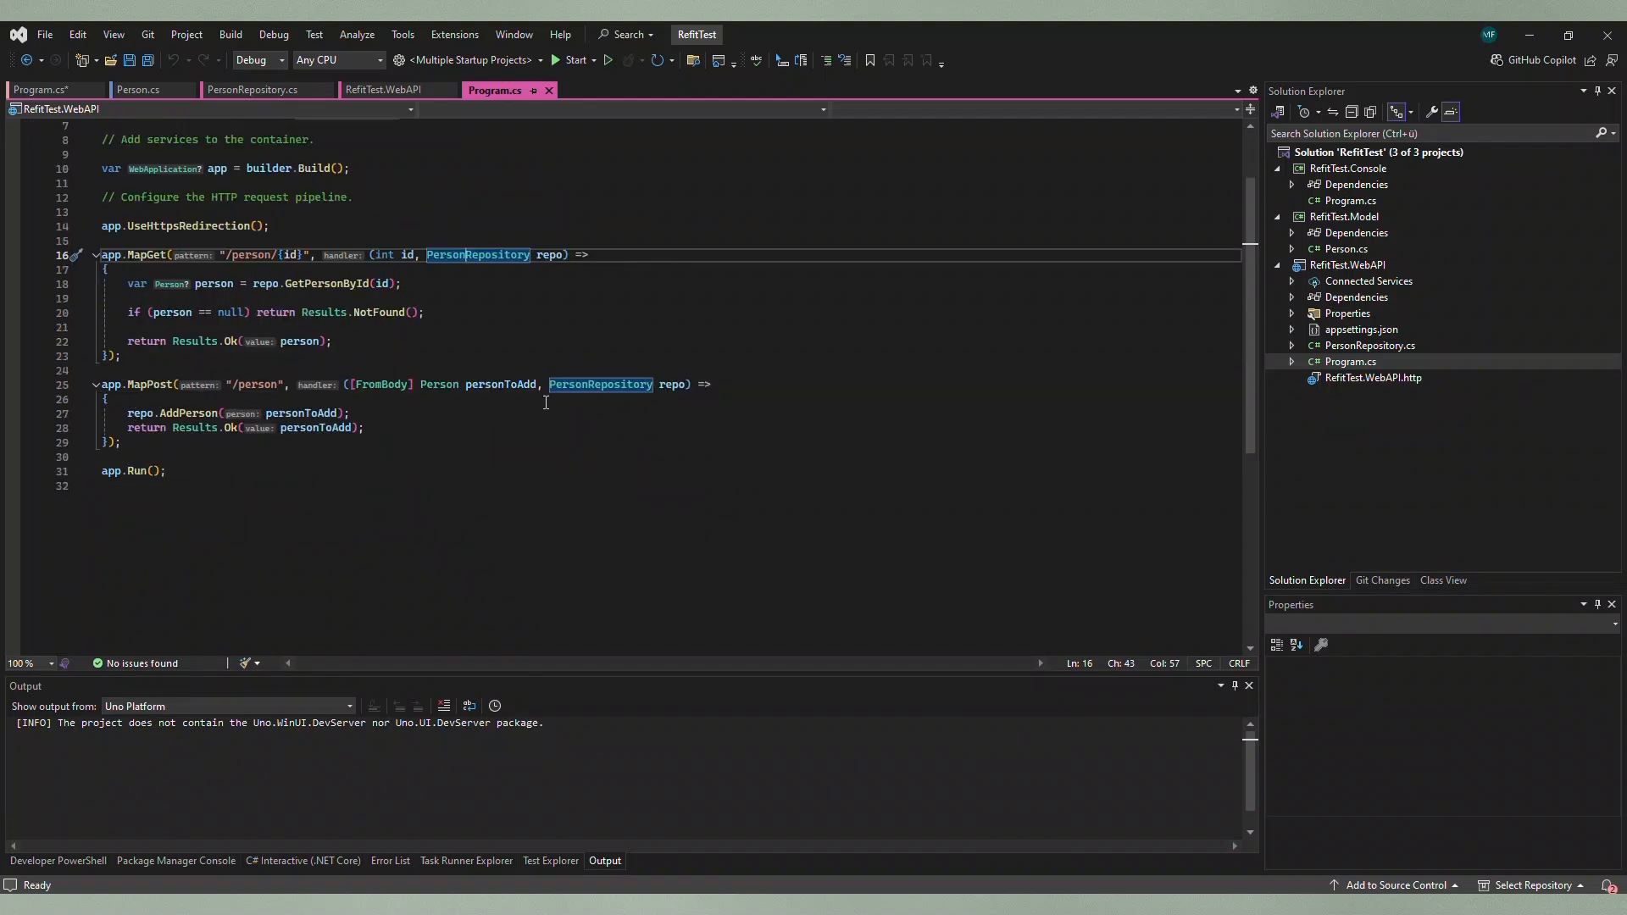
{"action": "mouse_move", "coordinate": [439, 384]}
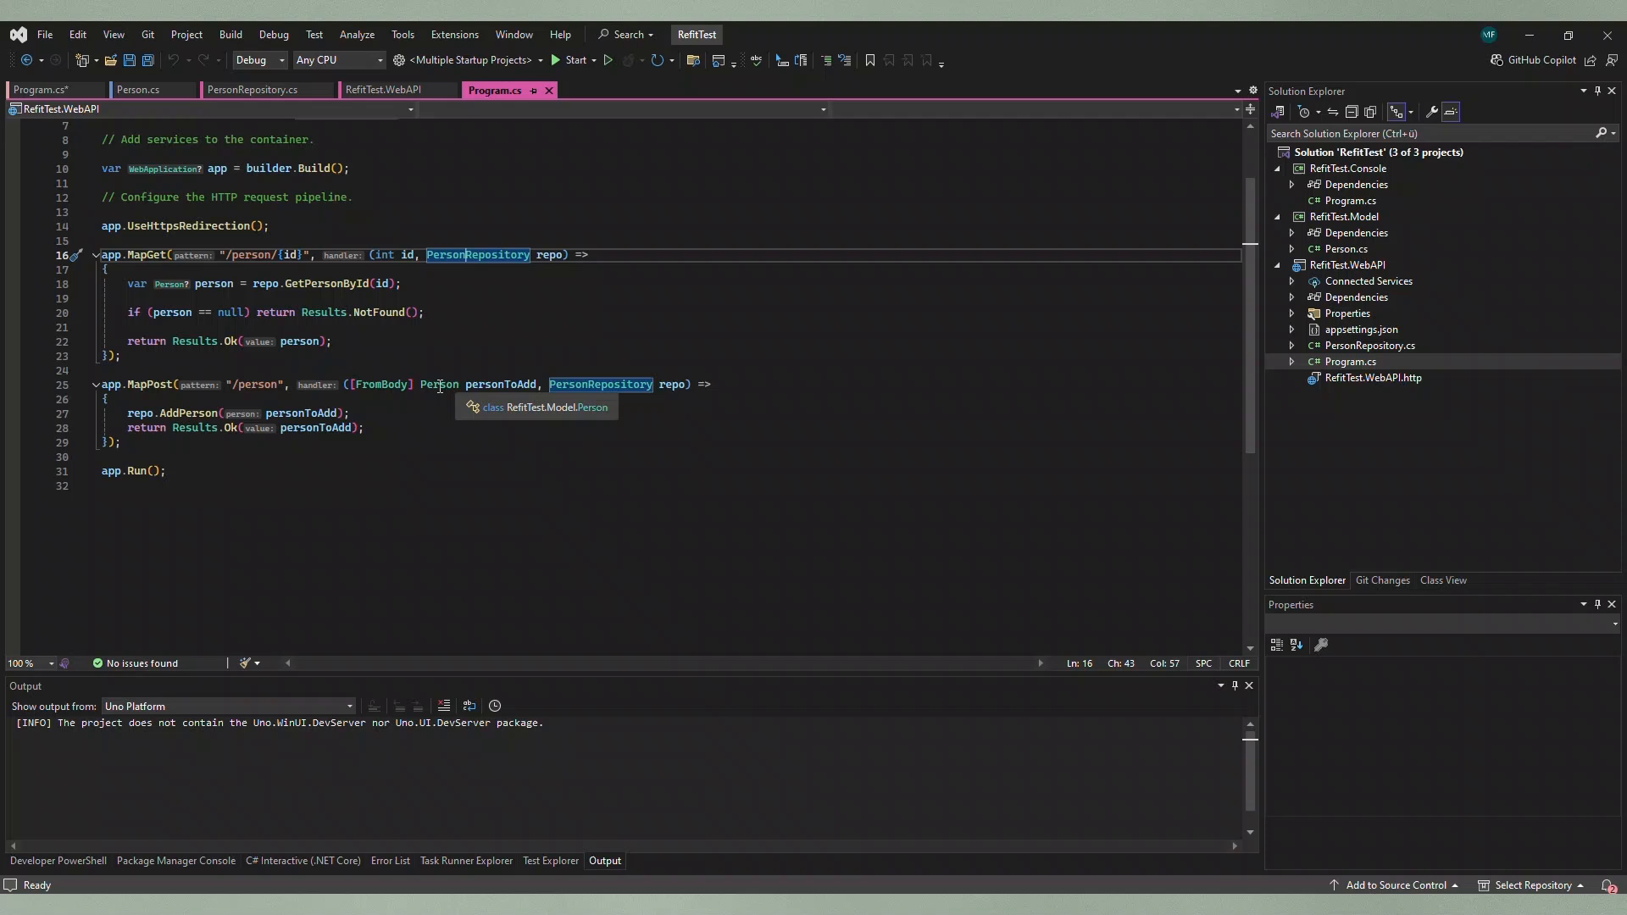
{"action": "left_click", "coordinate": [417, 428]}
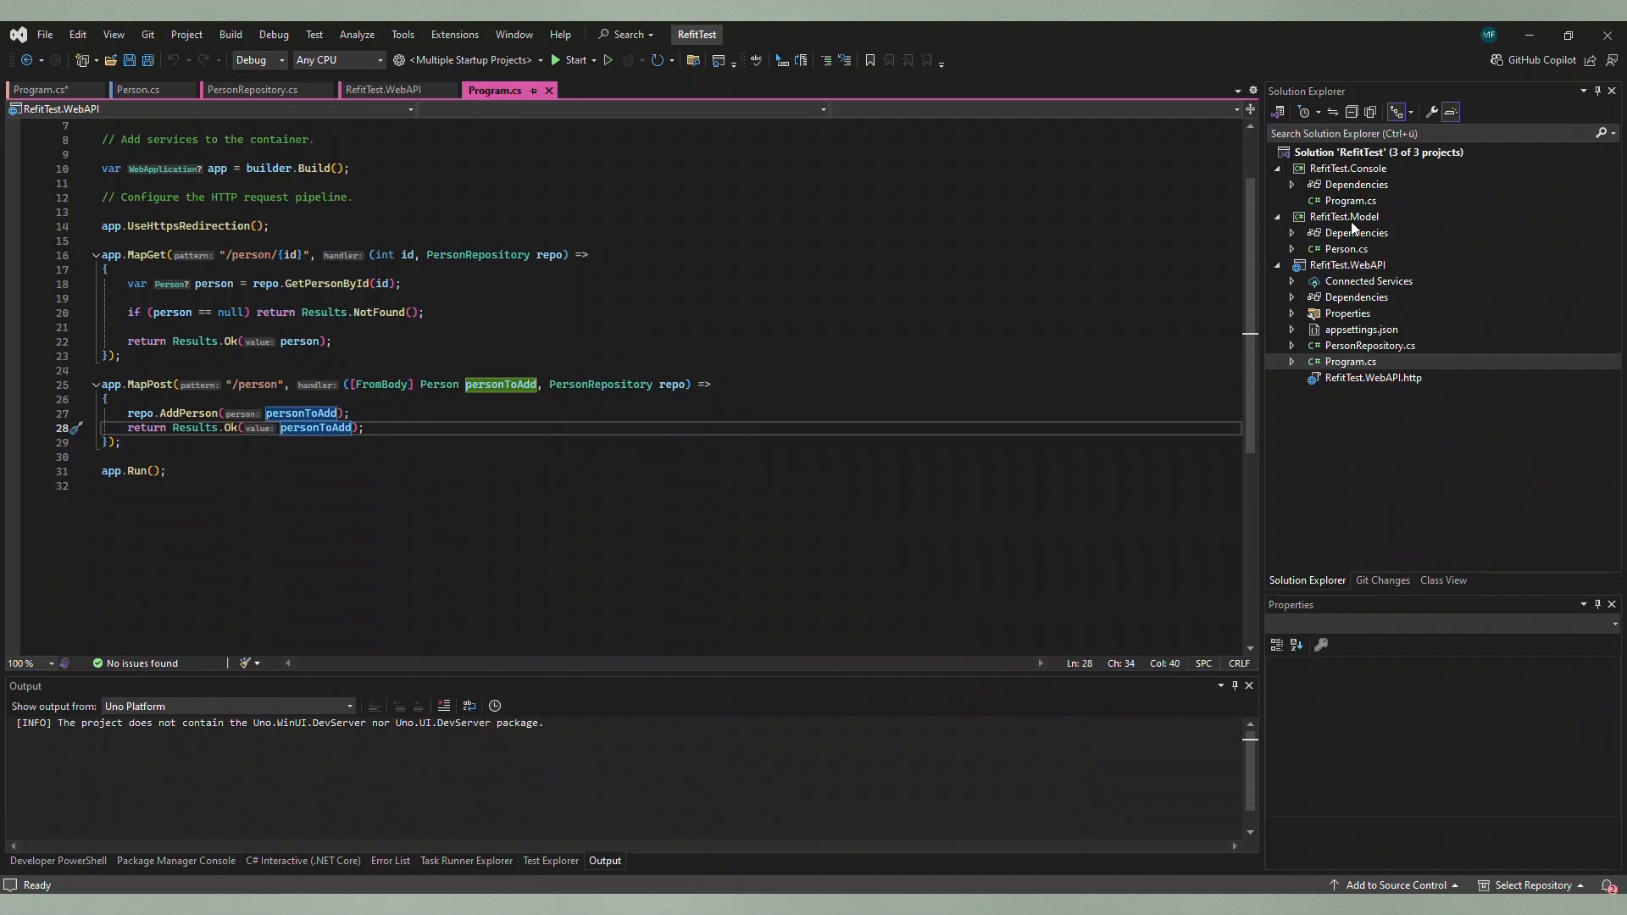
{"action": "mouse_move", "coordinate": [1354, 249]}
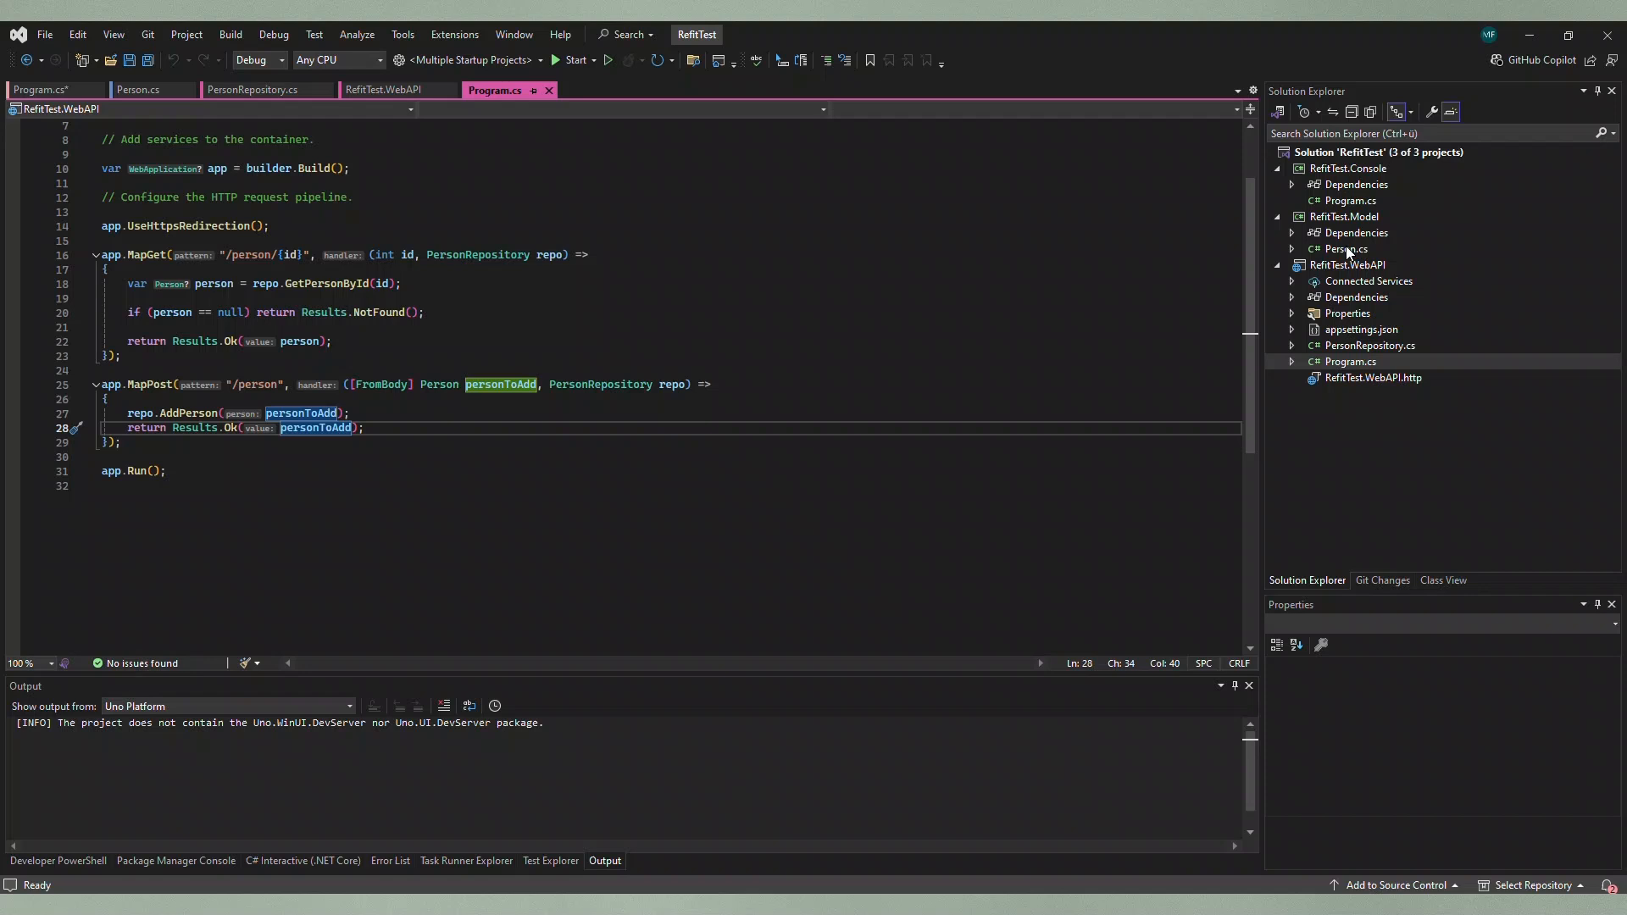
{"action": "mouse_move", "coordinate": [1345, 249]}
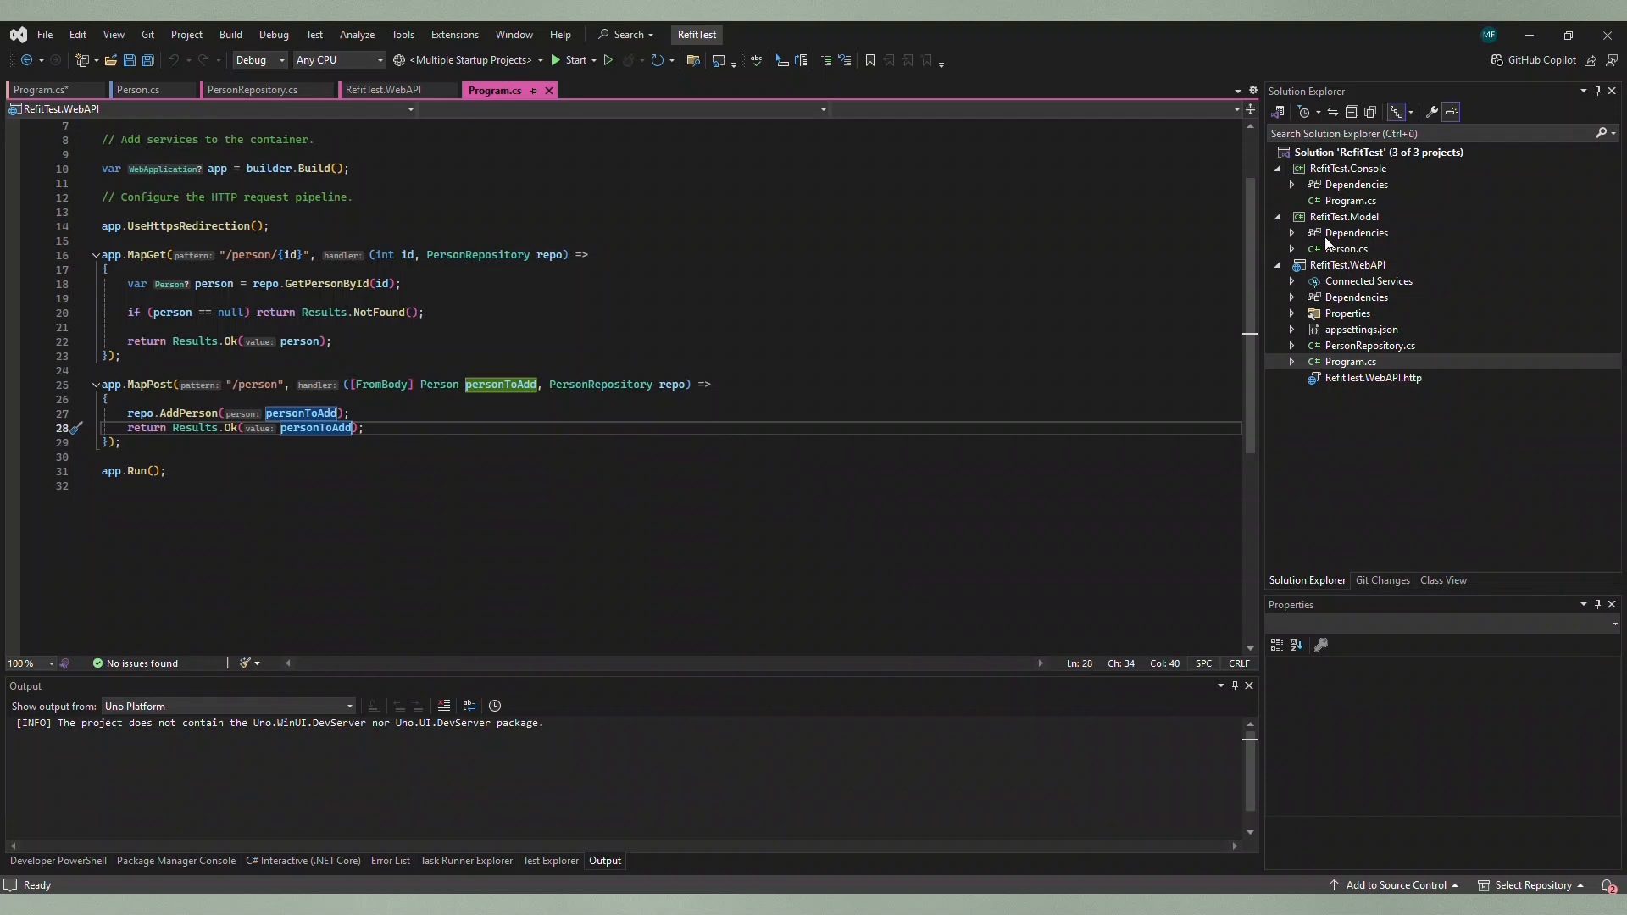
{"action": "mouse_move", "coordinate": [1383, 275]}
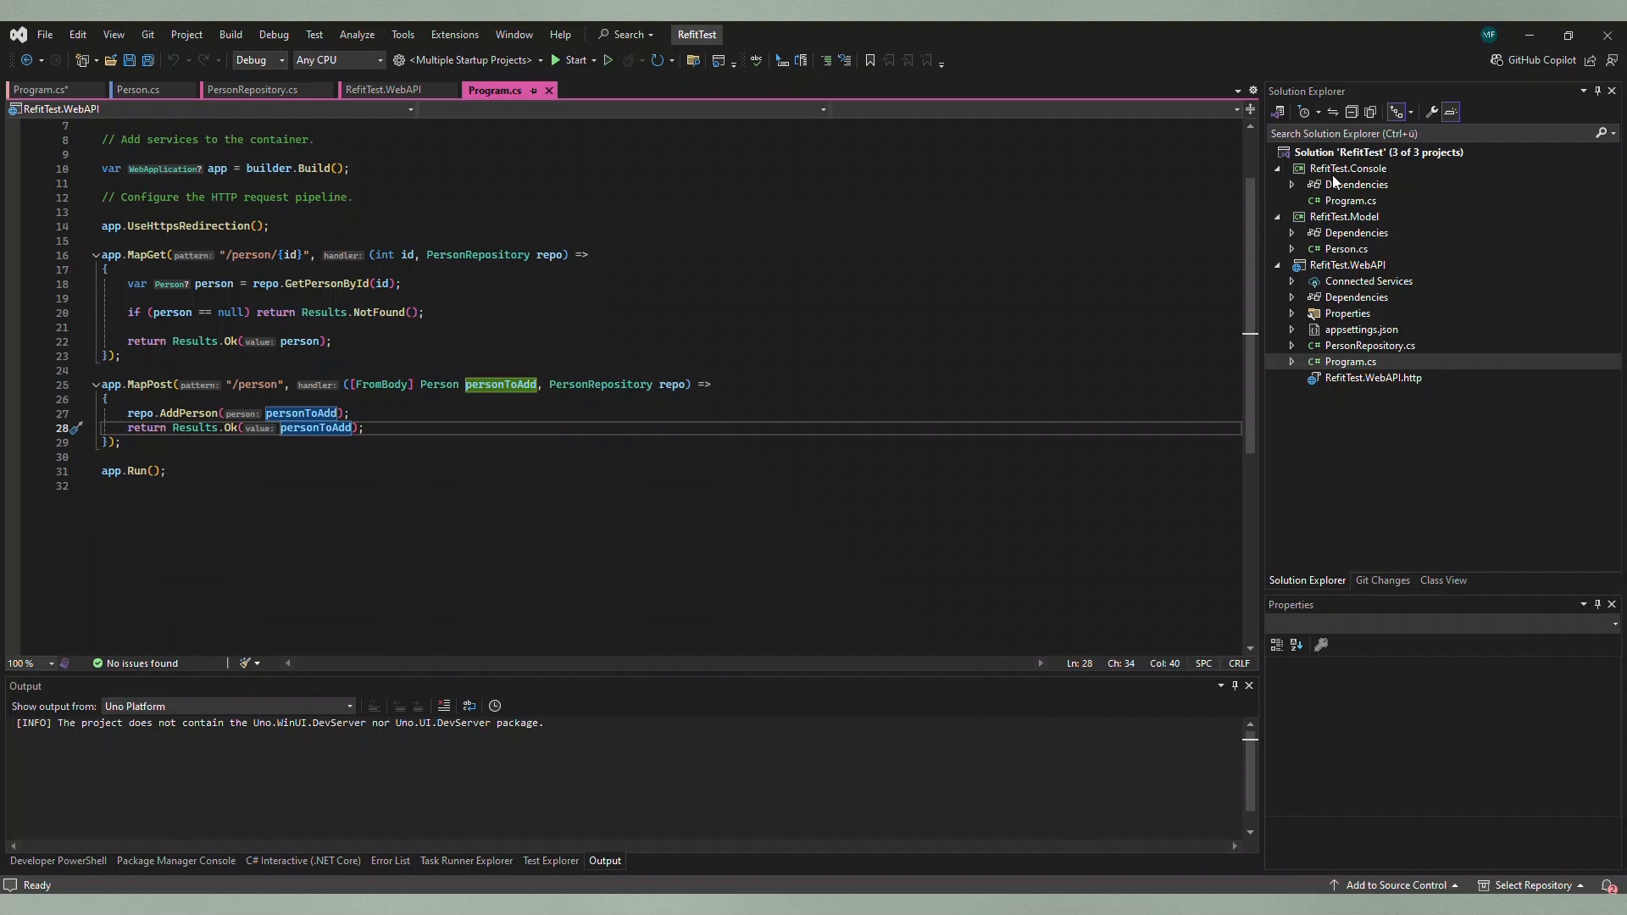
{"action": "mouse_move", "coordinate": [1348, 201]}
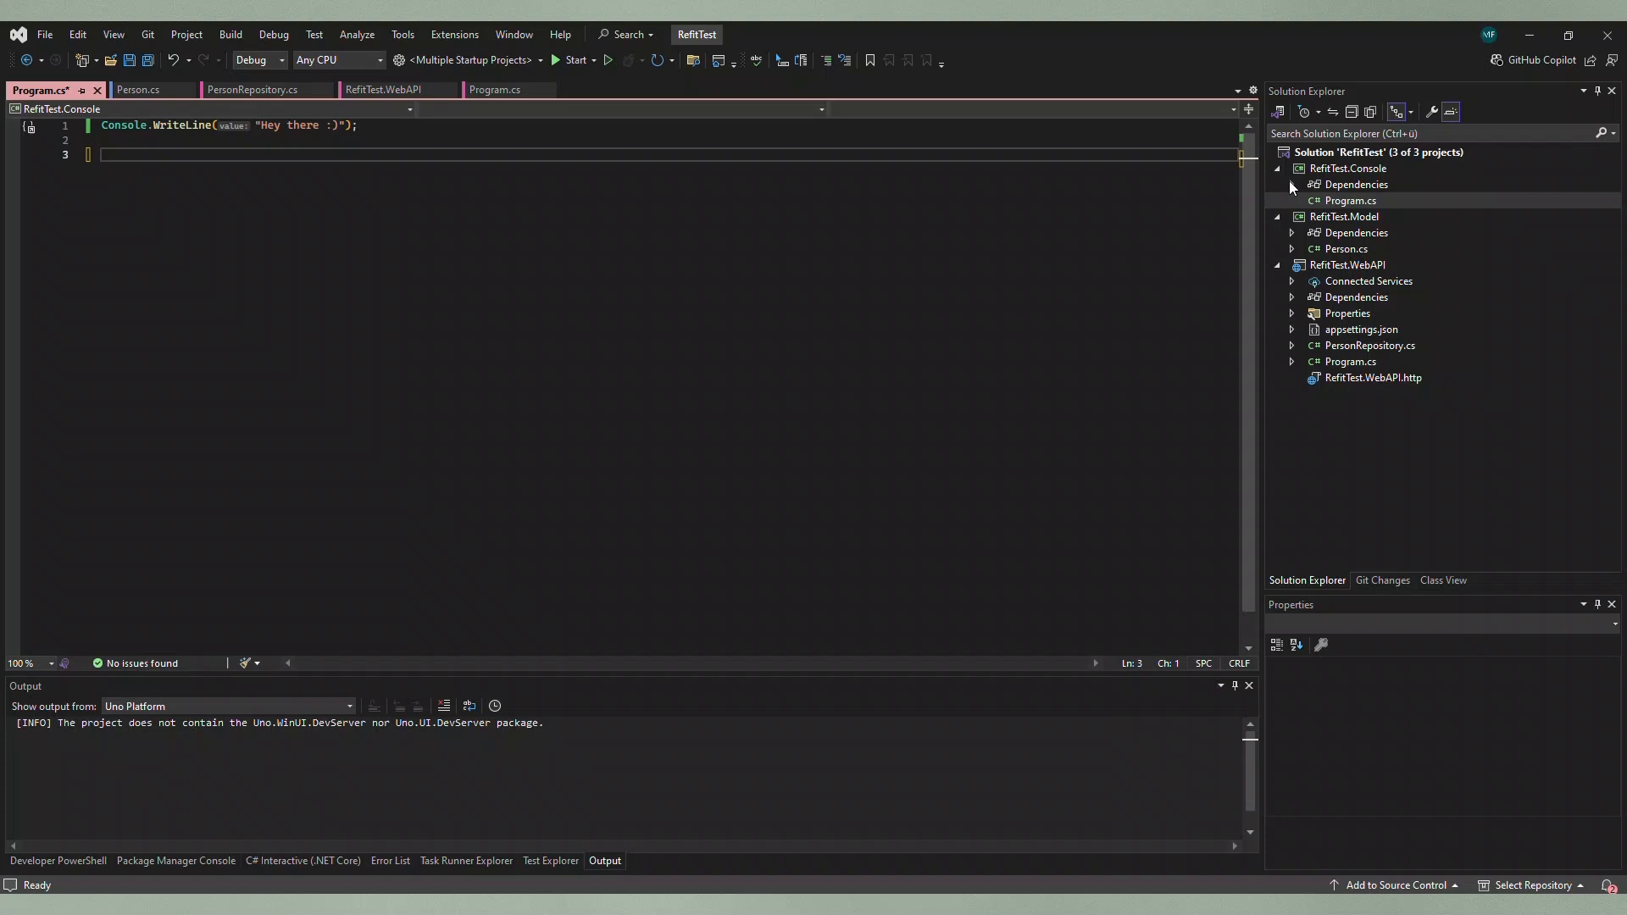
Step: Expand the console project's Dependencies > Packages to show Refit 7.1.2
{"action": "left_click", "coordinate": [1291, 183]}
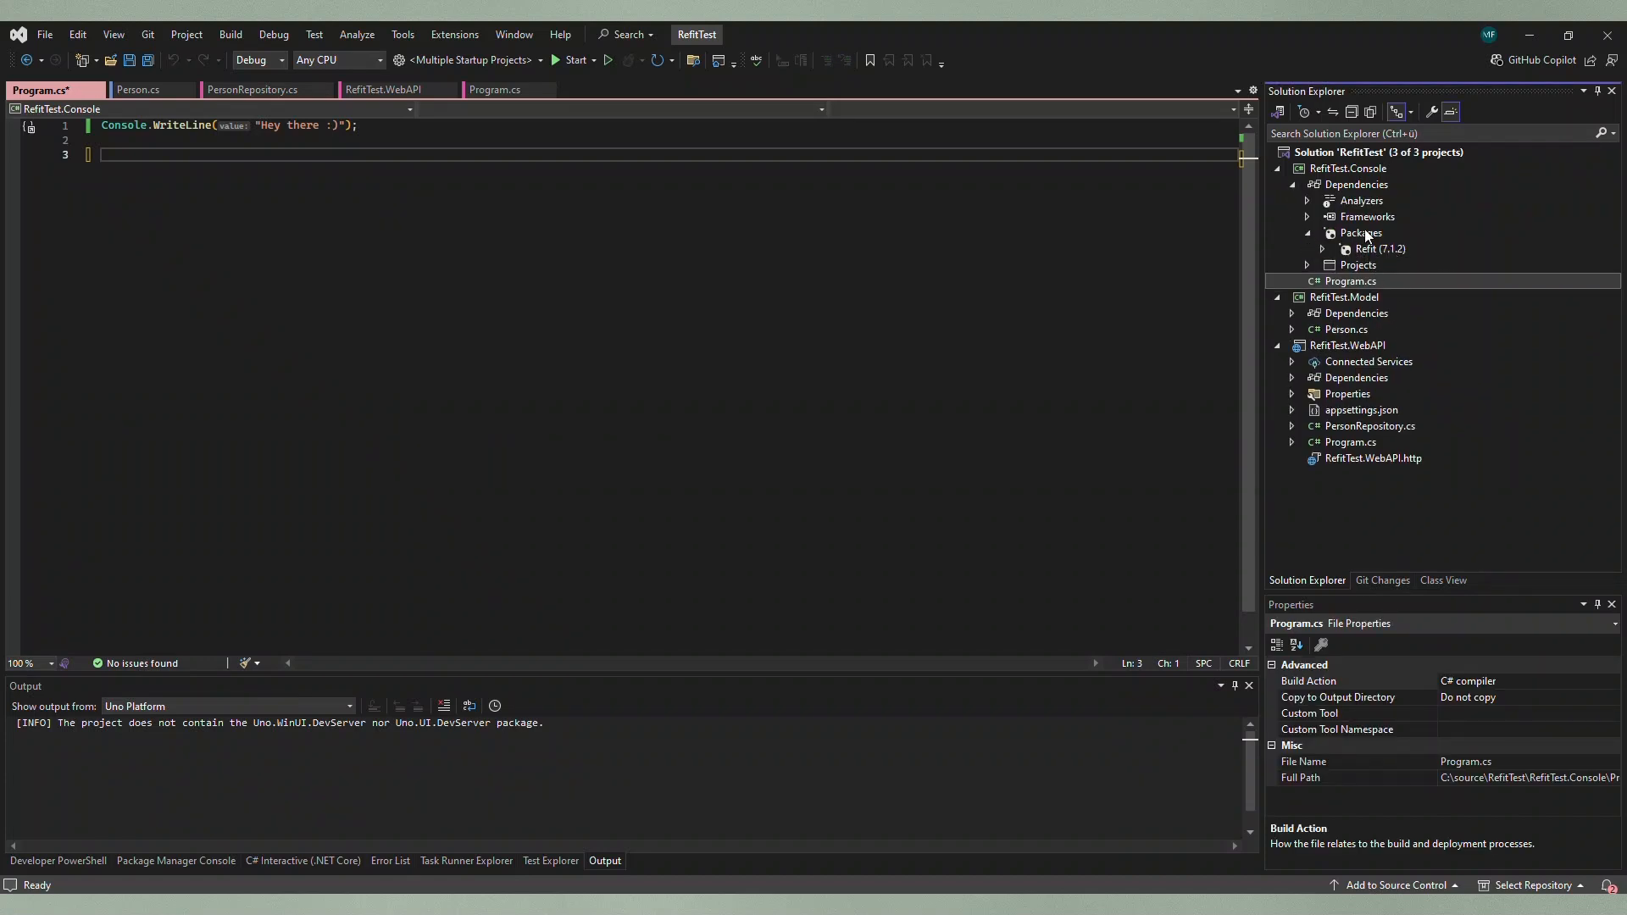
{"action": "left_click", "coordinate": [1361, 232]}
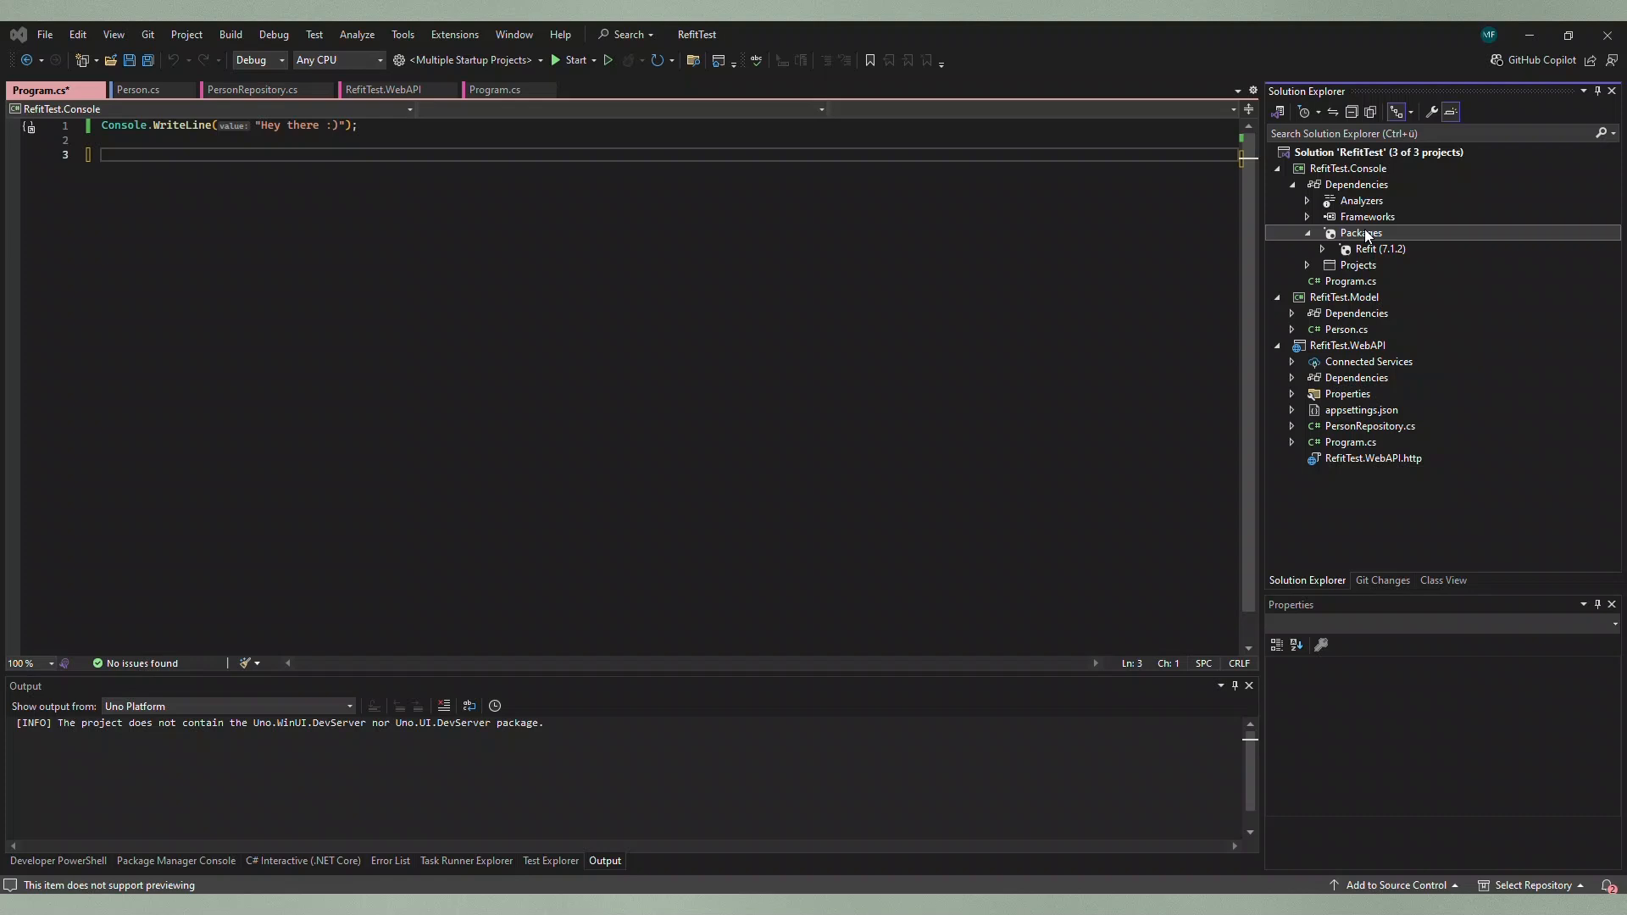
{"action": "mouse_move", "coordinate": [1422, 520]}
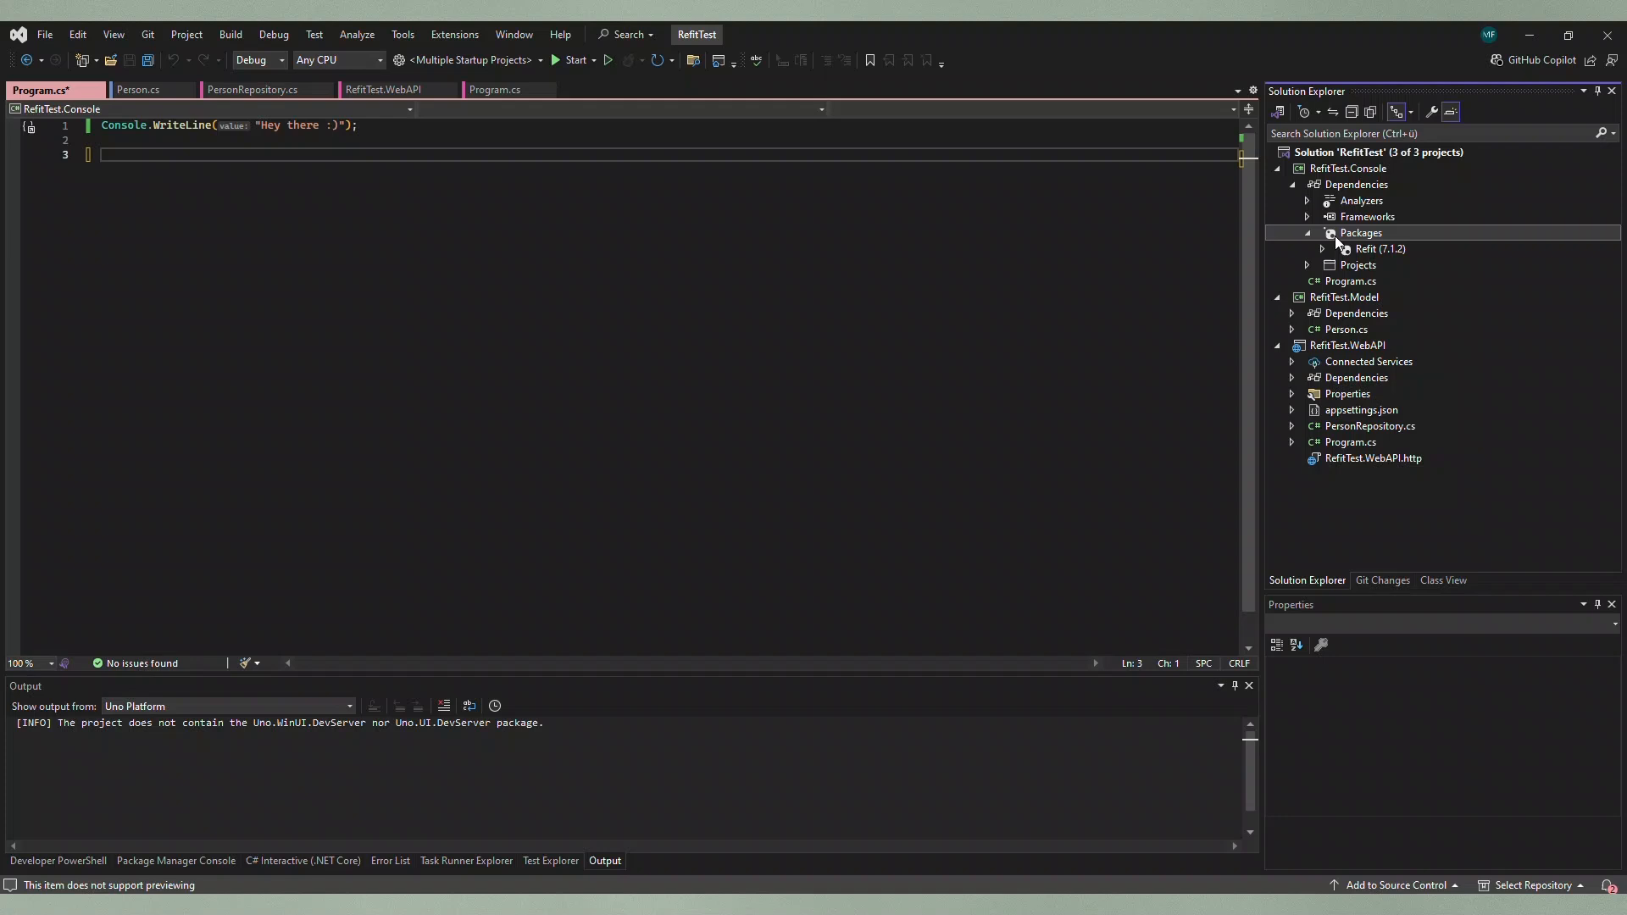
Step: Add a new Interface item named IPersonApi to RefitTest.Console
{"action": "right_click", "coordinate": [1347, 167]}
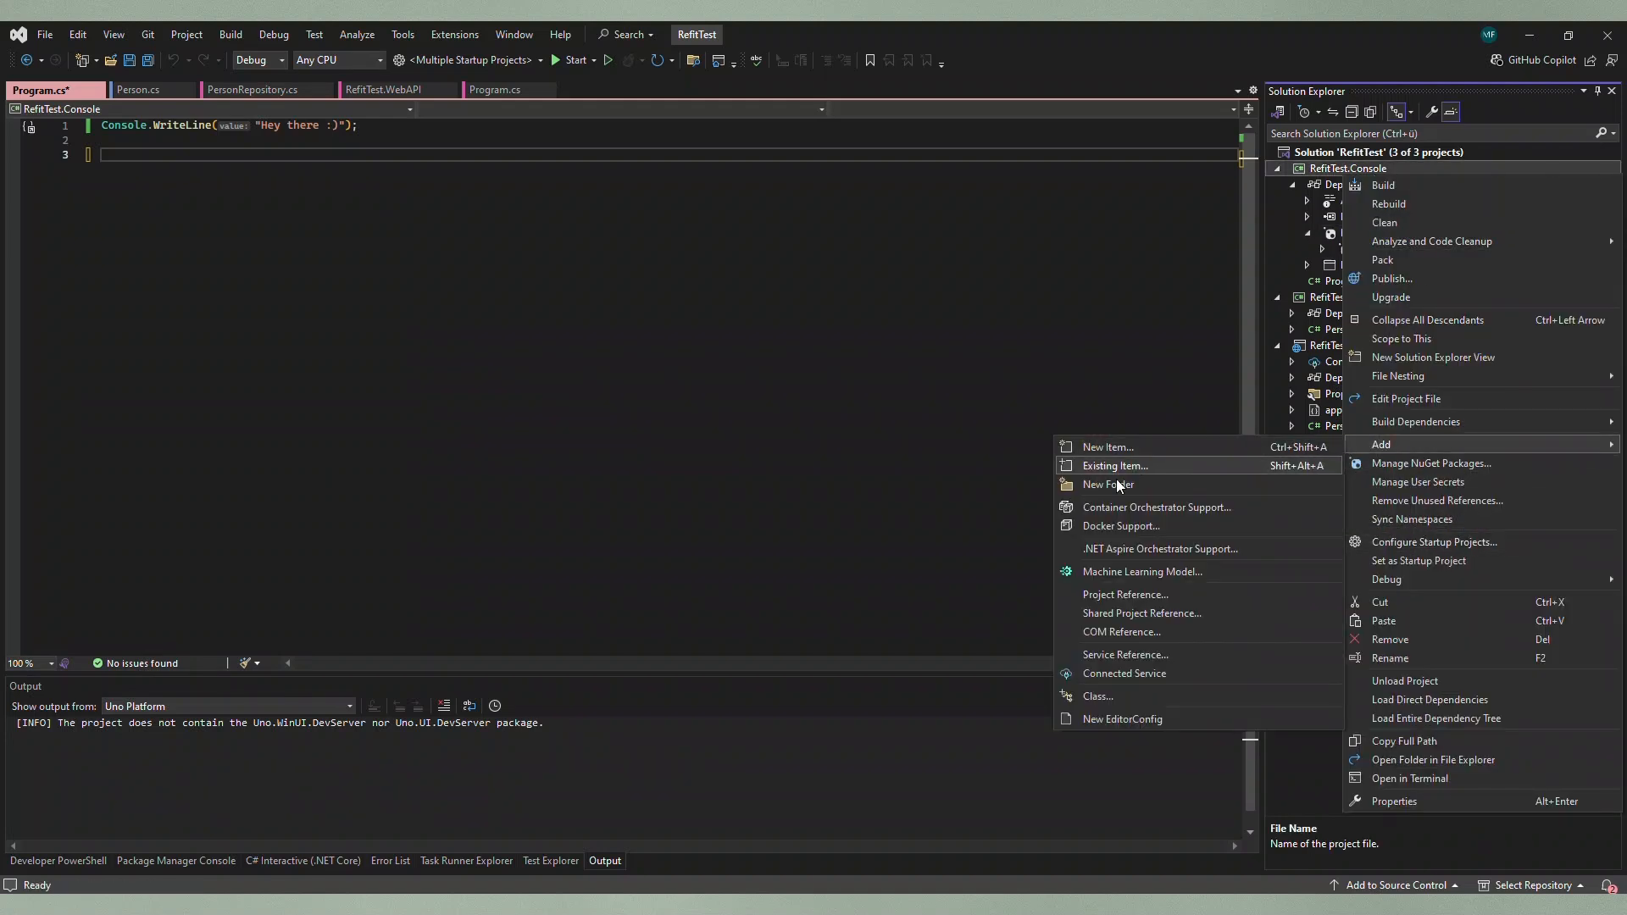
{"action": "left_click", "coordinate": [1107, 446]}
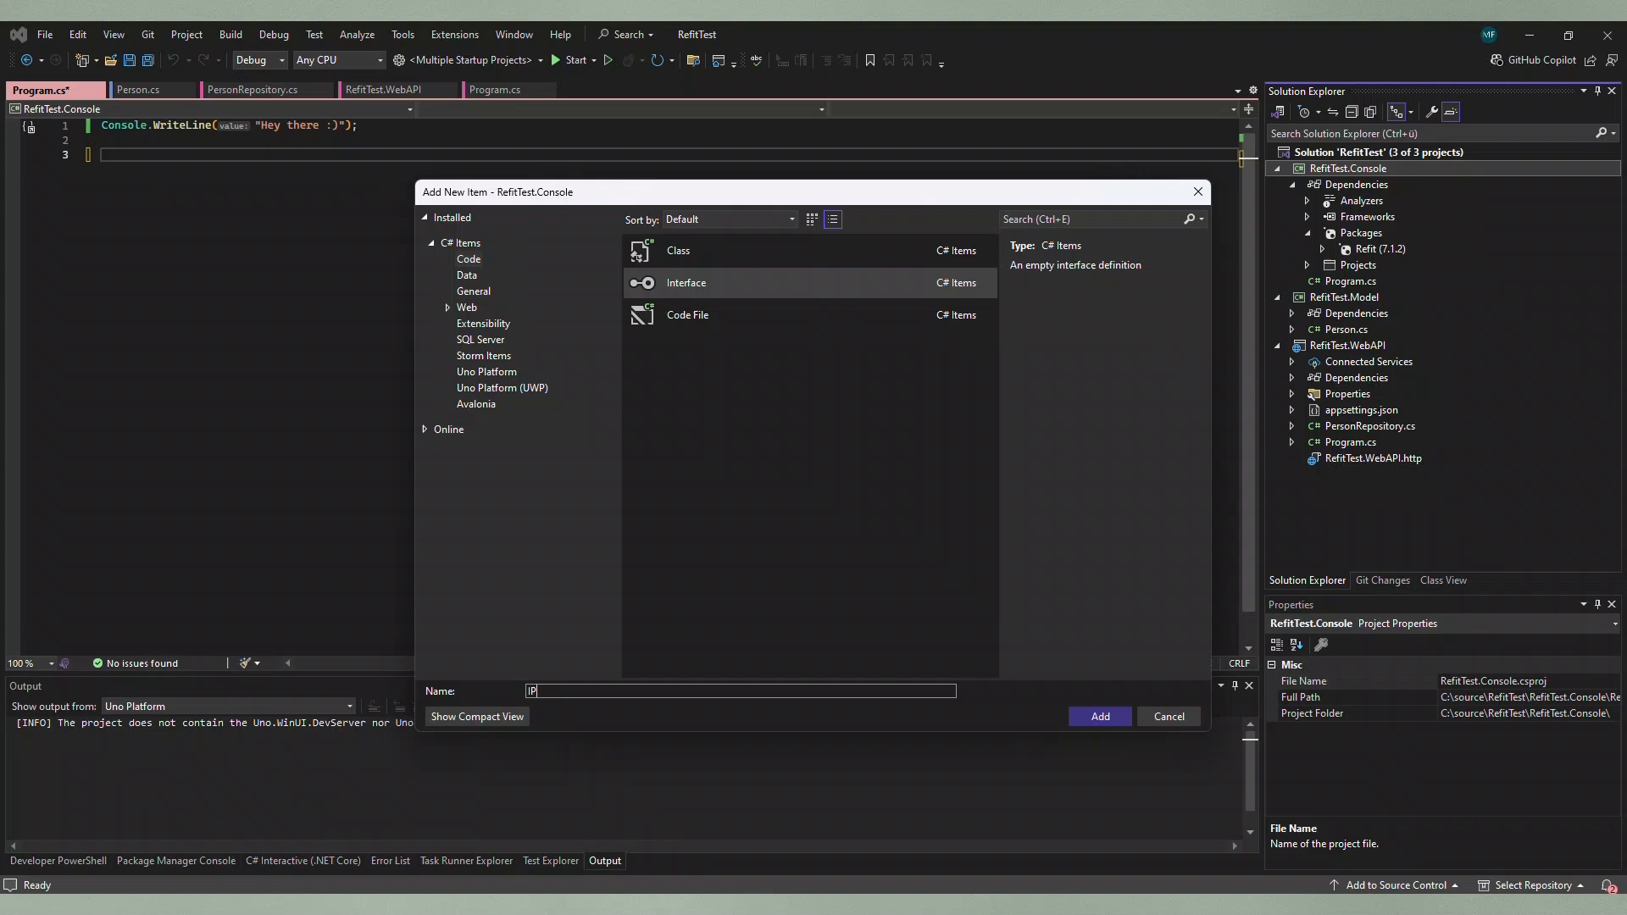
{"action": "type", "text": "PersonApi"}
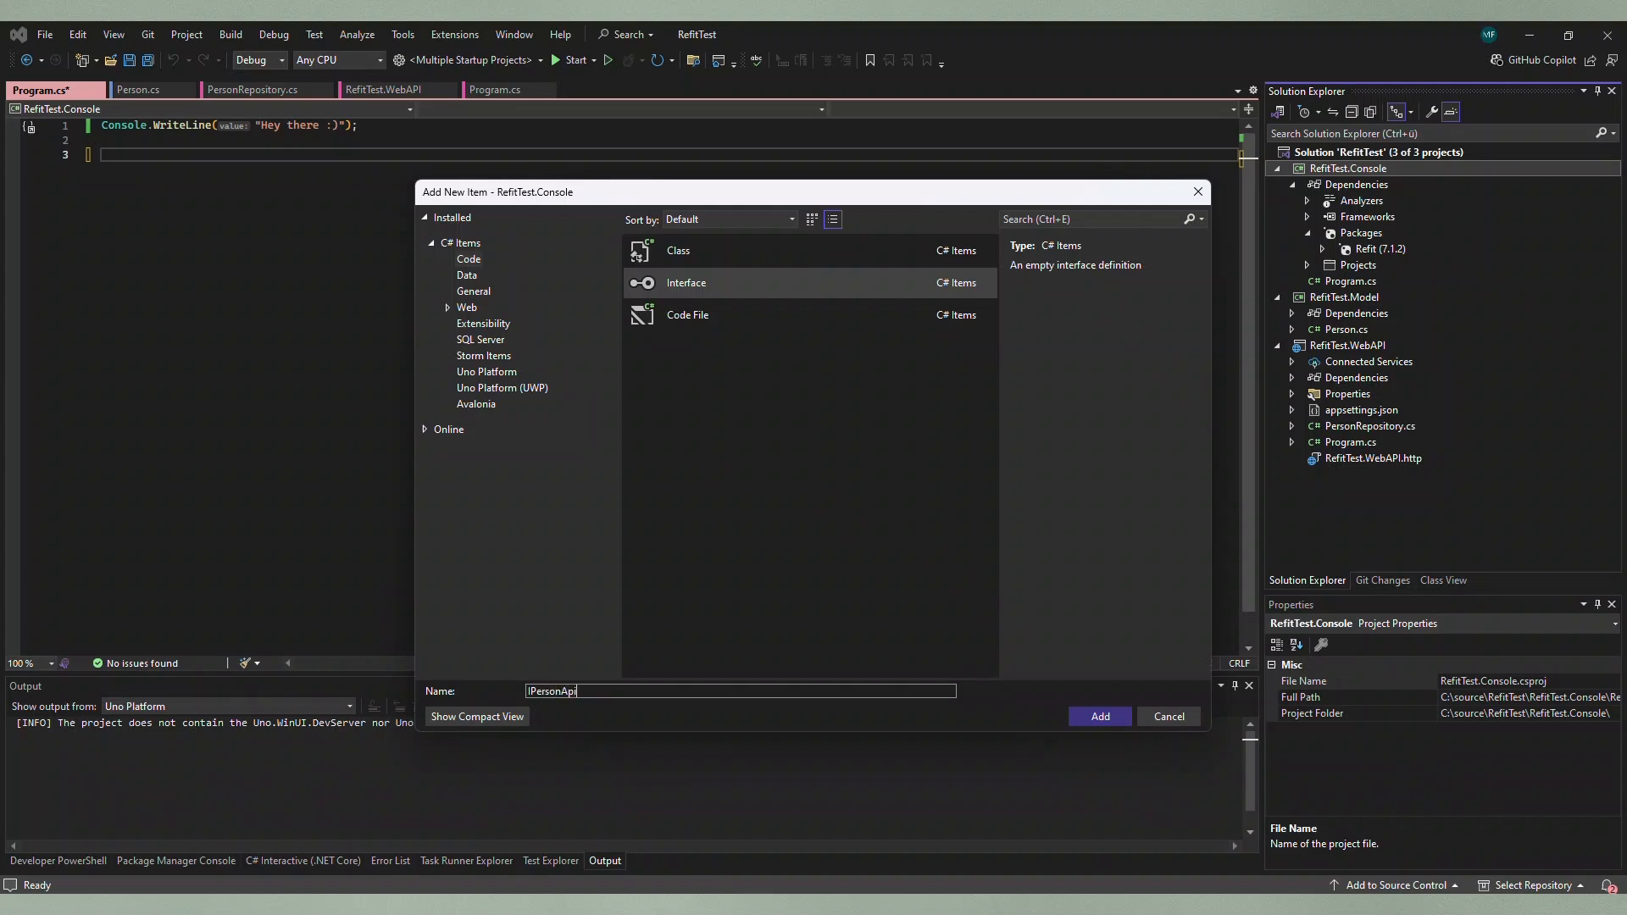
{"action": "left_click", "coordinate": [1098, 715]}
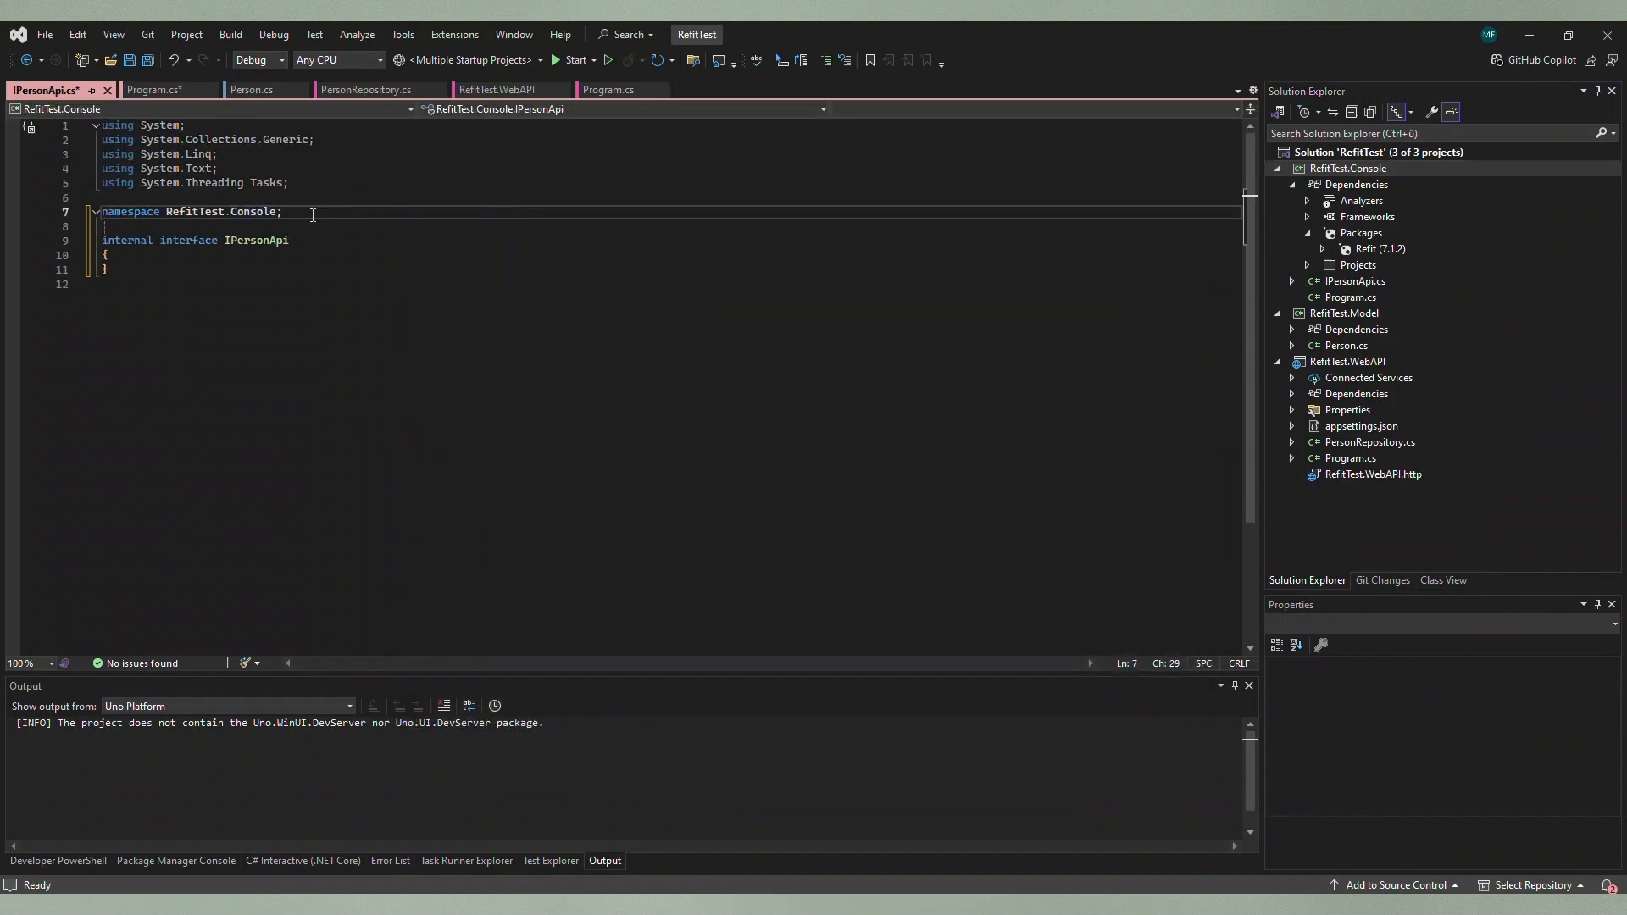
Step: Declare 'Task<Person?> GetPersonById(int id);' inside the IPersonApi interface
{"action": "type", "text": "string Name { get; }"}
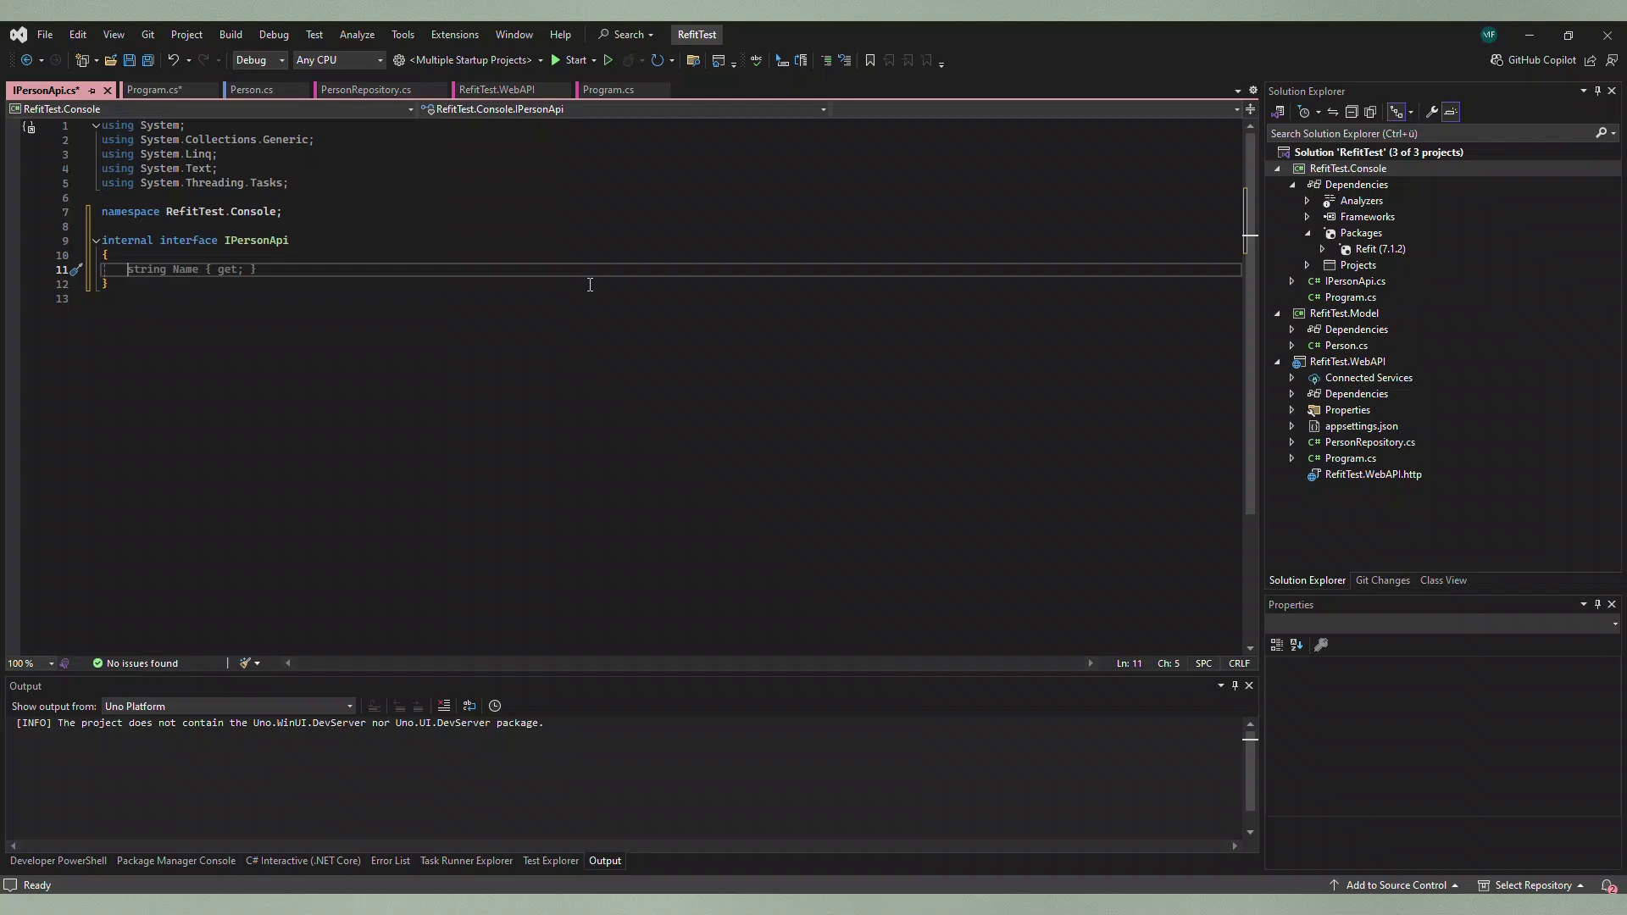
{"action": "type", "text": "Task"}
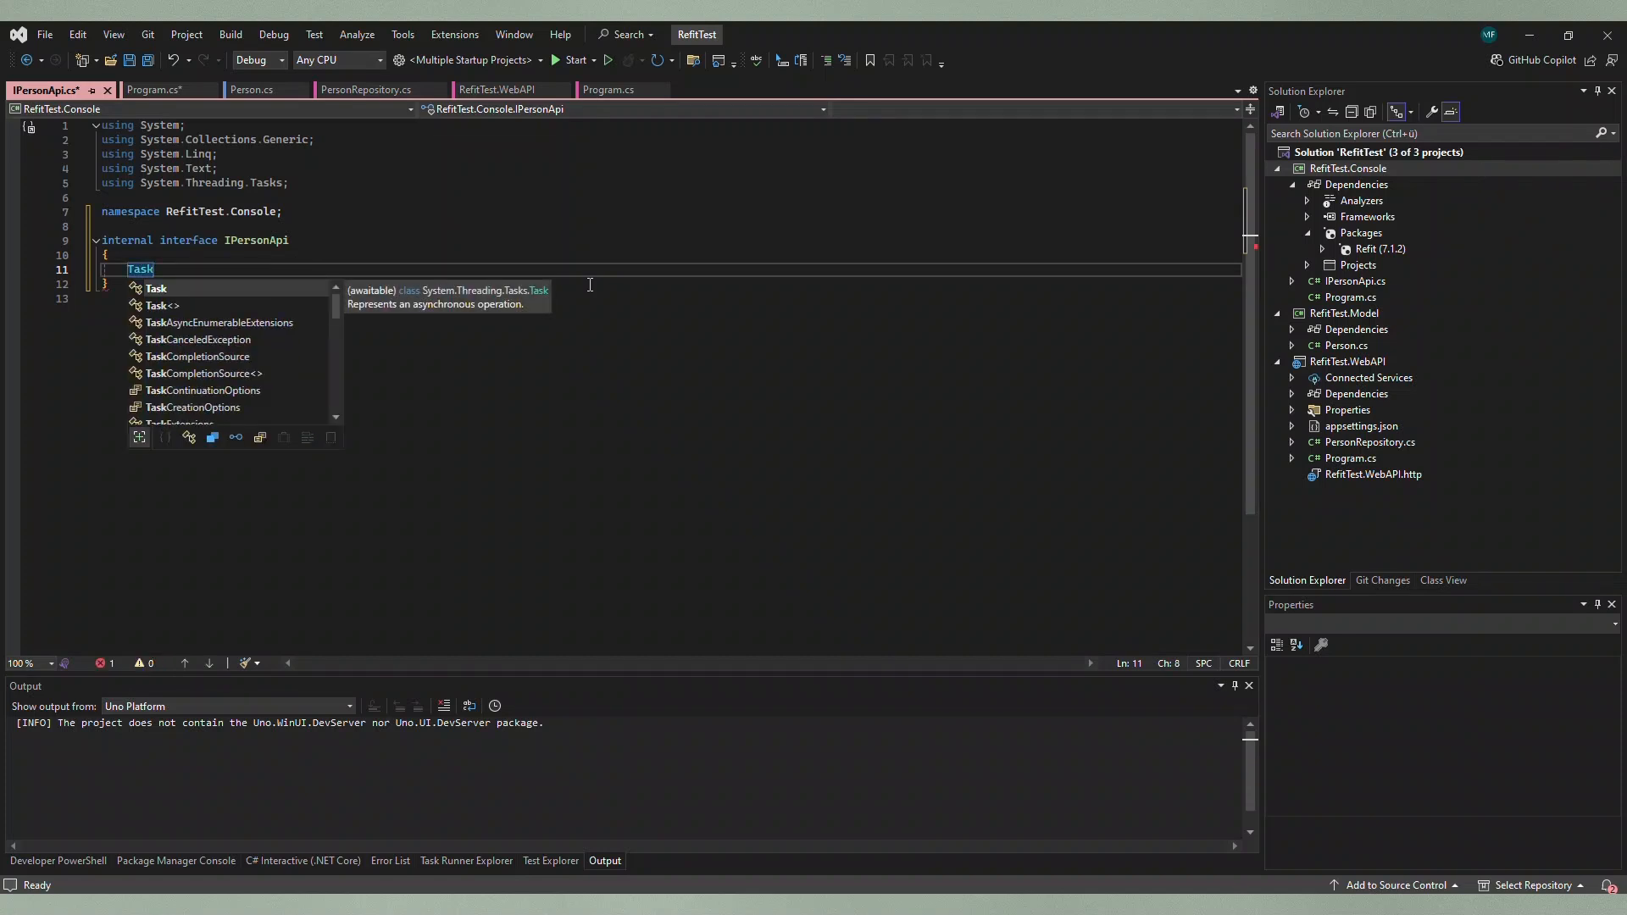
{"action": "type", "text": "<Person>"}
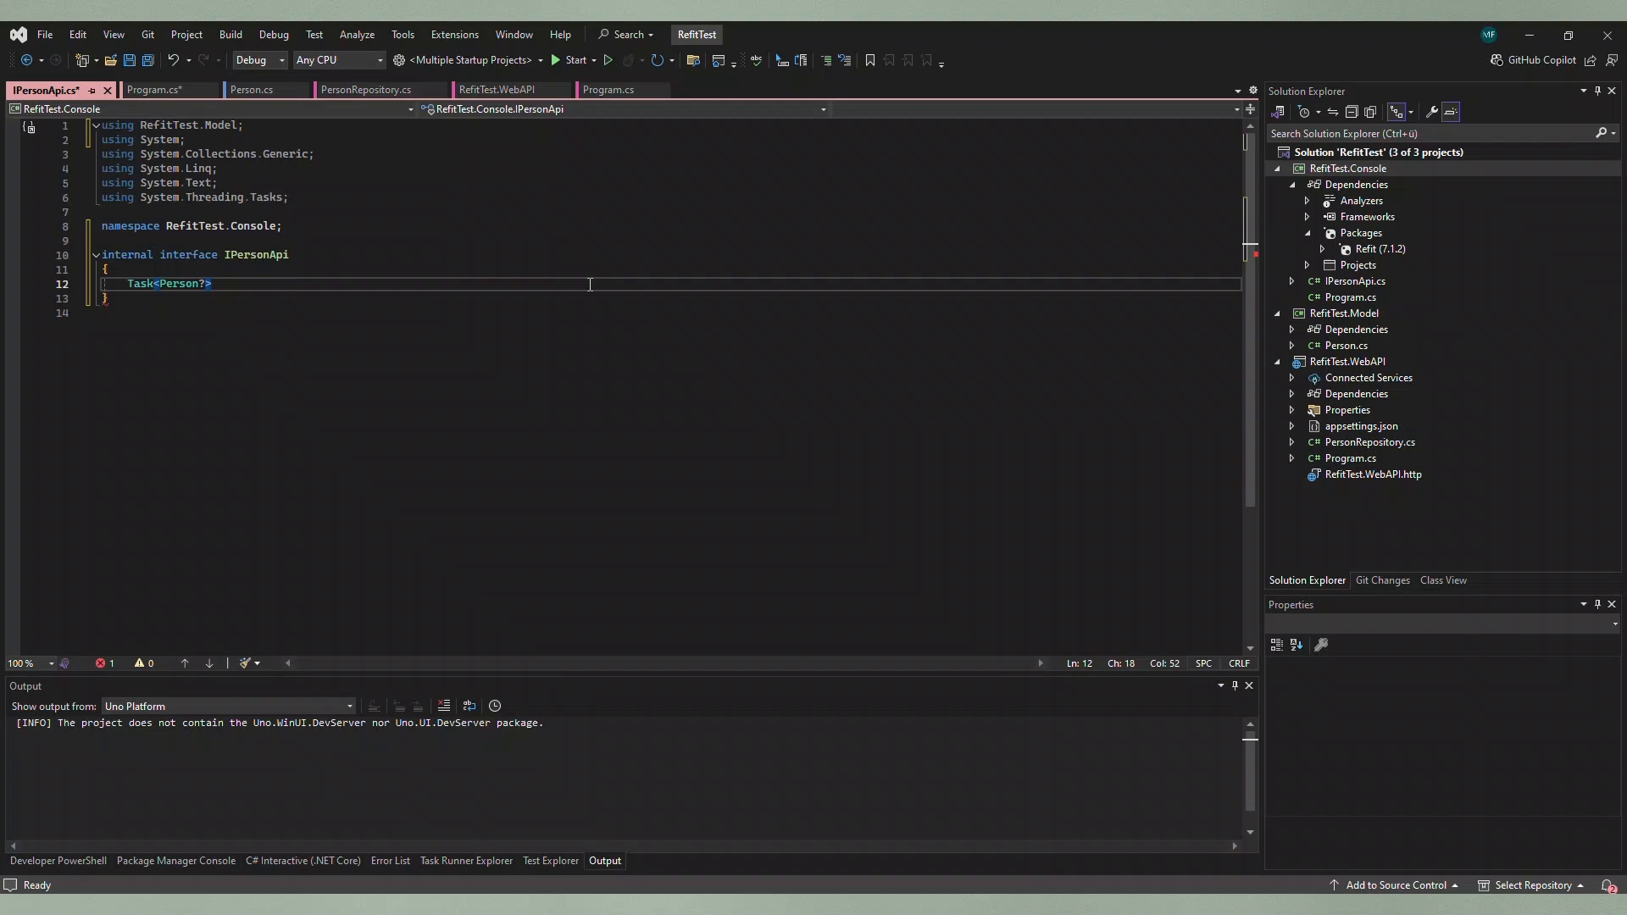
{"action": "type", "text": "GetPerson"}
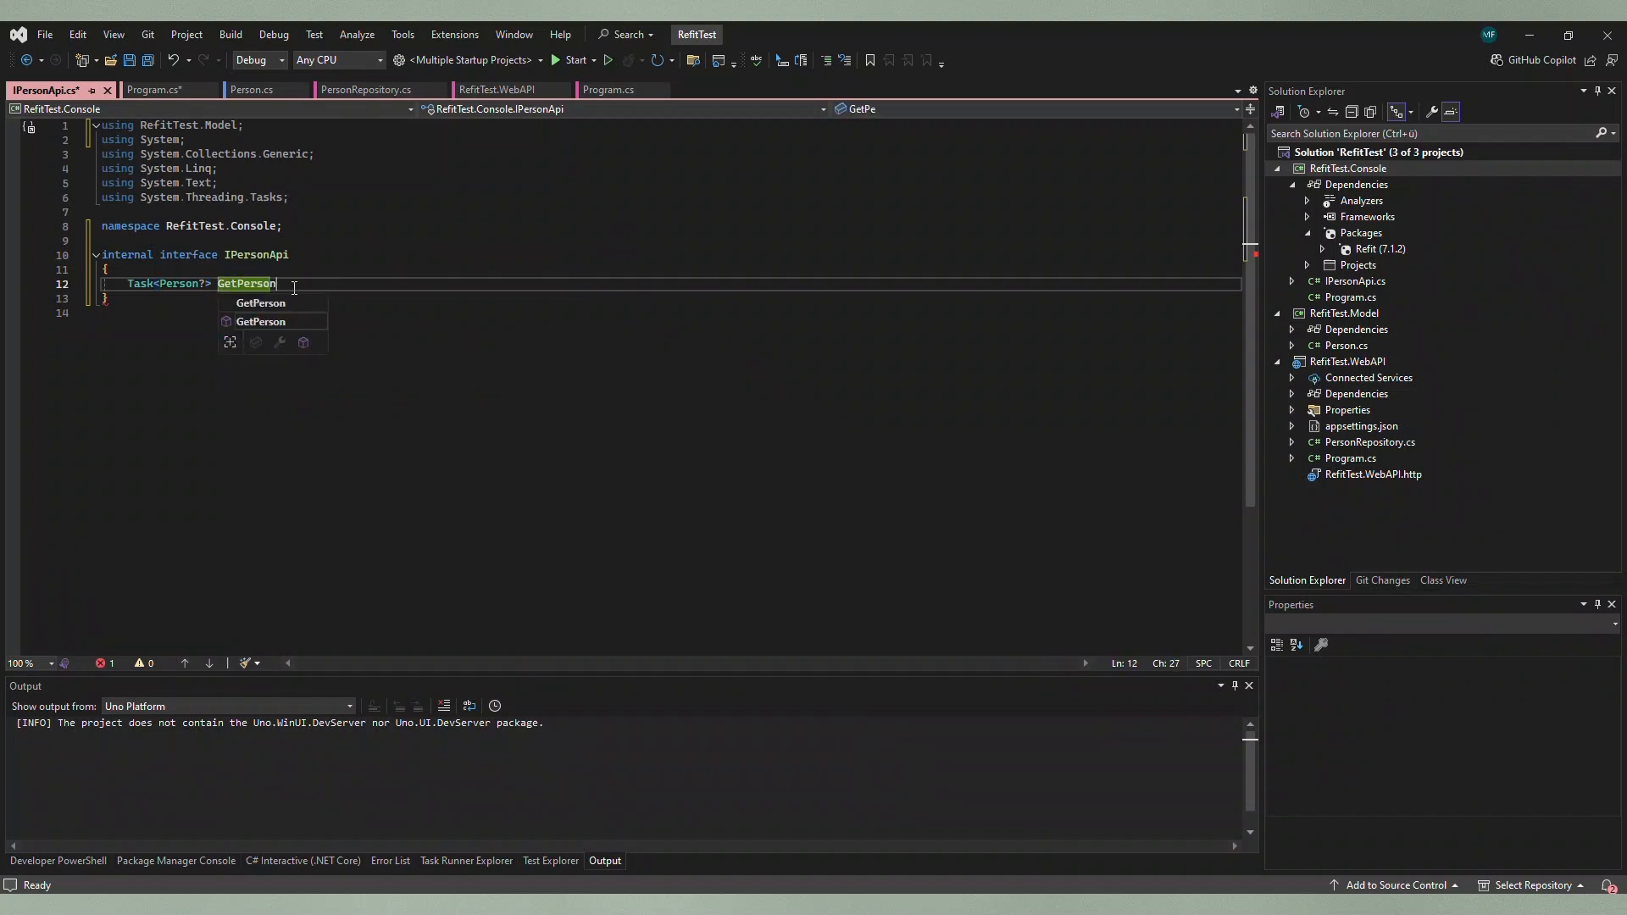
{"action": "type", "text": "ById(int id);"}
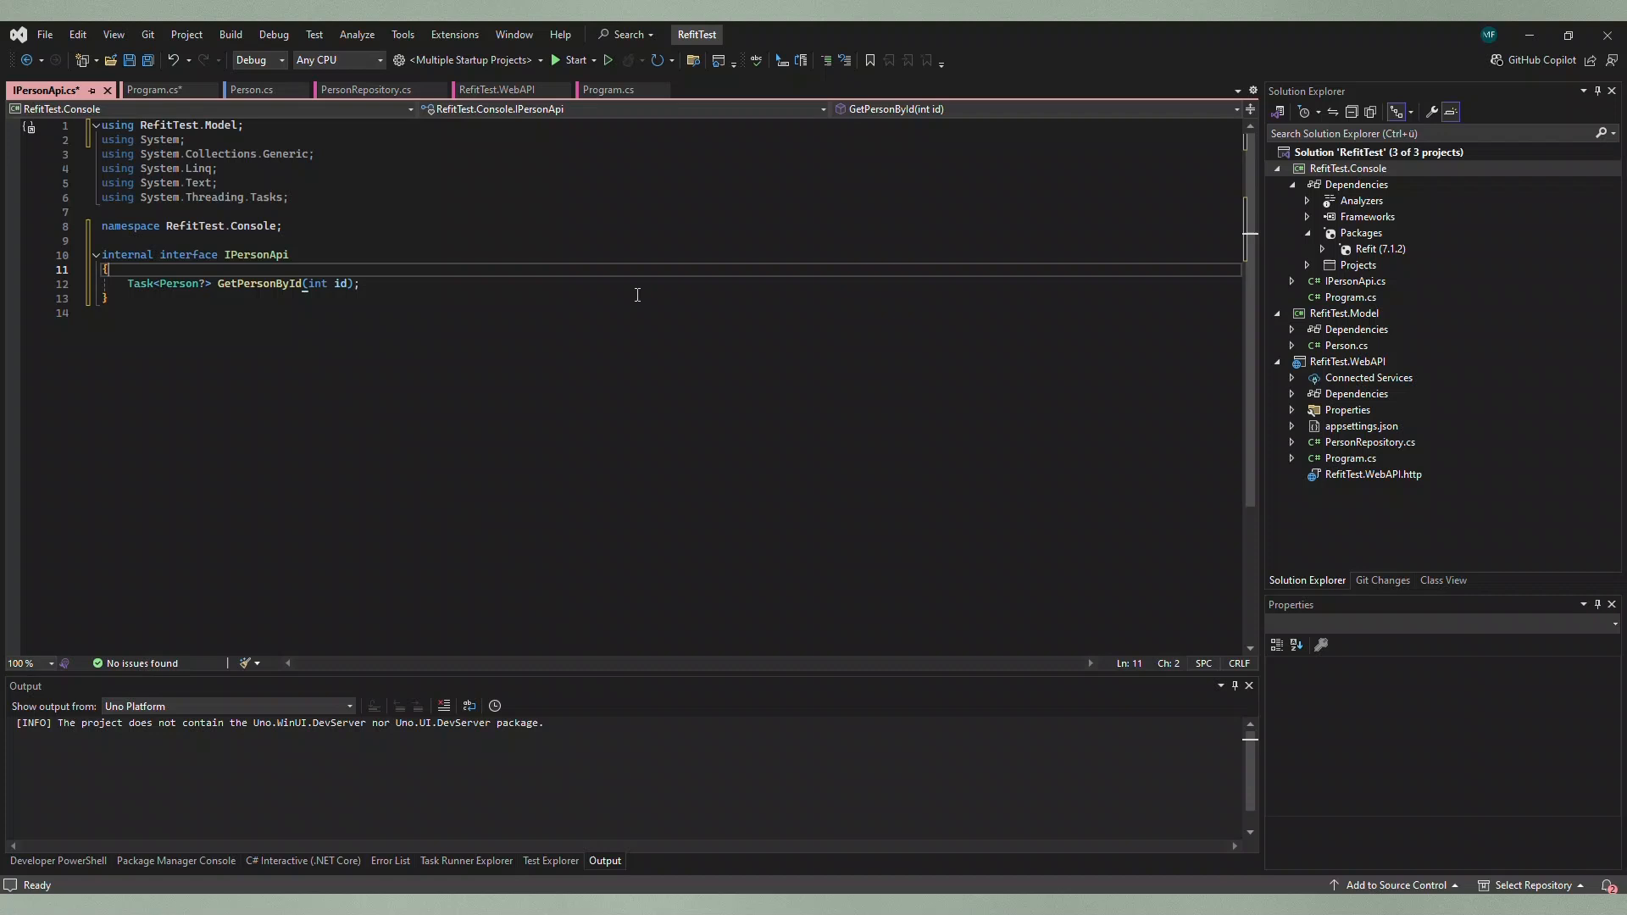
Step: Decorate GetPersonById with [Get("/person/{id}")], import Refit, and save the file
{"action": "type", "text": "string Name { get; }"}
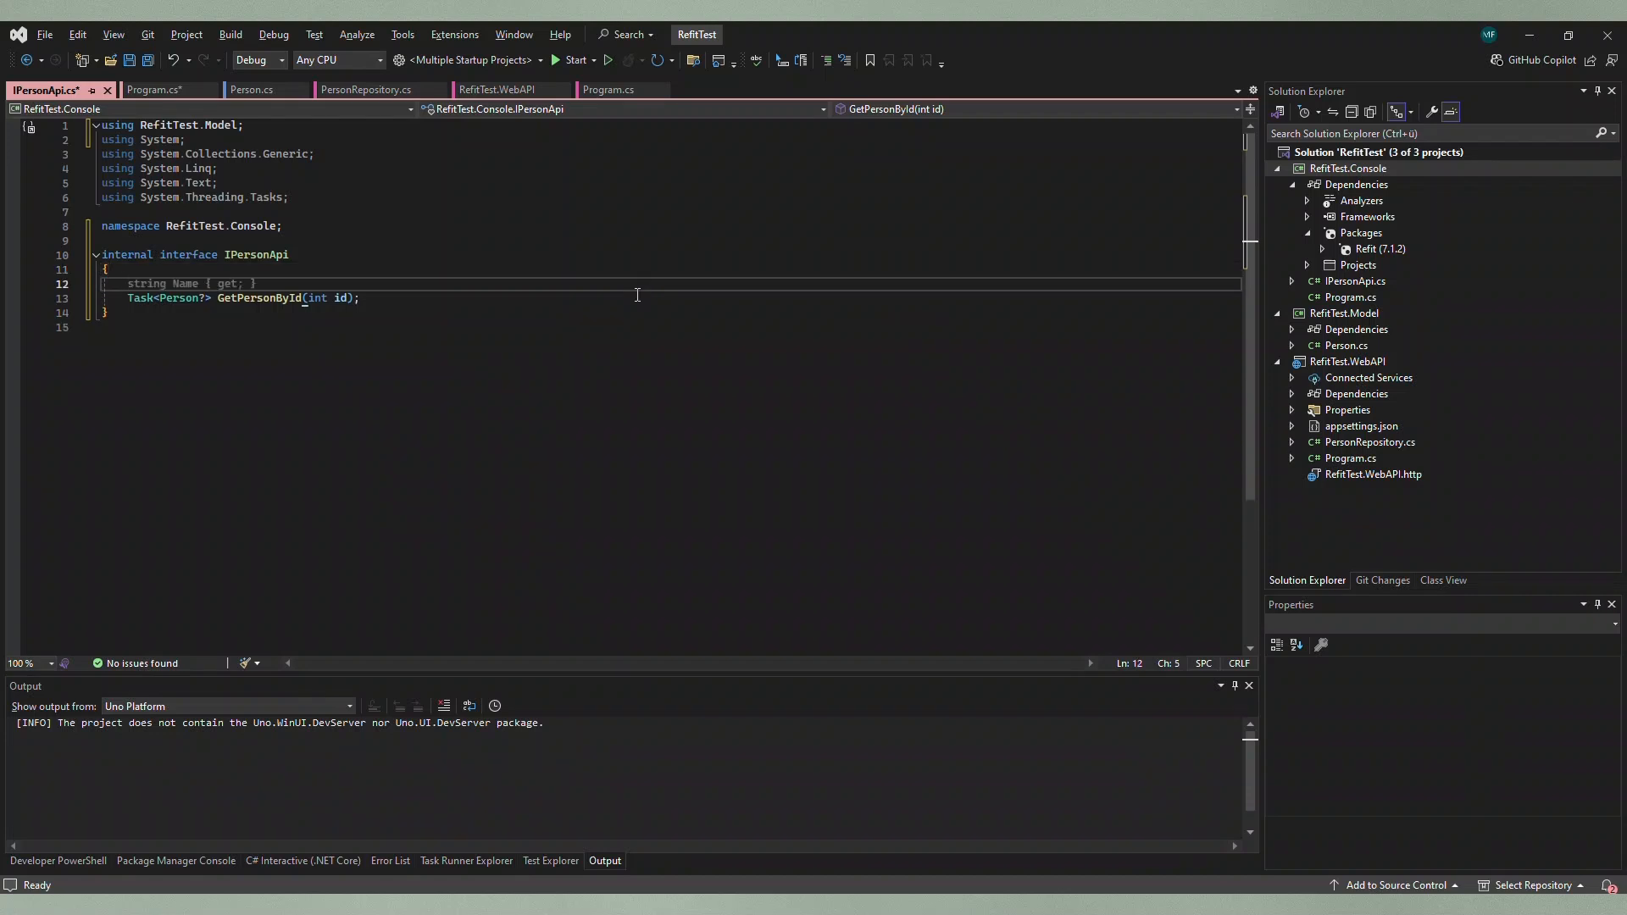
{"action": "type", "text": "[Get("}
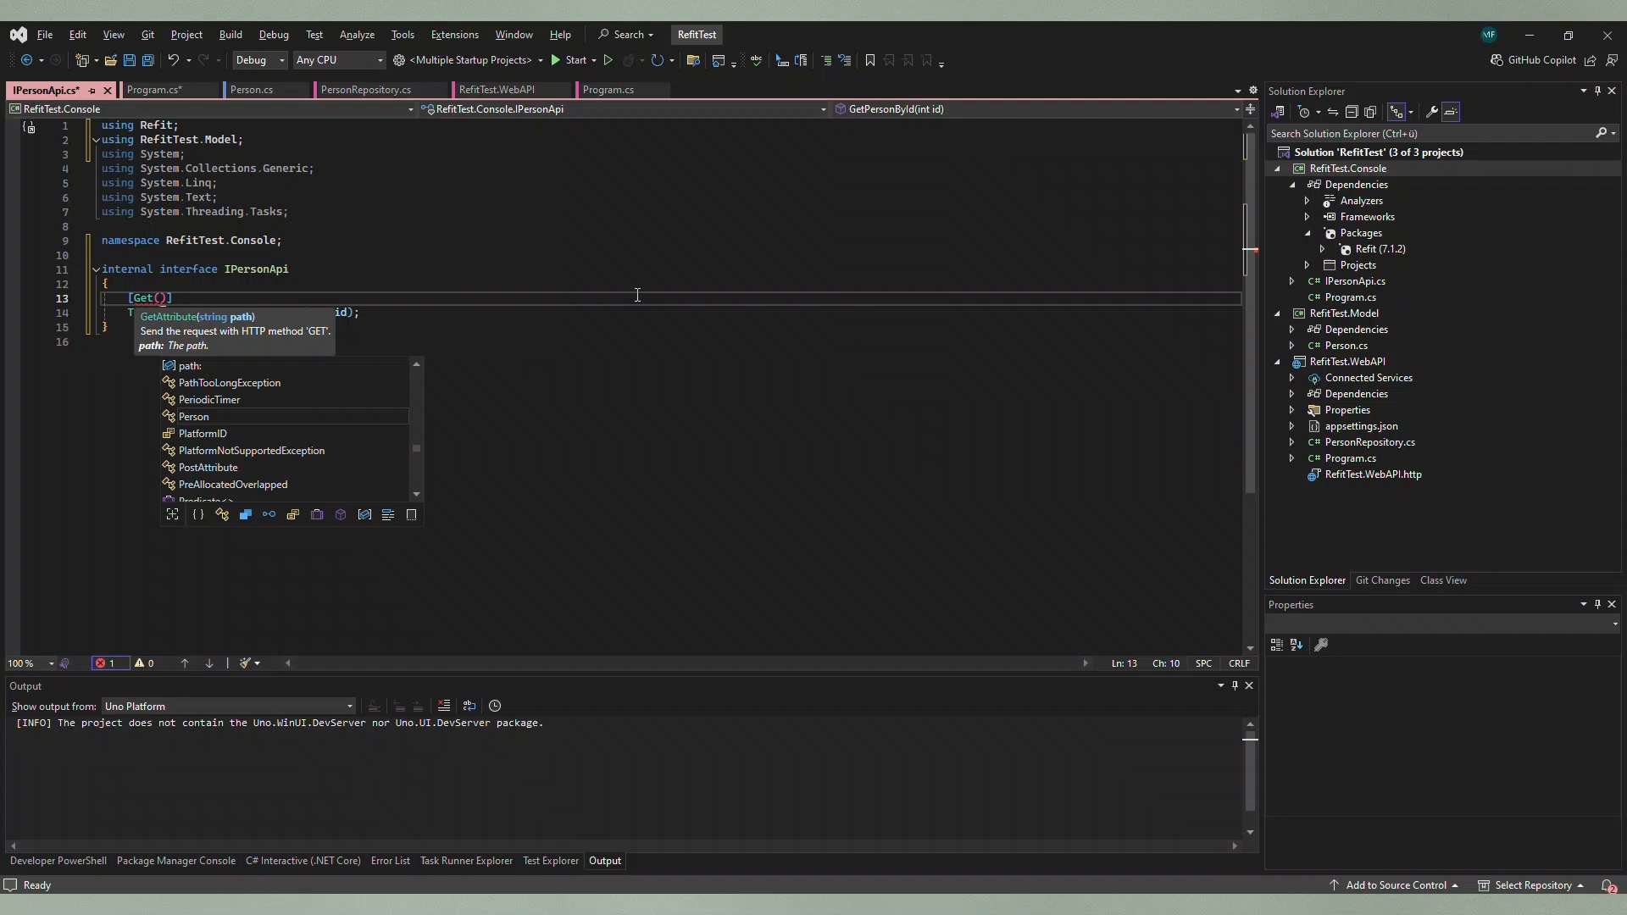
{"action": "type", "text": "\"/"}
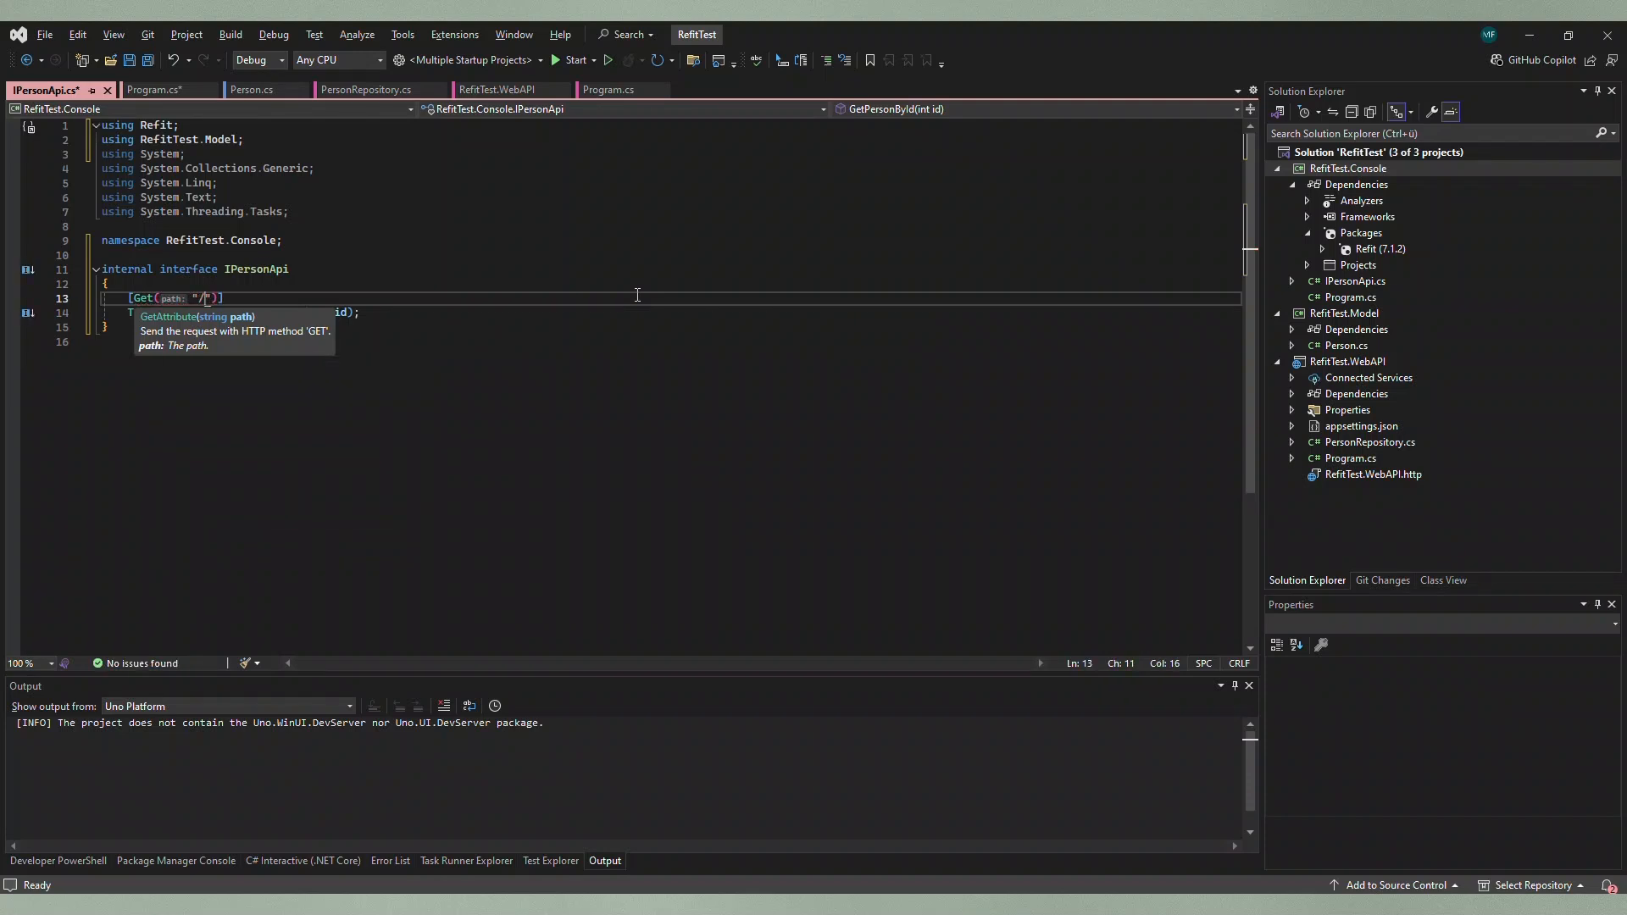
{"action": "type", "text": "person/{"}
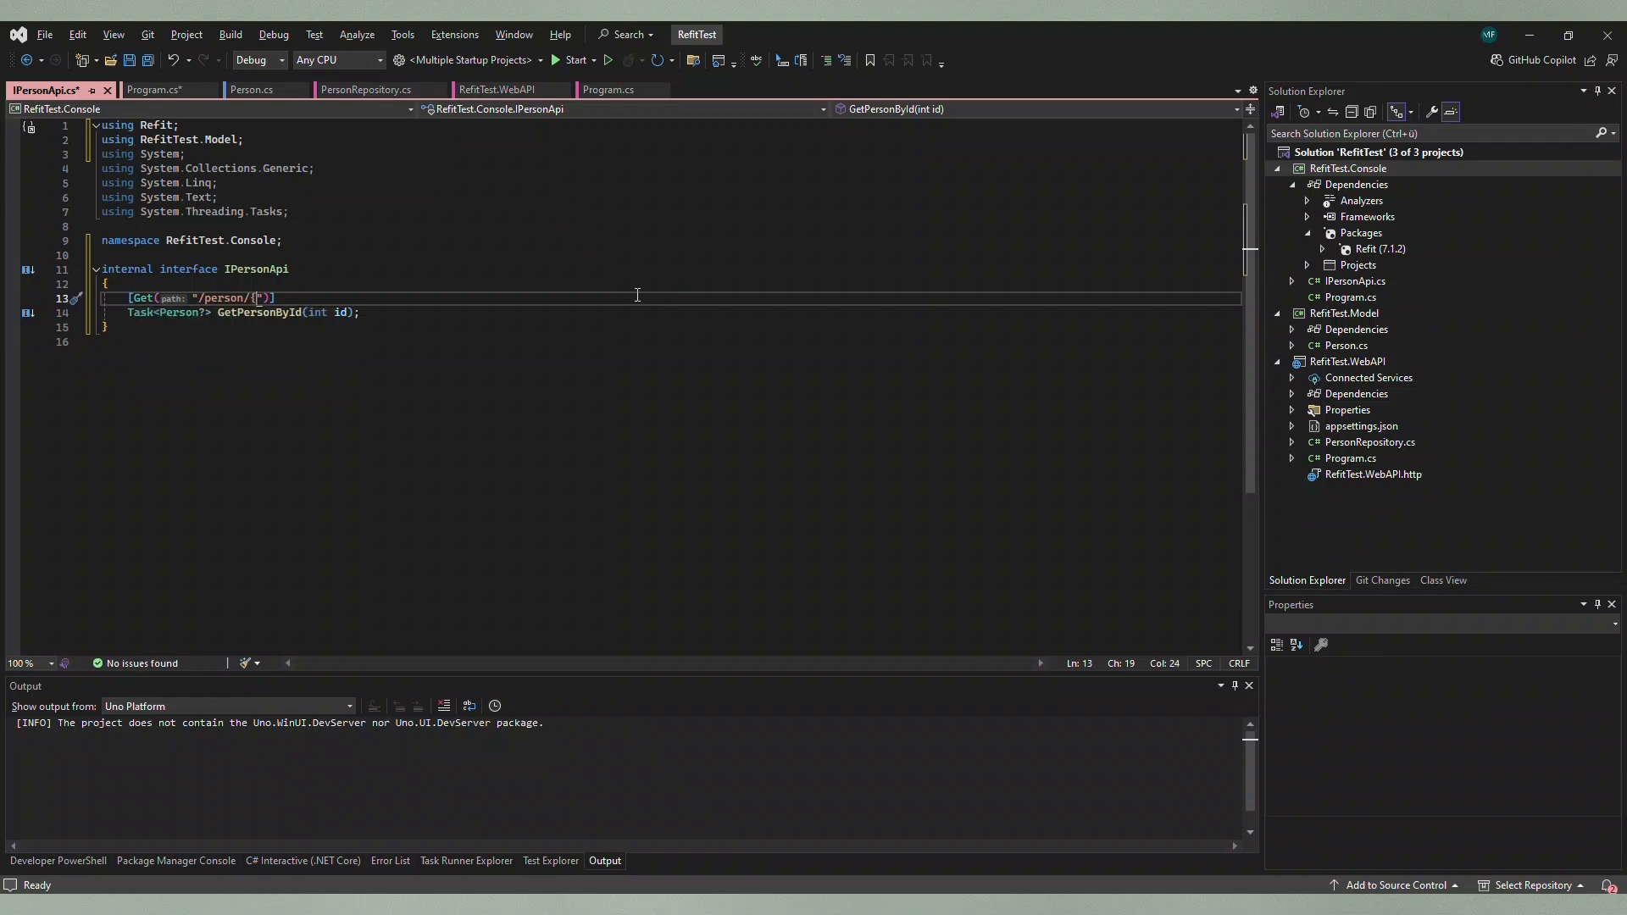
{"action": "type", "text": "id}"}
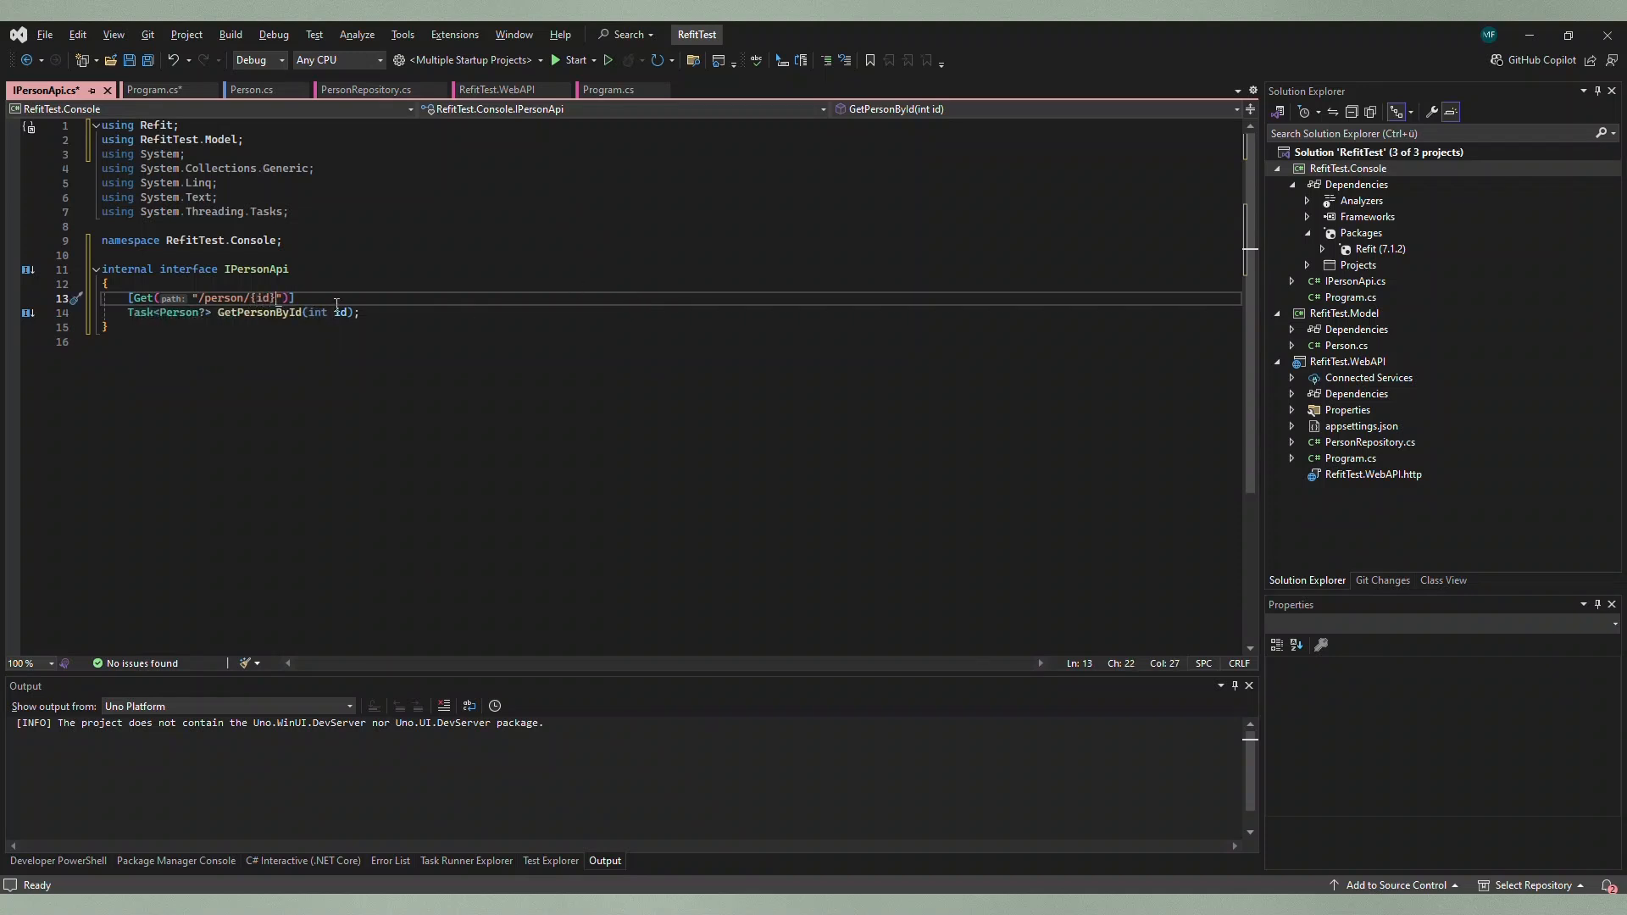
{"action": "mouse_move", "coordinate": [315, 312]}
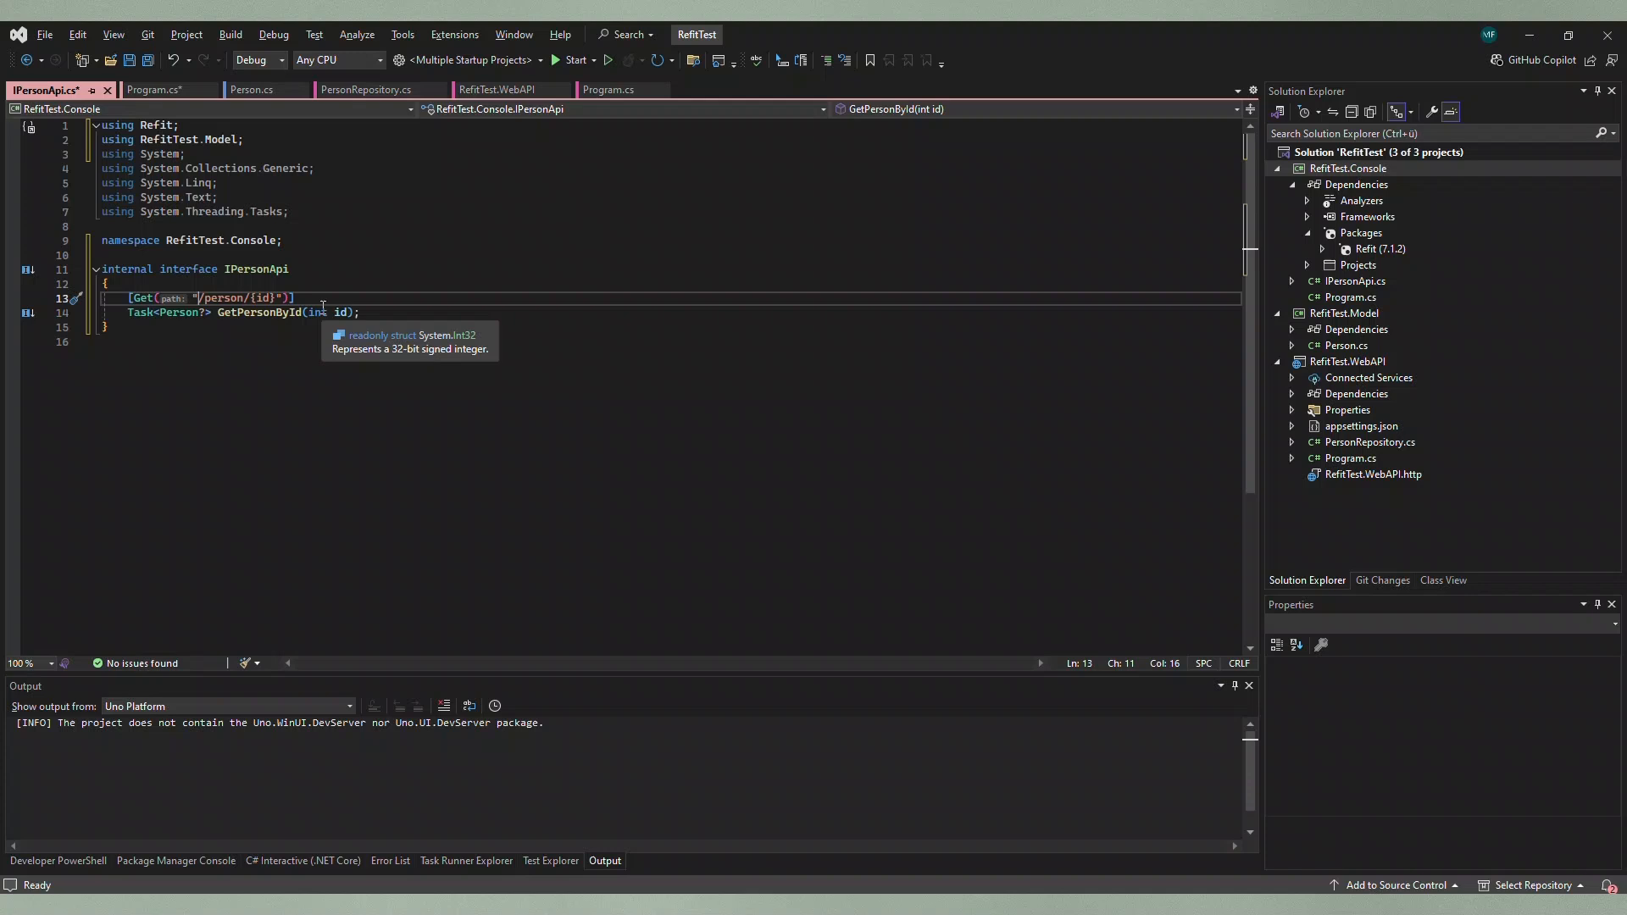
{"action": "mouse_move", "coordinate": [207, 288]}
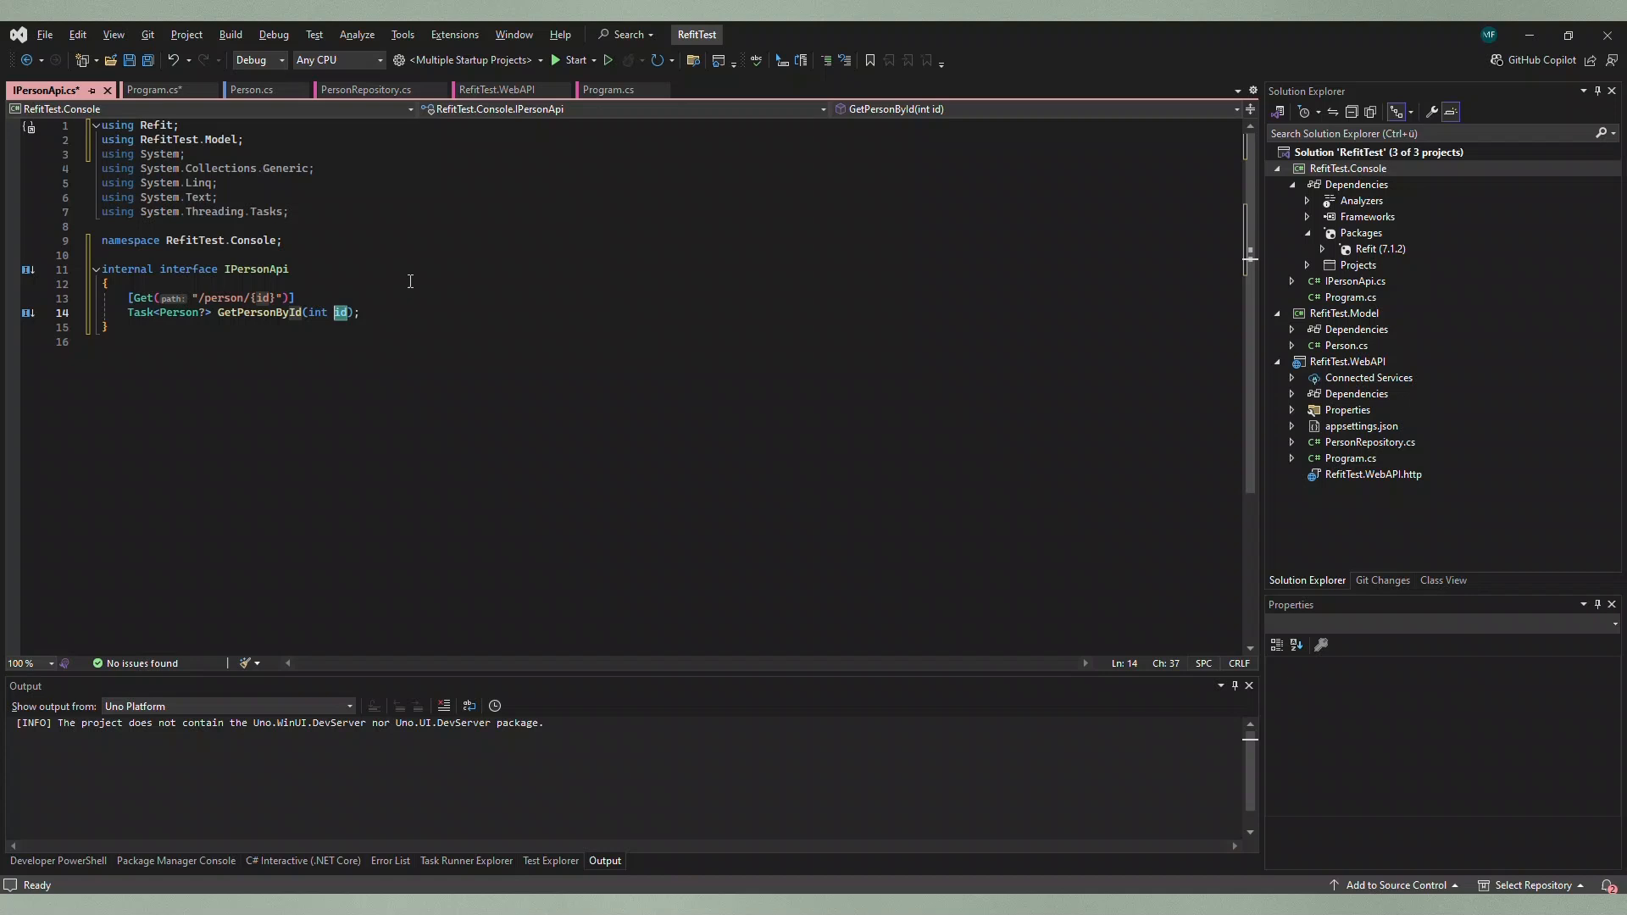
{"action": "key", "text": "ctrl+s"}
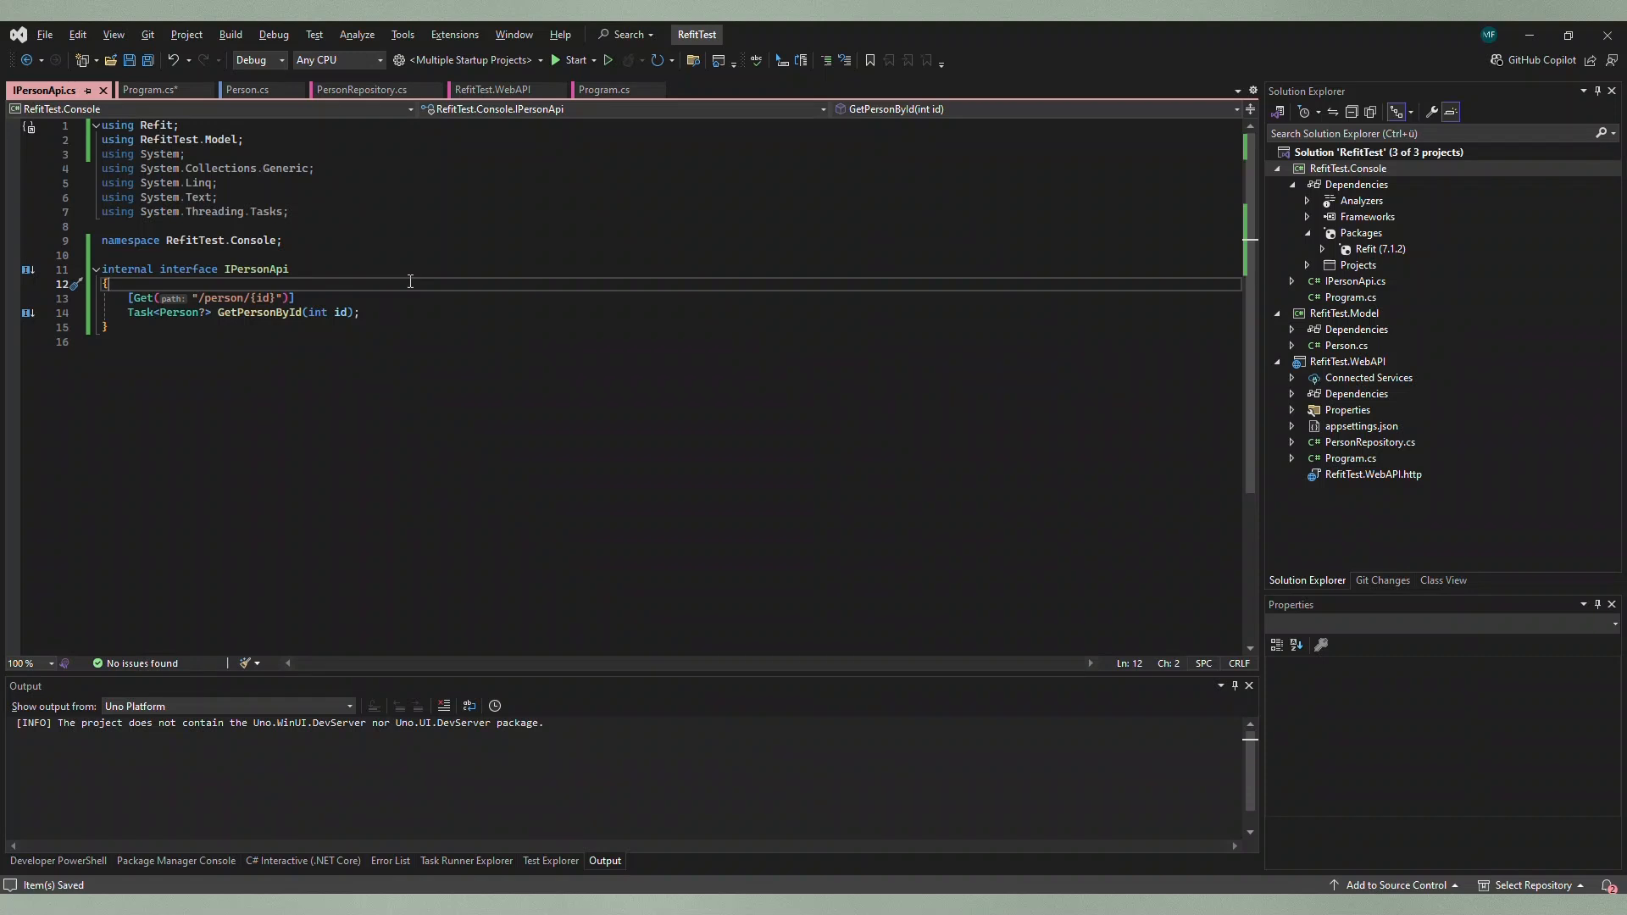
{"action": "mouse_move", "coordinate": [373, 278]}
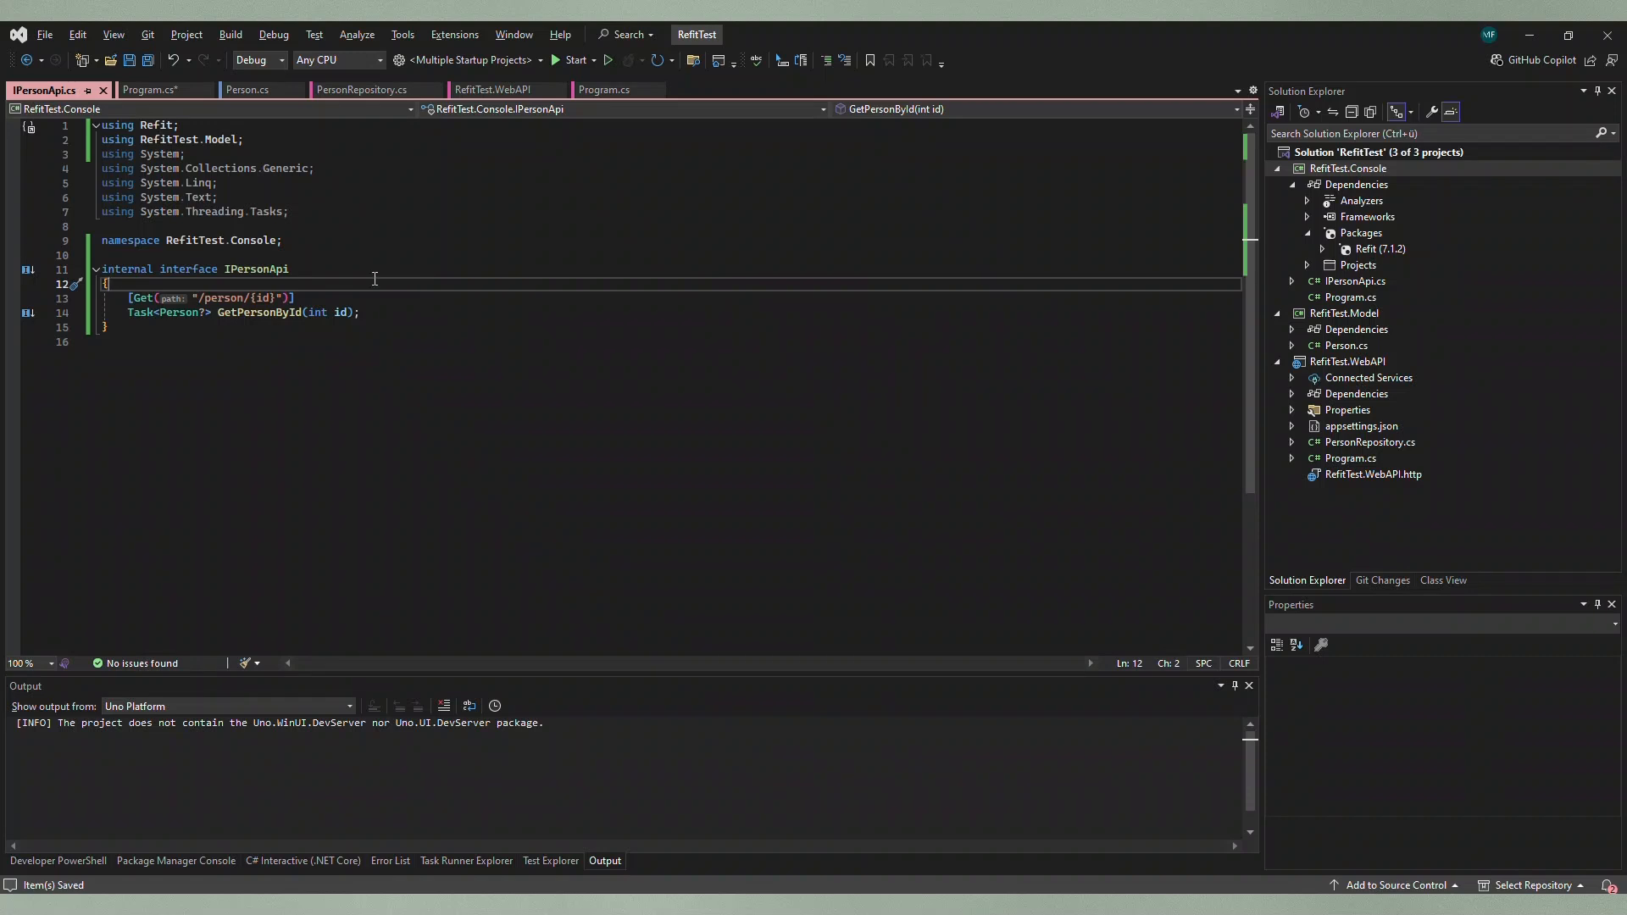
Step: View the generated IPersonApi.g.cs via Go To Implementation, then move on to the console Program.cs
{"action": "right_click", "coordinate": [257, 269]}
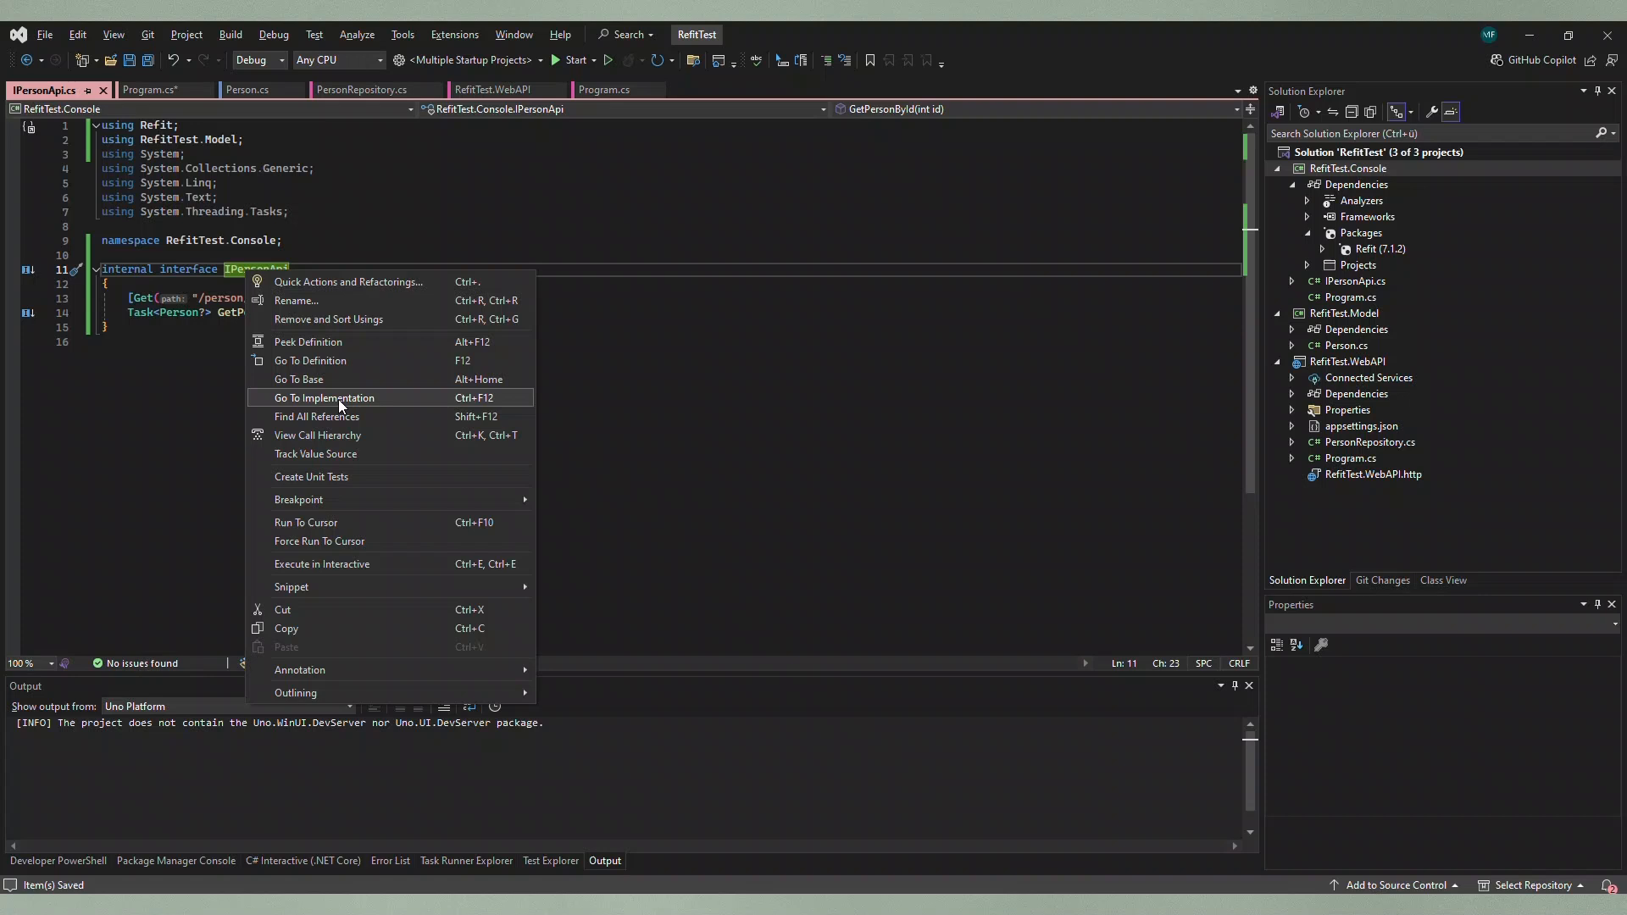
{"action": "left_click", "coordinate": [324, 397]}
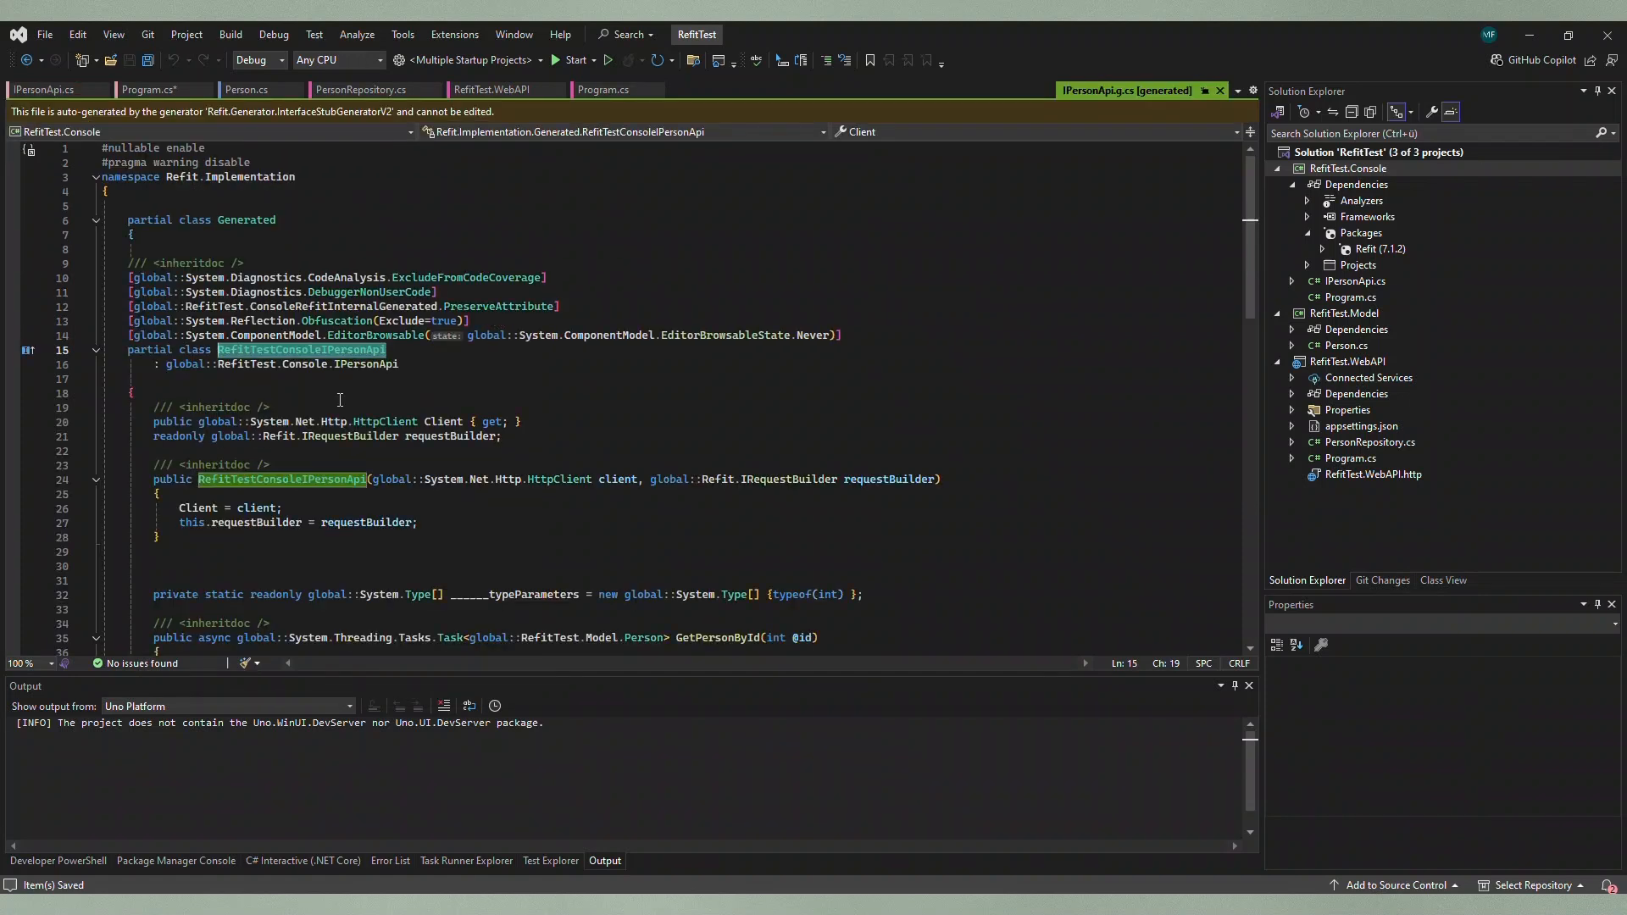
{"action": "mouse_move", "coordinate": [1180, 122]}
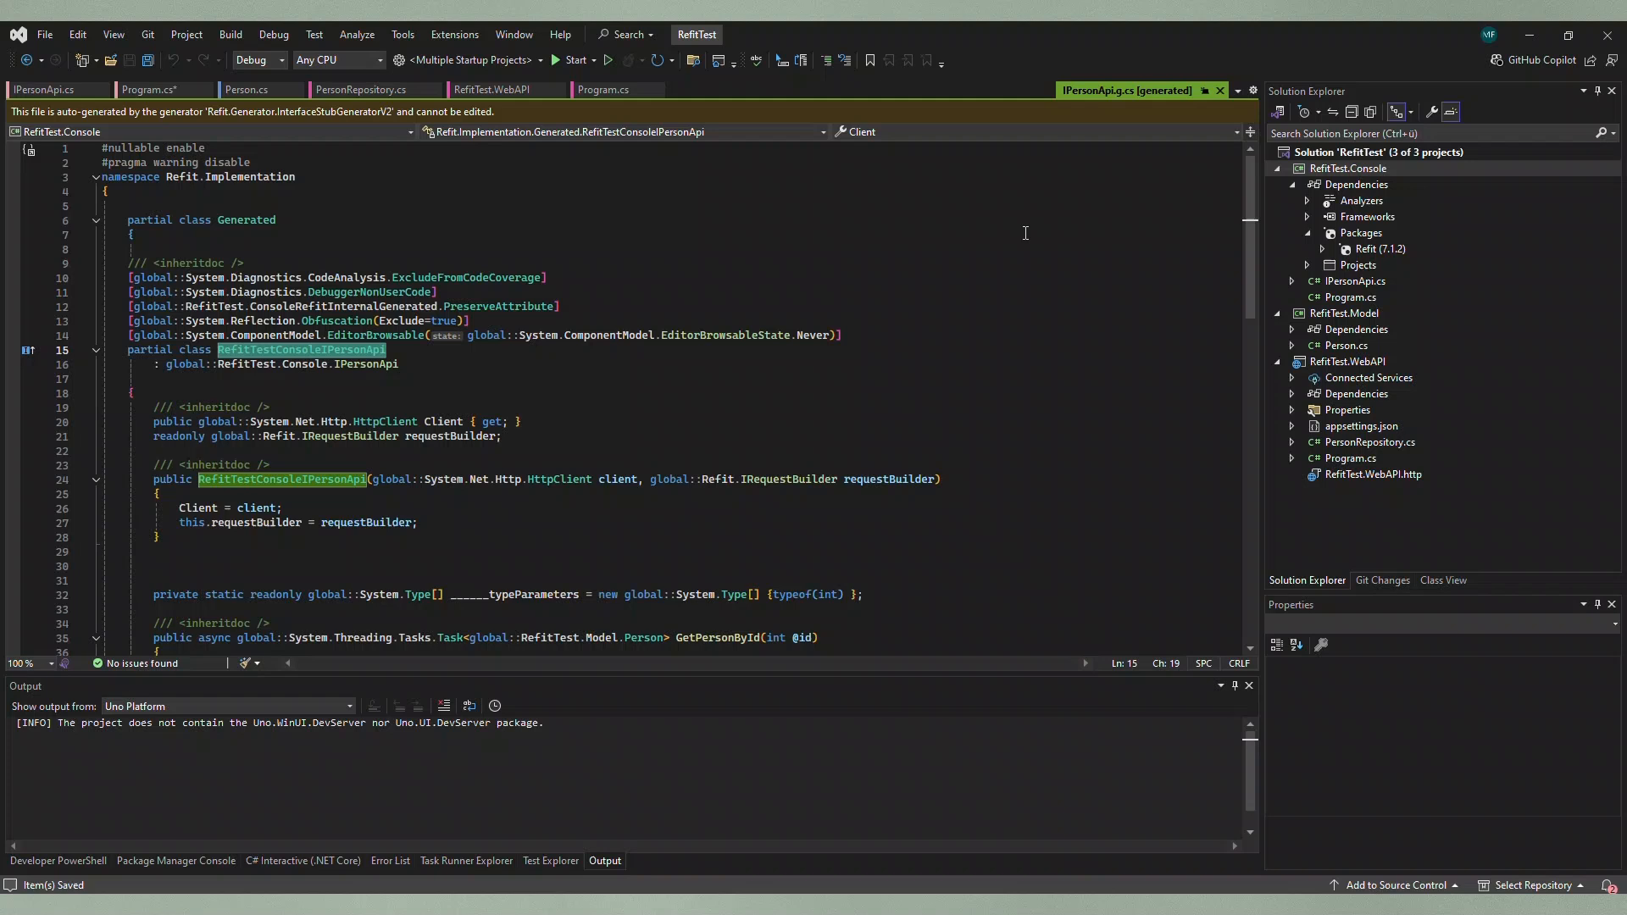
{"action": "left_click", "coordinate": [46, 90]}
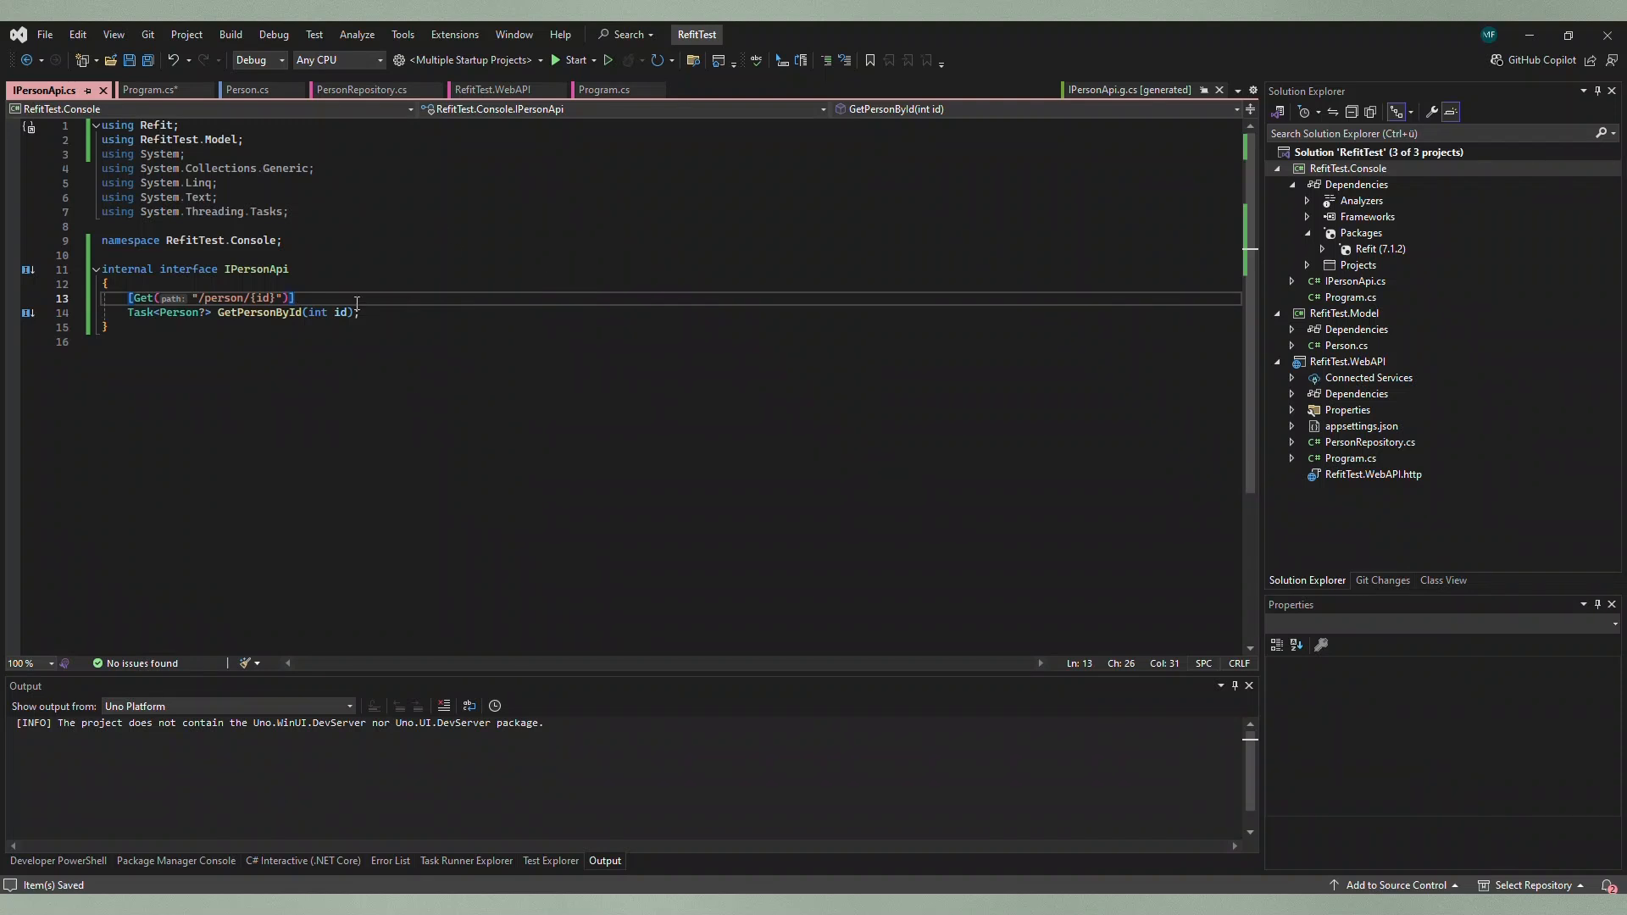
{"action": "left_click", "coordinate": [149, 90]}
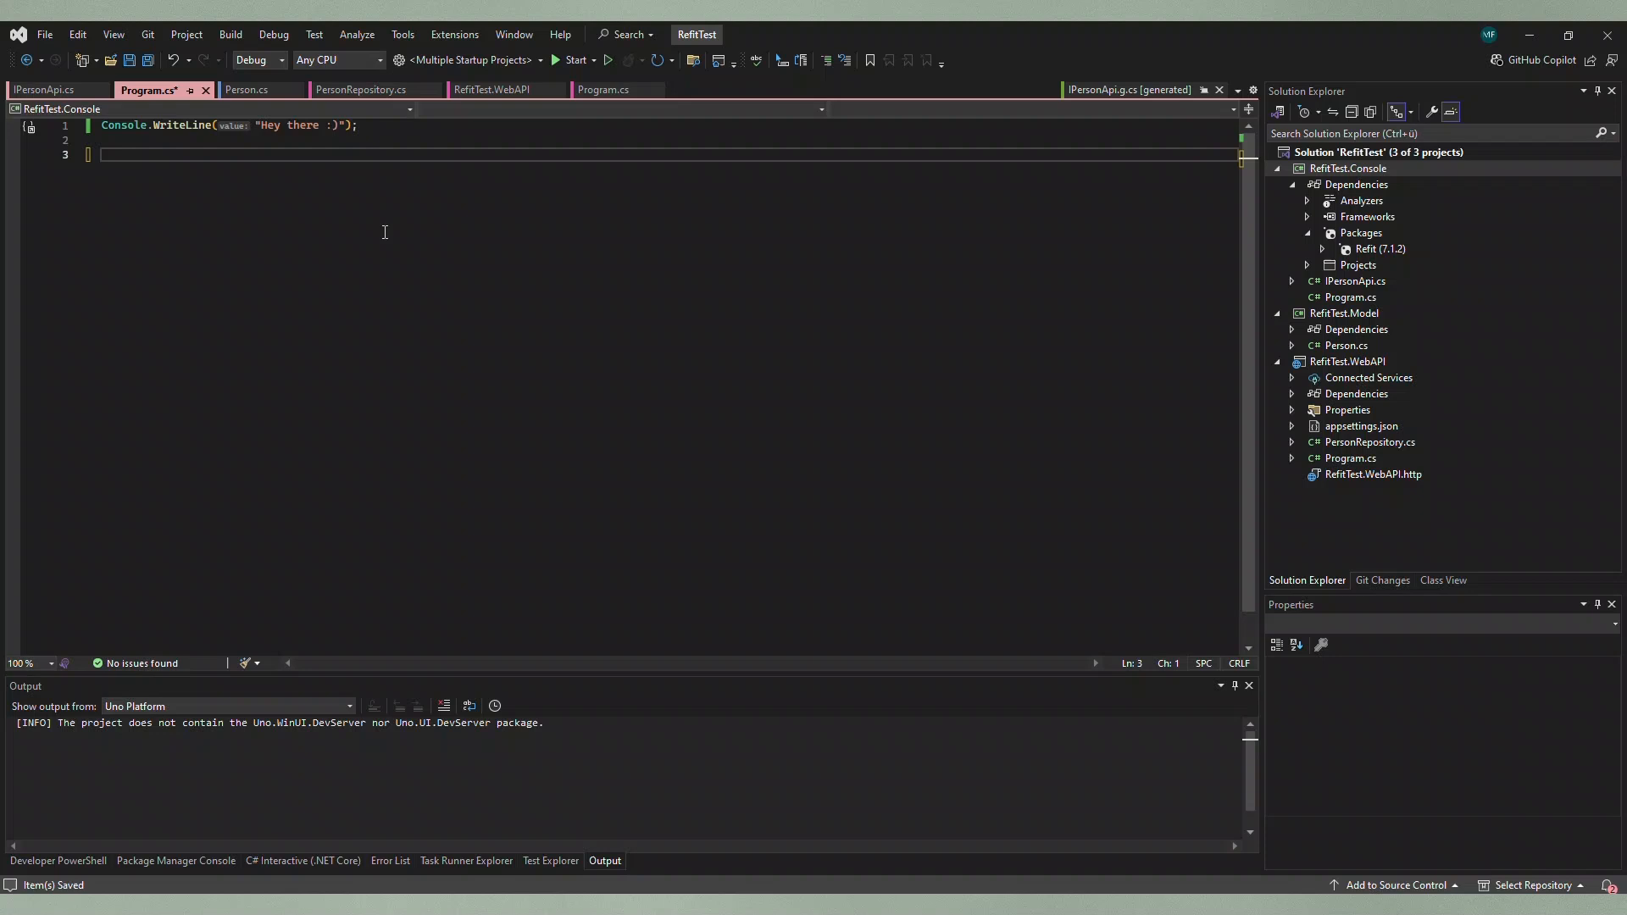
{"action": "mouse_move", "coordinate": [236, 209]}
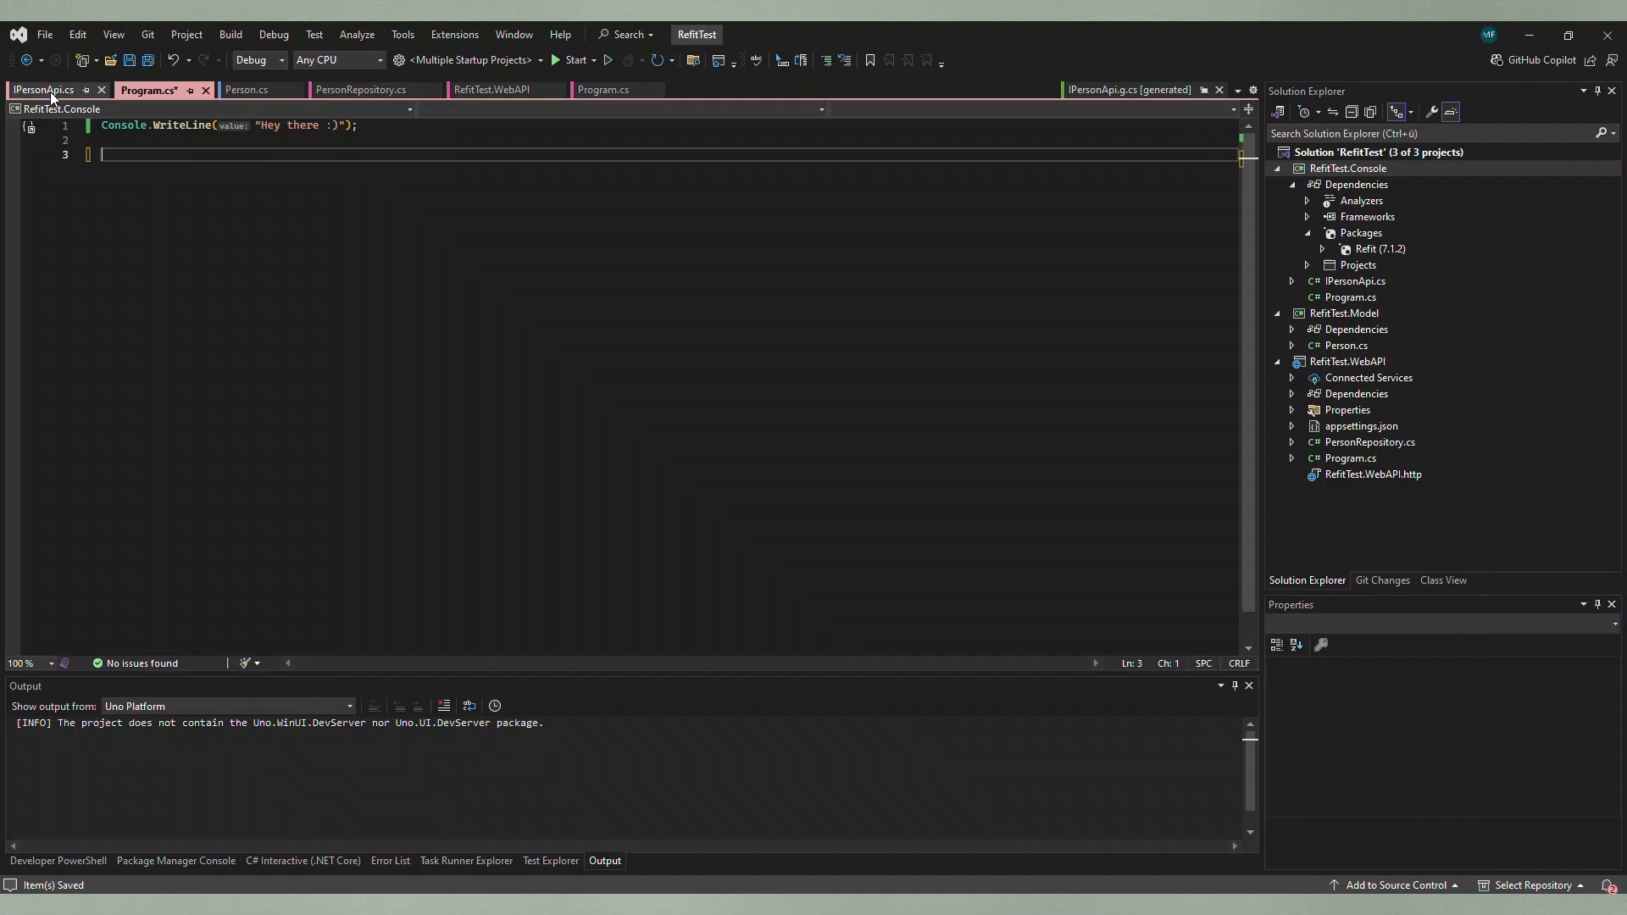
{"action": "left_click", "coordinate": [44, 90]}
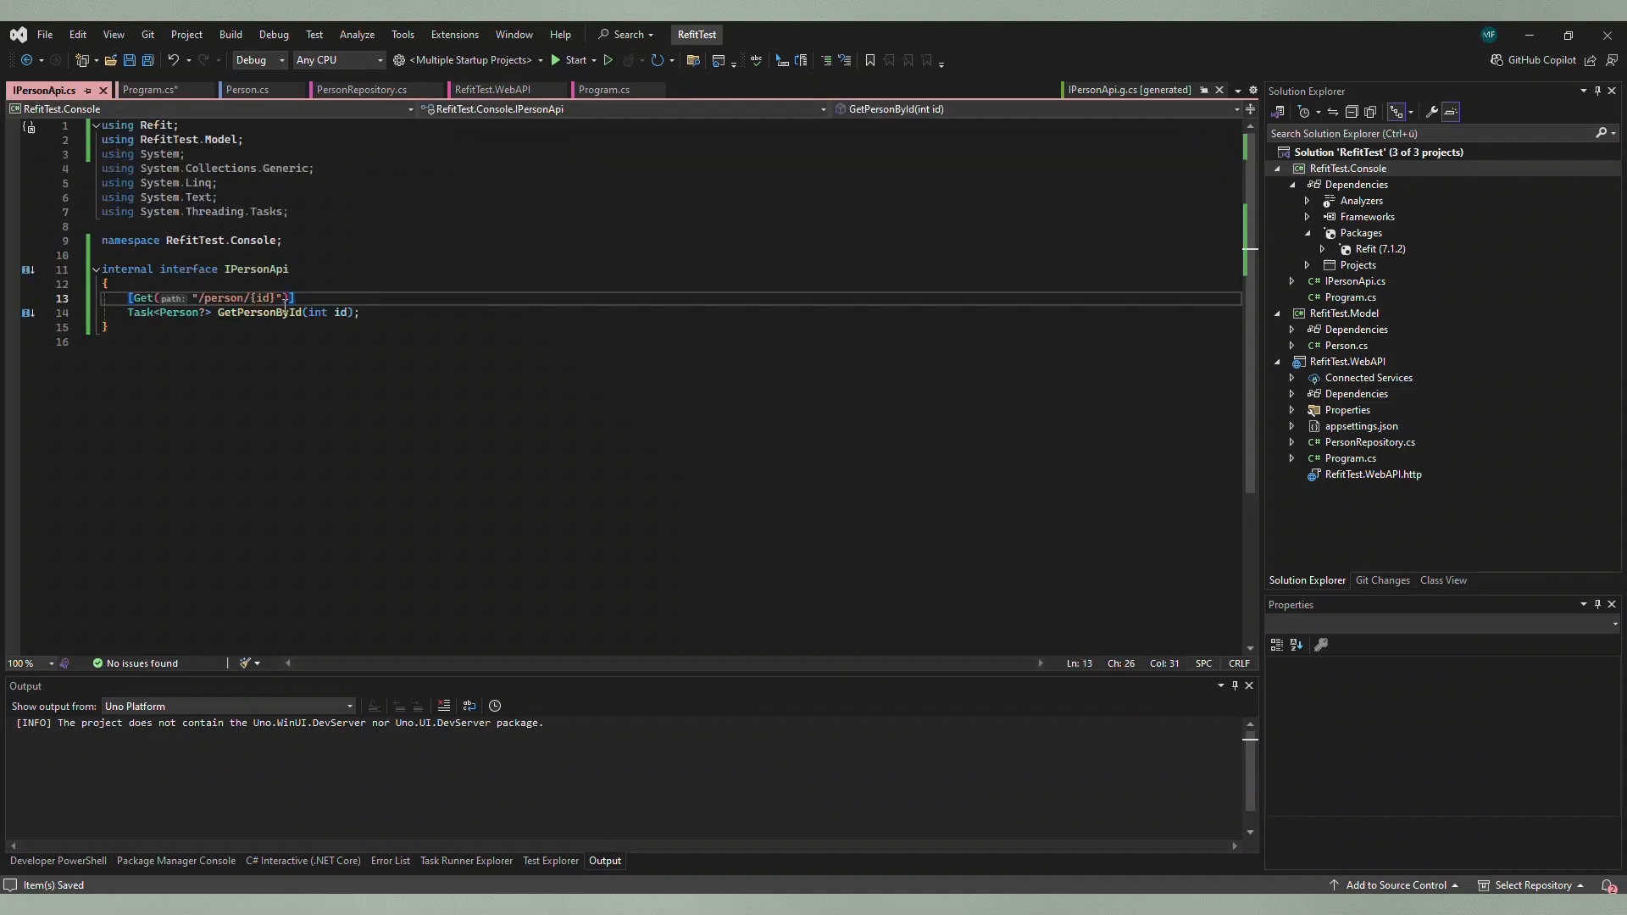
{"action": "left_click", "coordinate": [149, 90]}
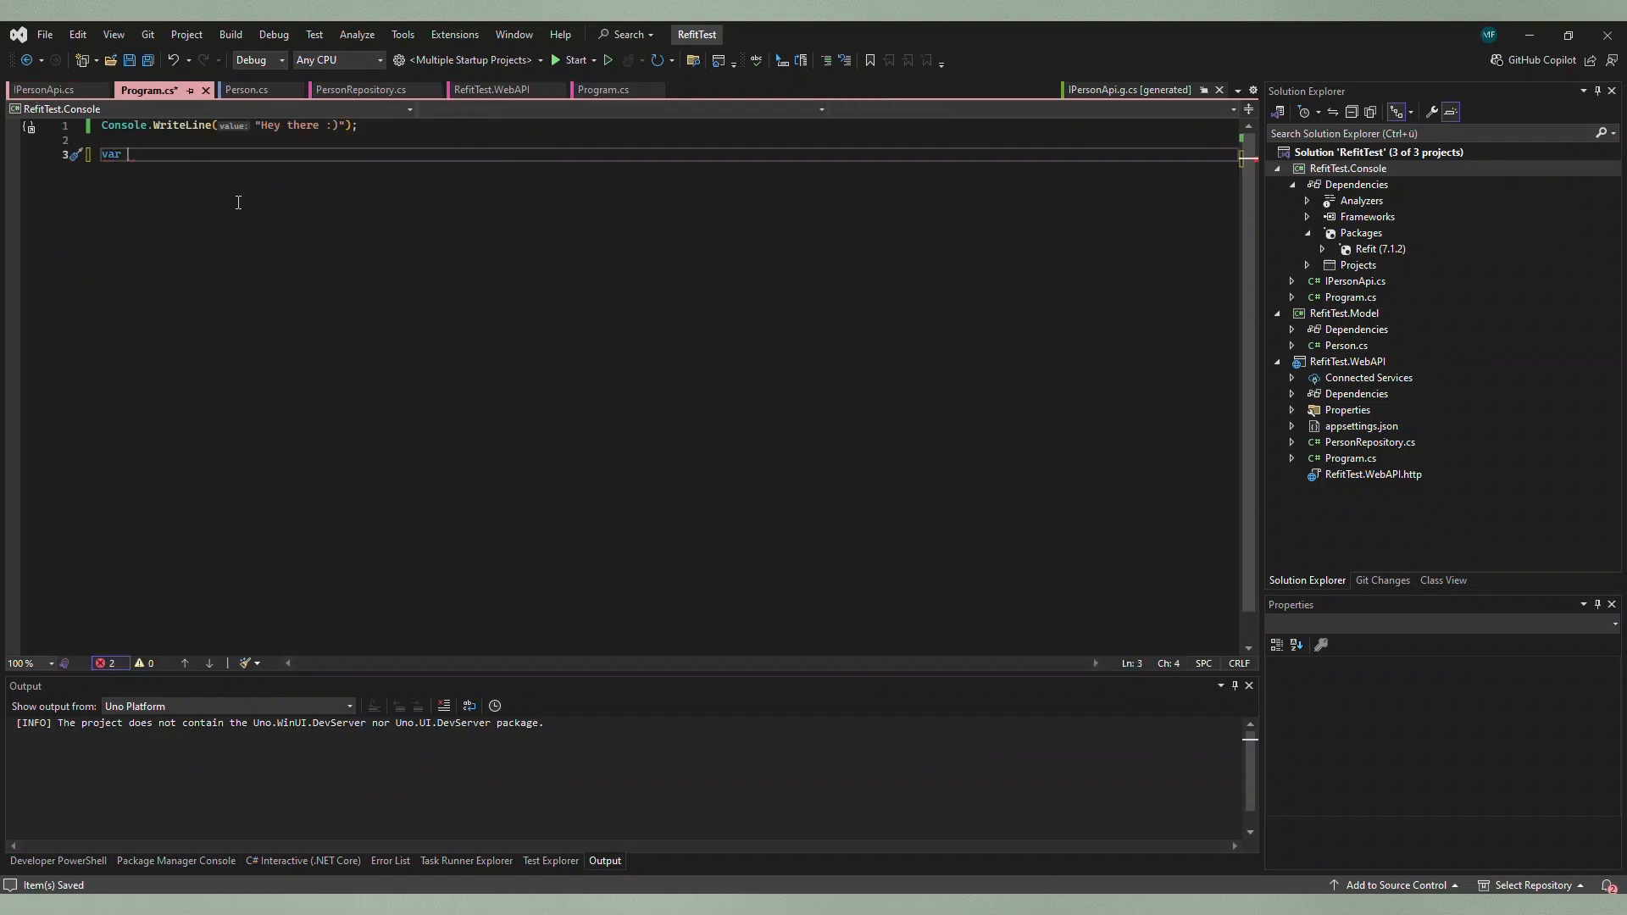
{"action": "type", "text": "personApi ="}
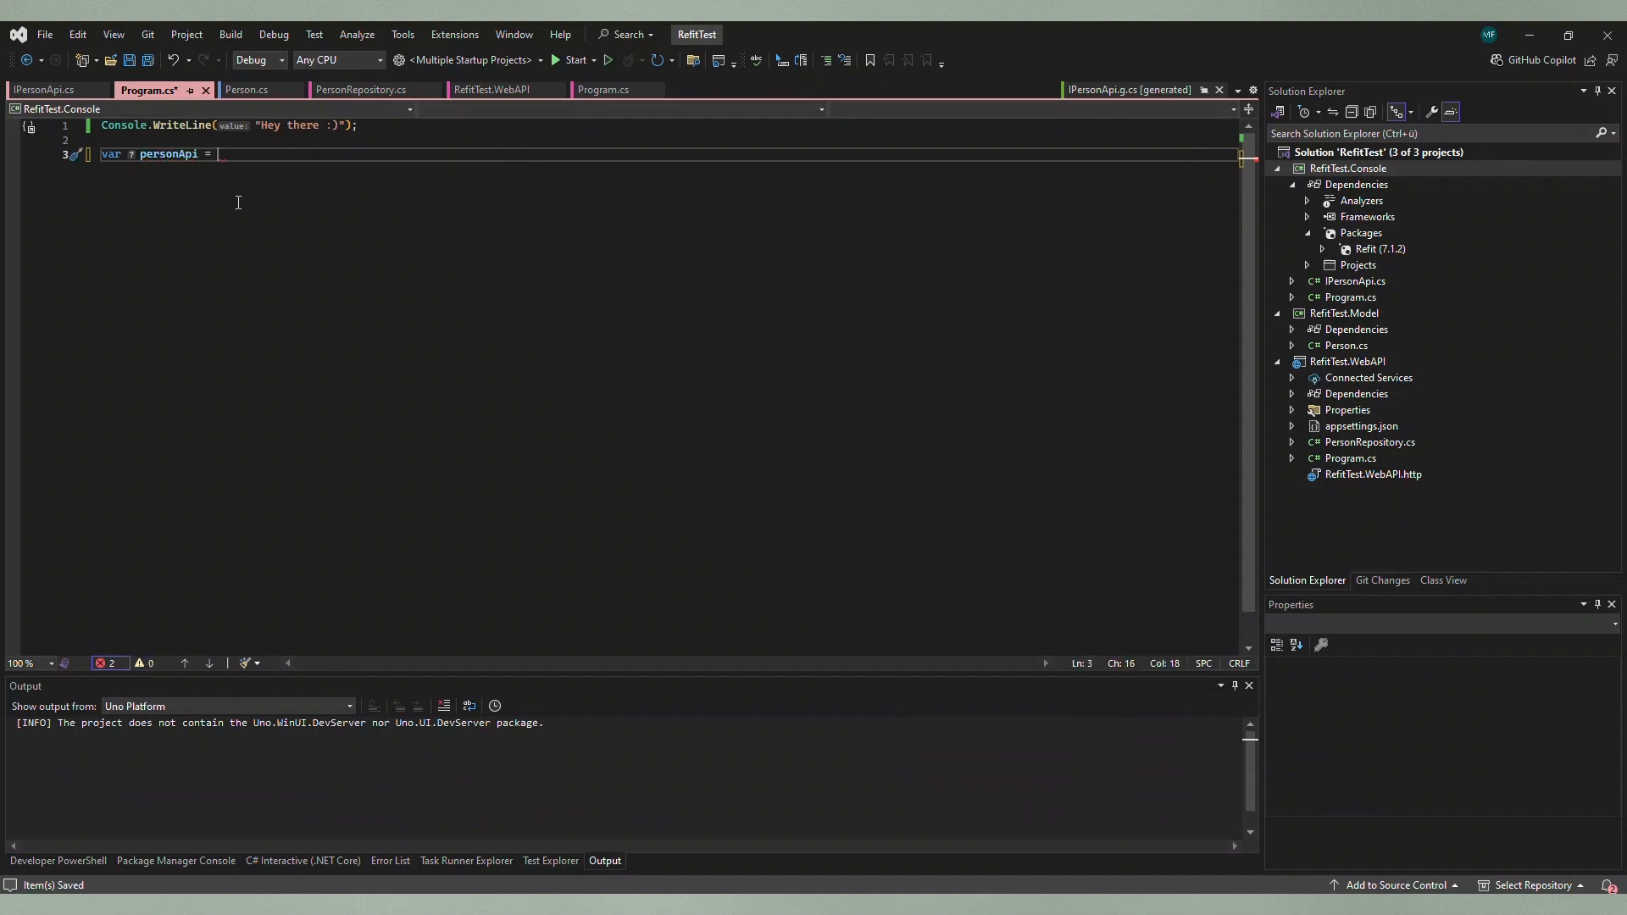
{"action": "type", "text": "RestService"}
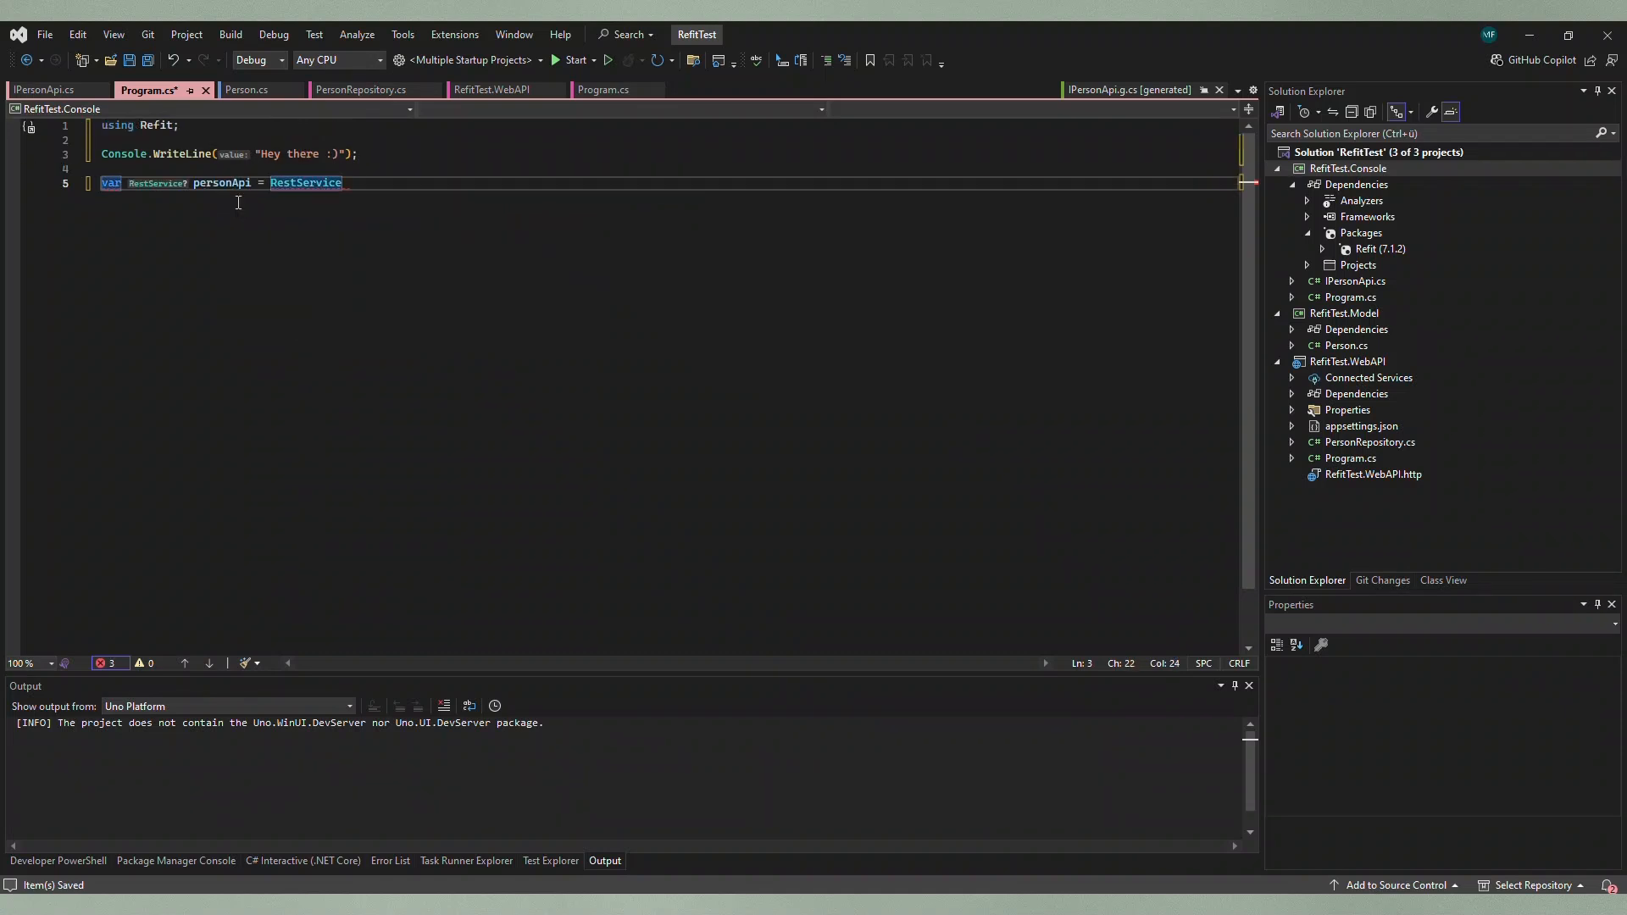
{"action": "type", "text": ".For<IPersonApi>(\"http://localhost:5031\");"}
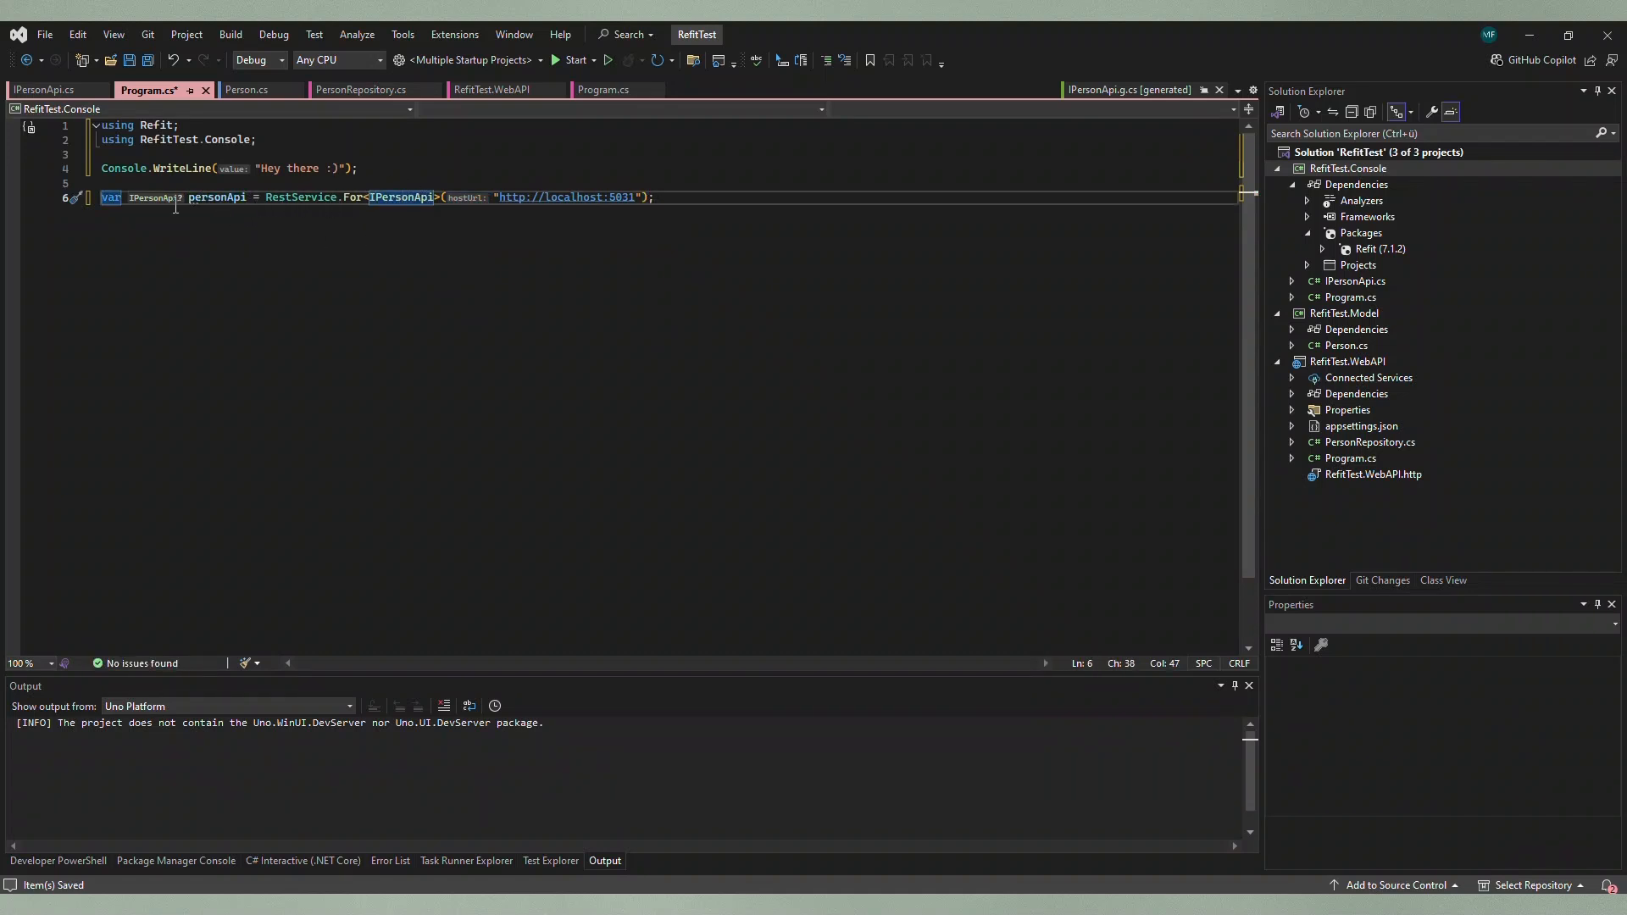
{"action": "mouse_move", "coordinate": [685, 211]}
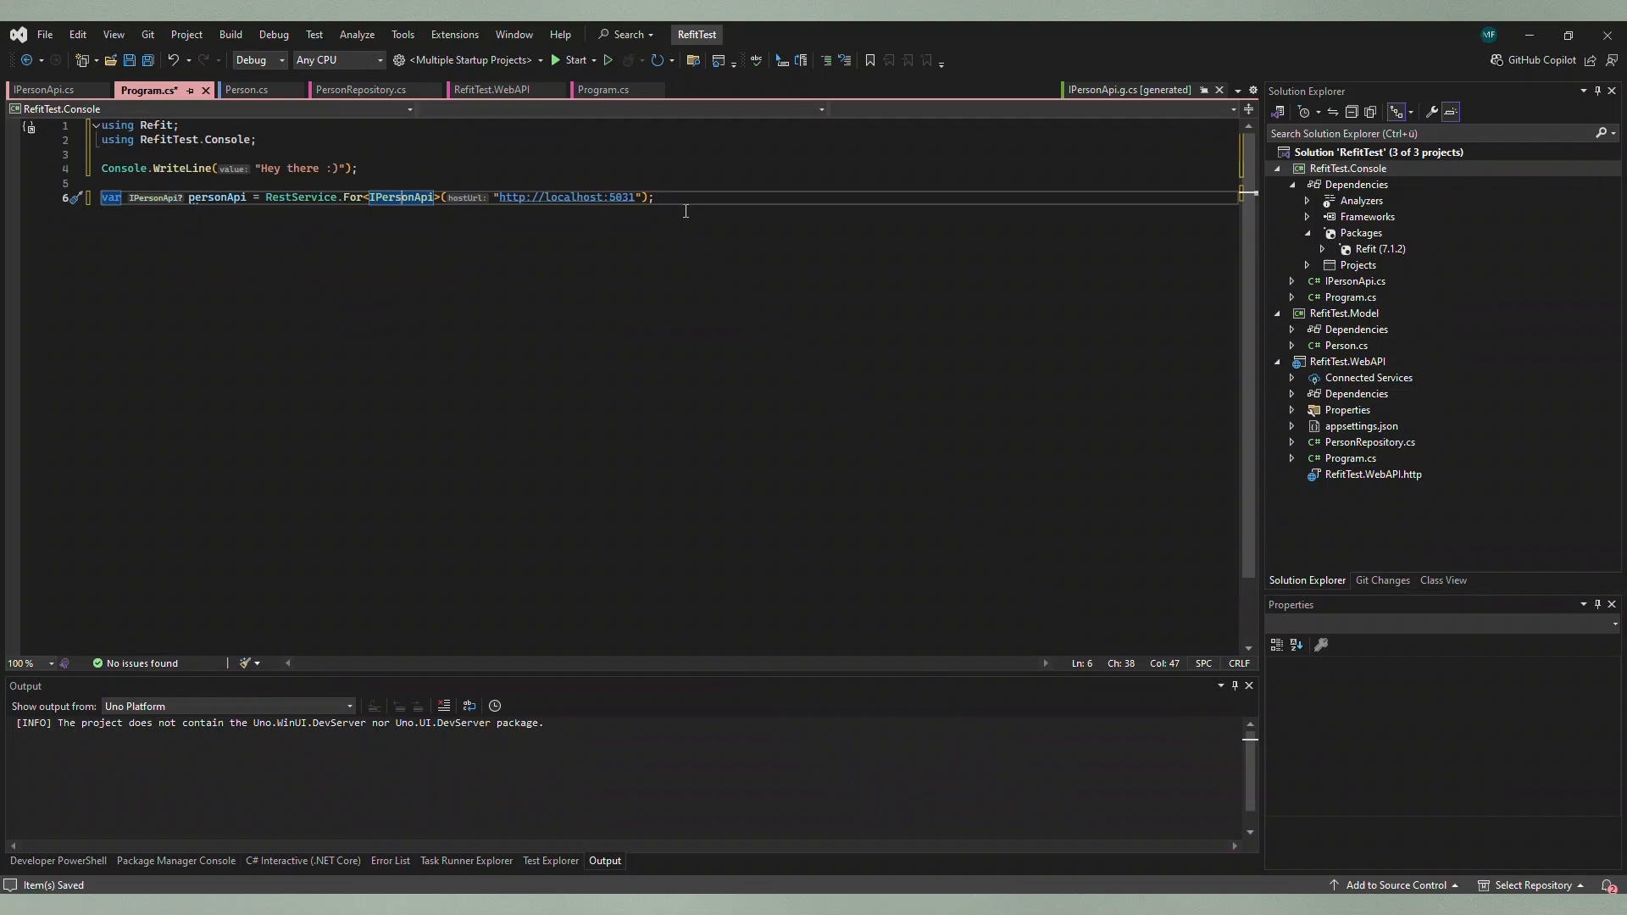
Step: Await personApi.GetPersonById(1) into person and Console.WriteLine(person.Id)
{"action": "type", "text": "Console.WriteLine("}
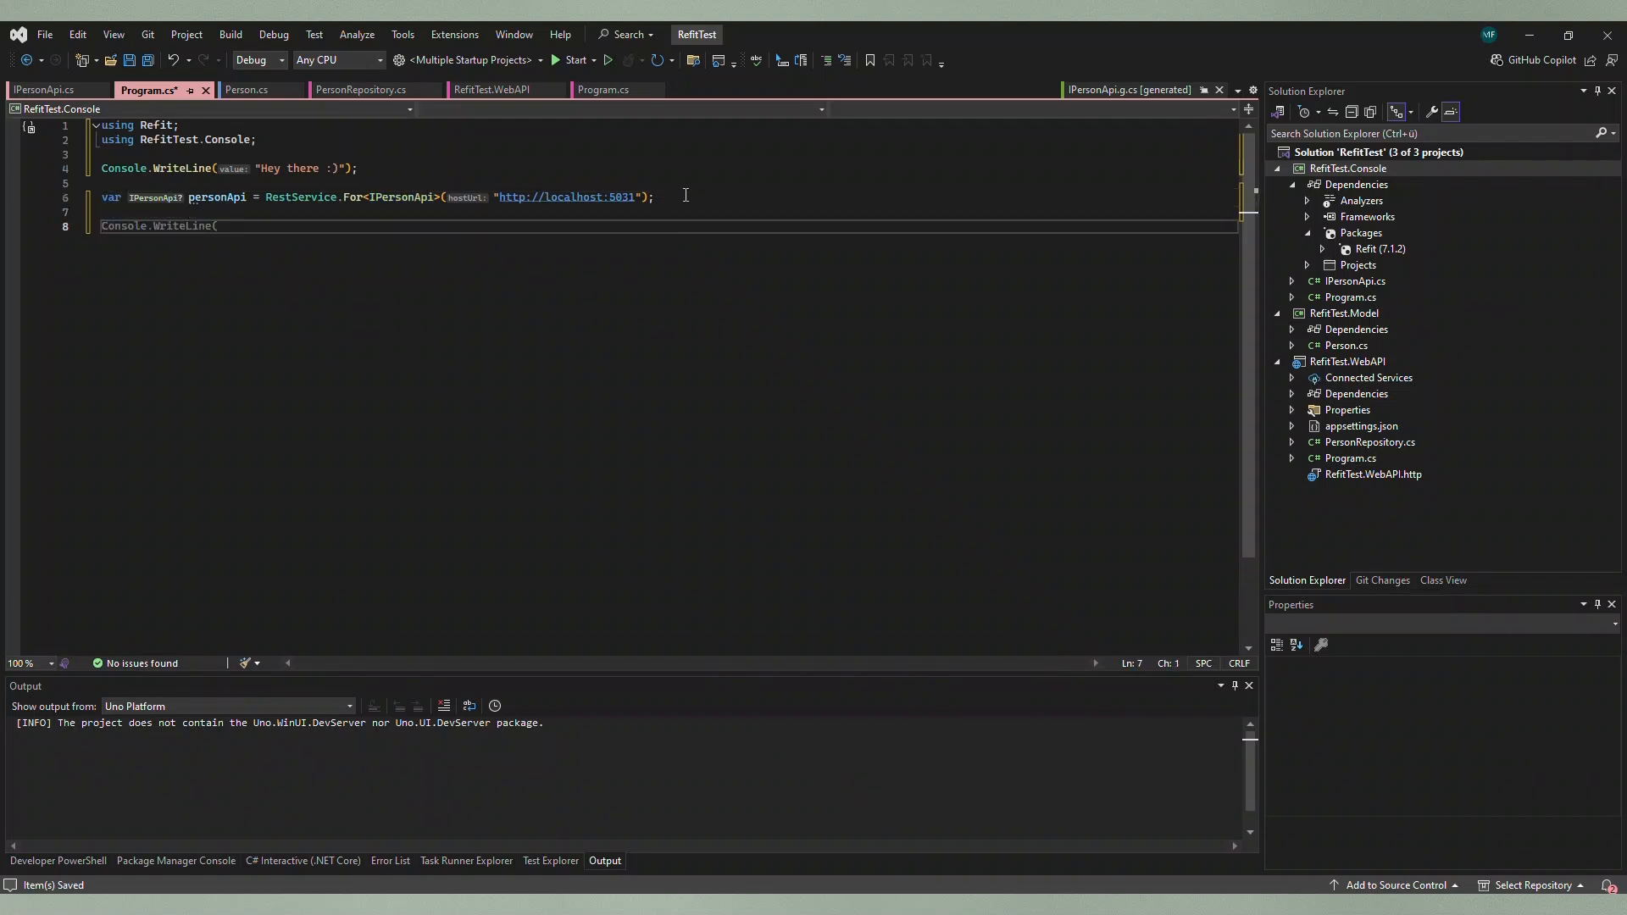
{"action": "type", "text": "var"}
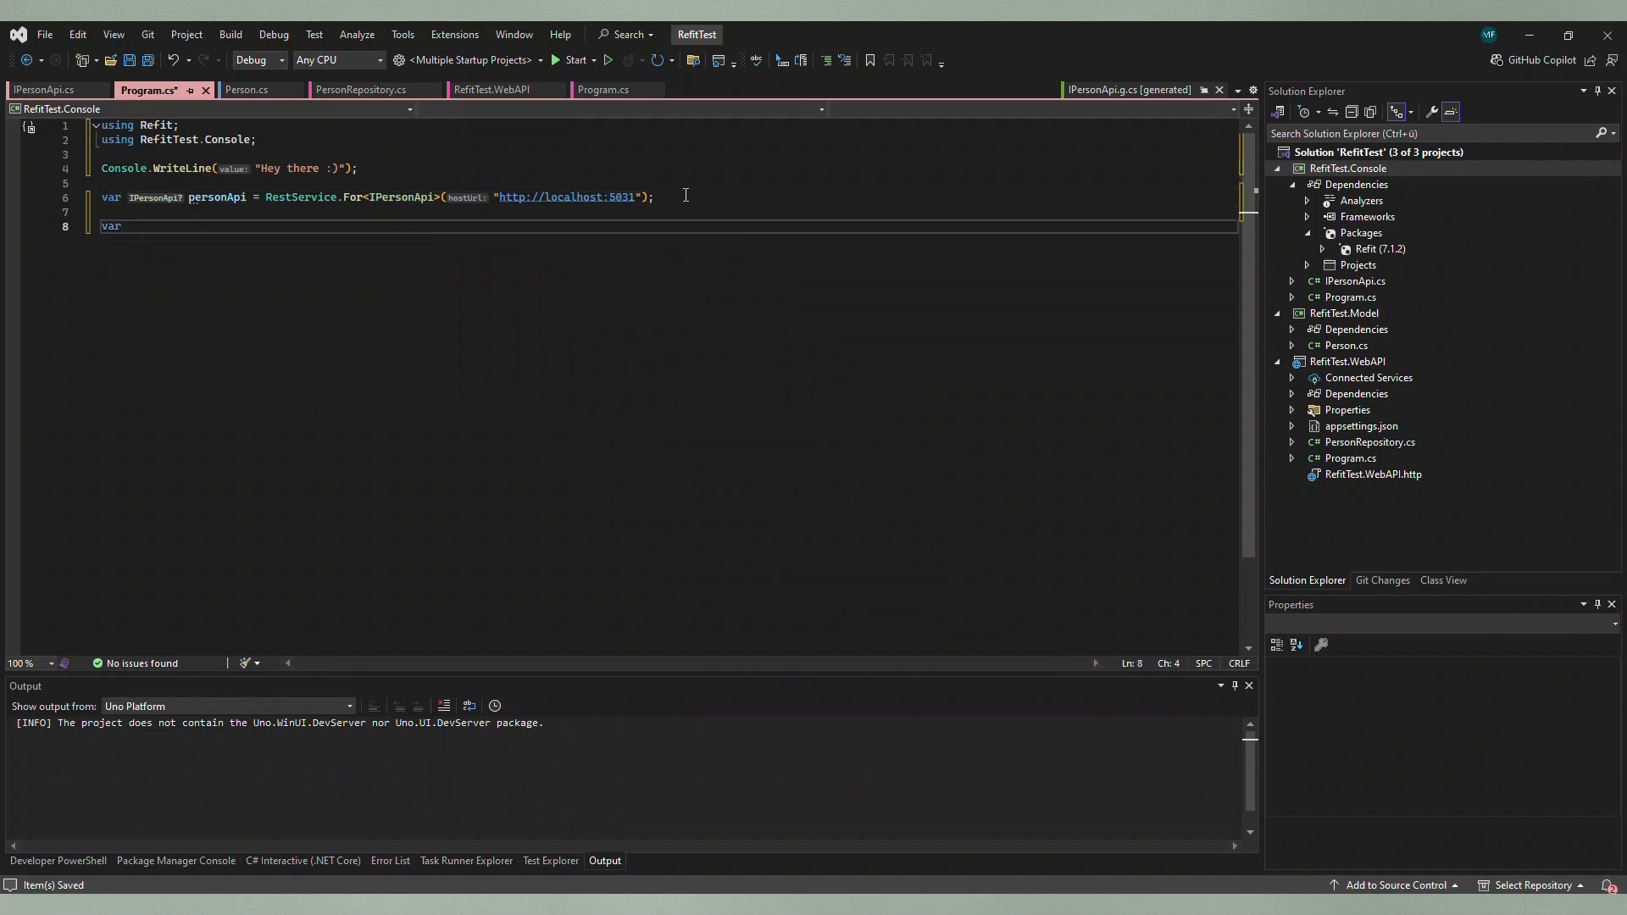
{"action": "type", "text": "pers"}
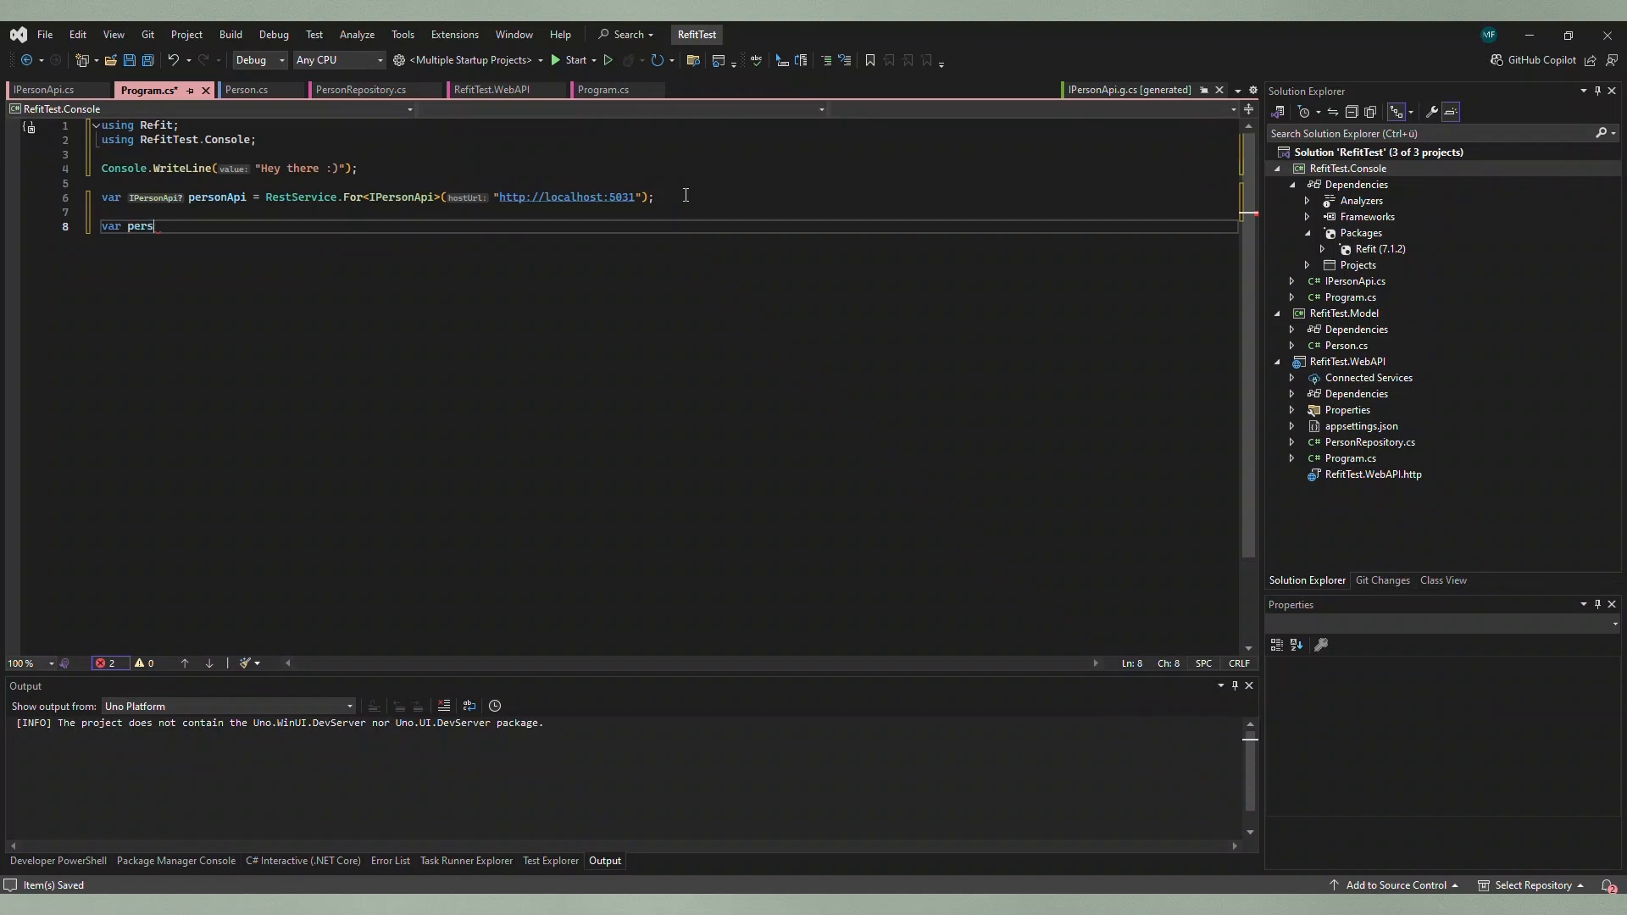
{"action": "type", "text": "on = await personApi.GetPersonById(1"}
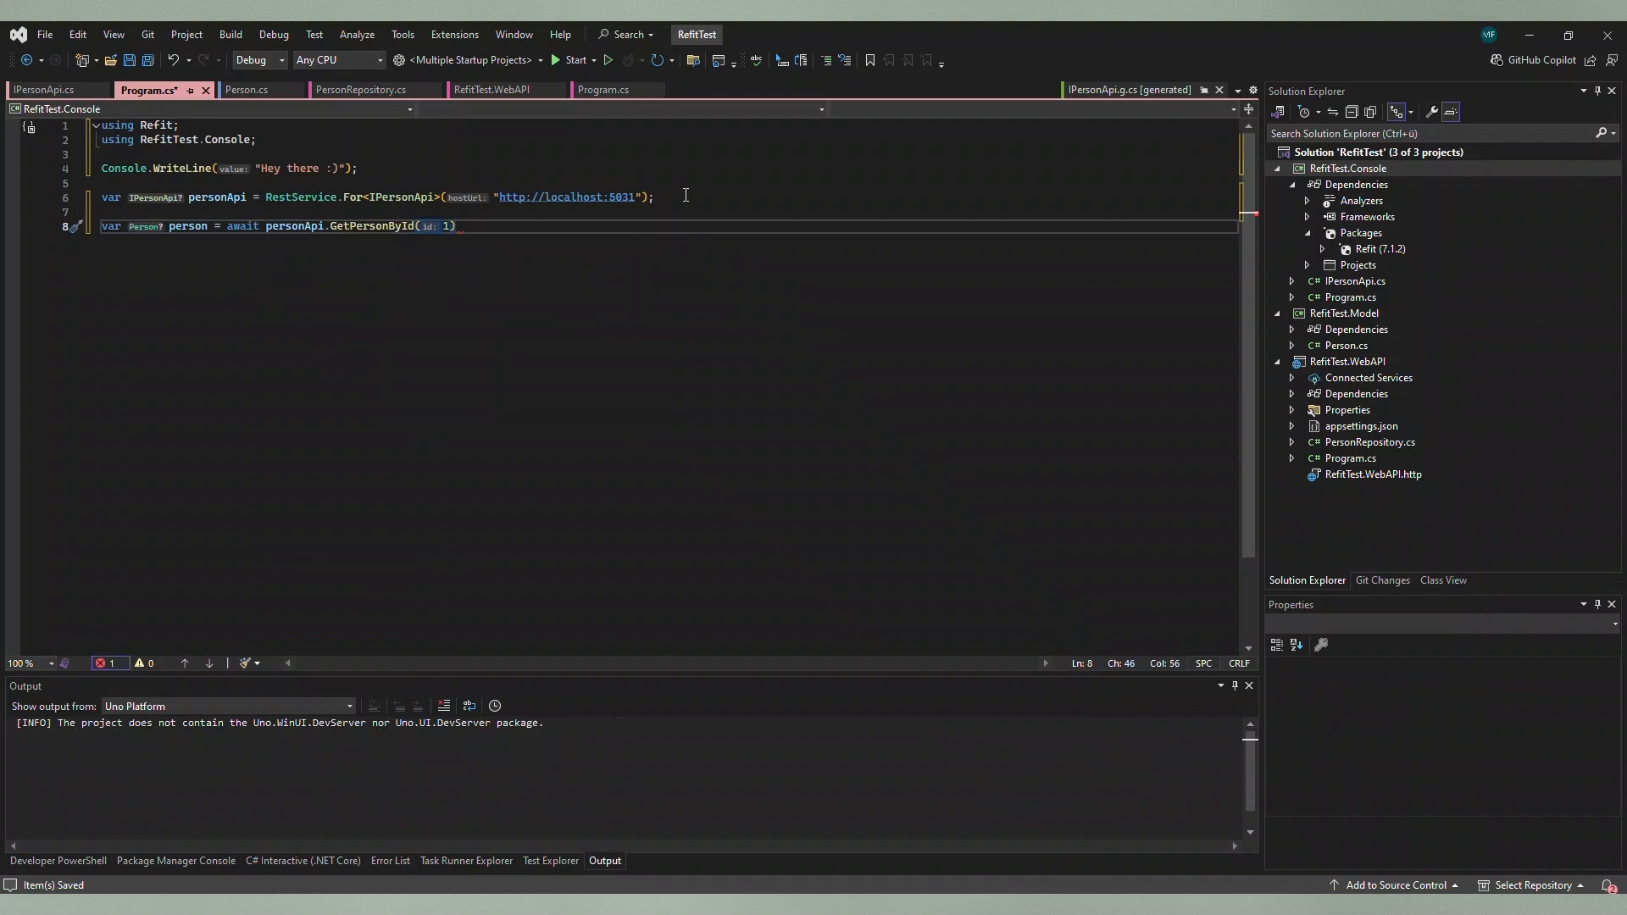
{"action": "type", "text": ";"}
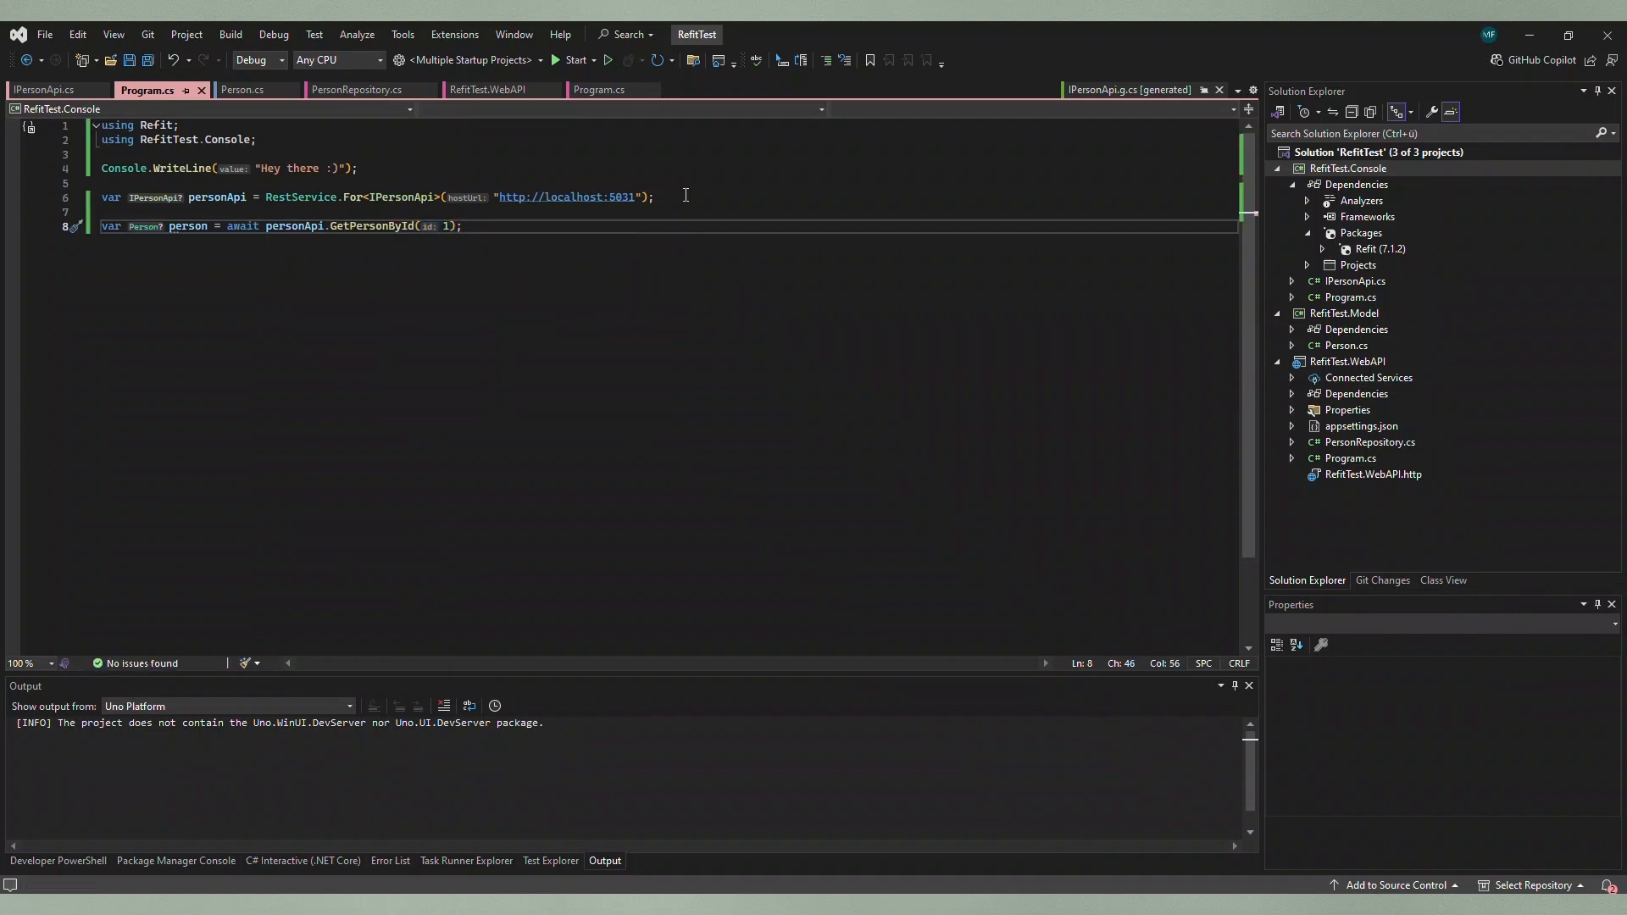
{"action": "type", "text": "Console.WriteLine(person);"}
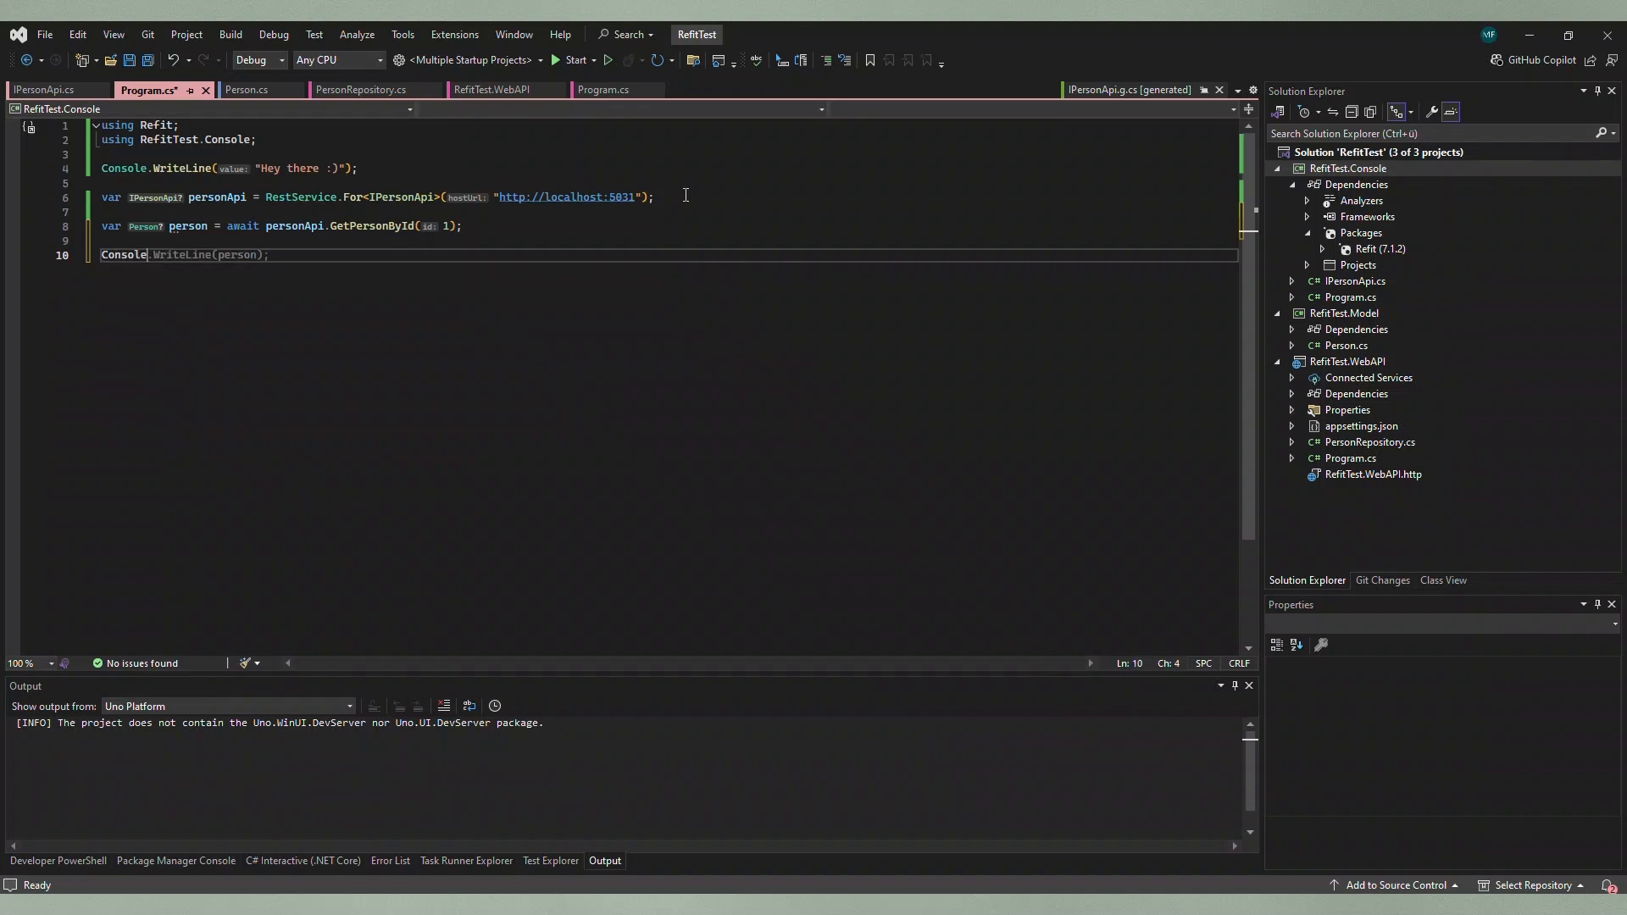
{"action": "type", "text": ".Id);"}
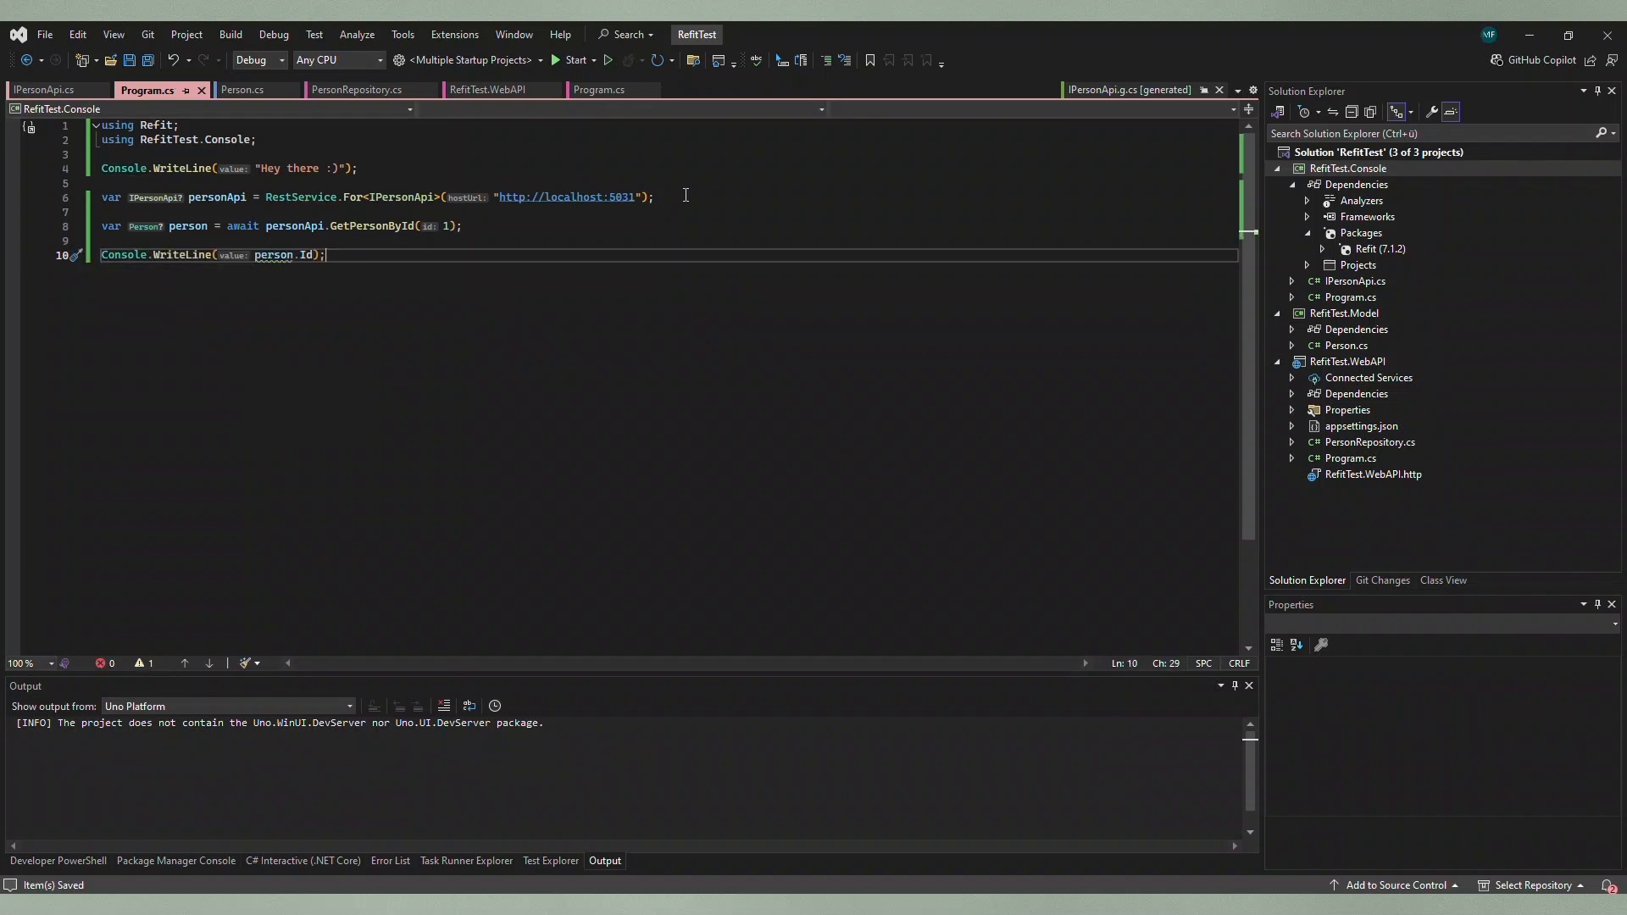
Step: Start debugging the console app to verify GetPersonById(1) returns a Person
{"action": "left_click", "coordinate": [556, 59]}
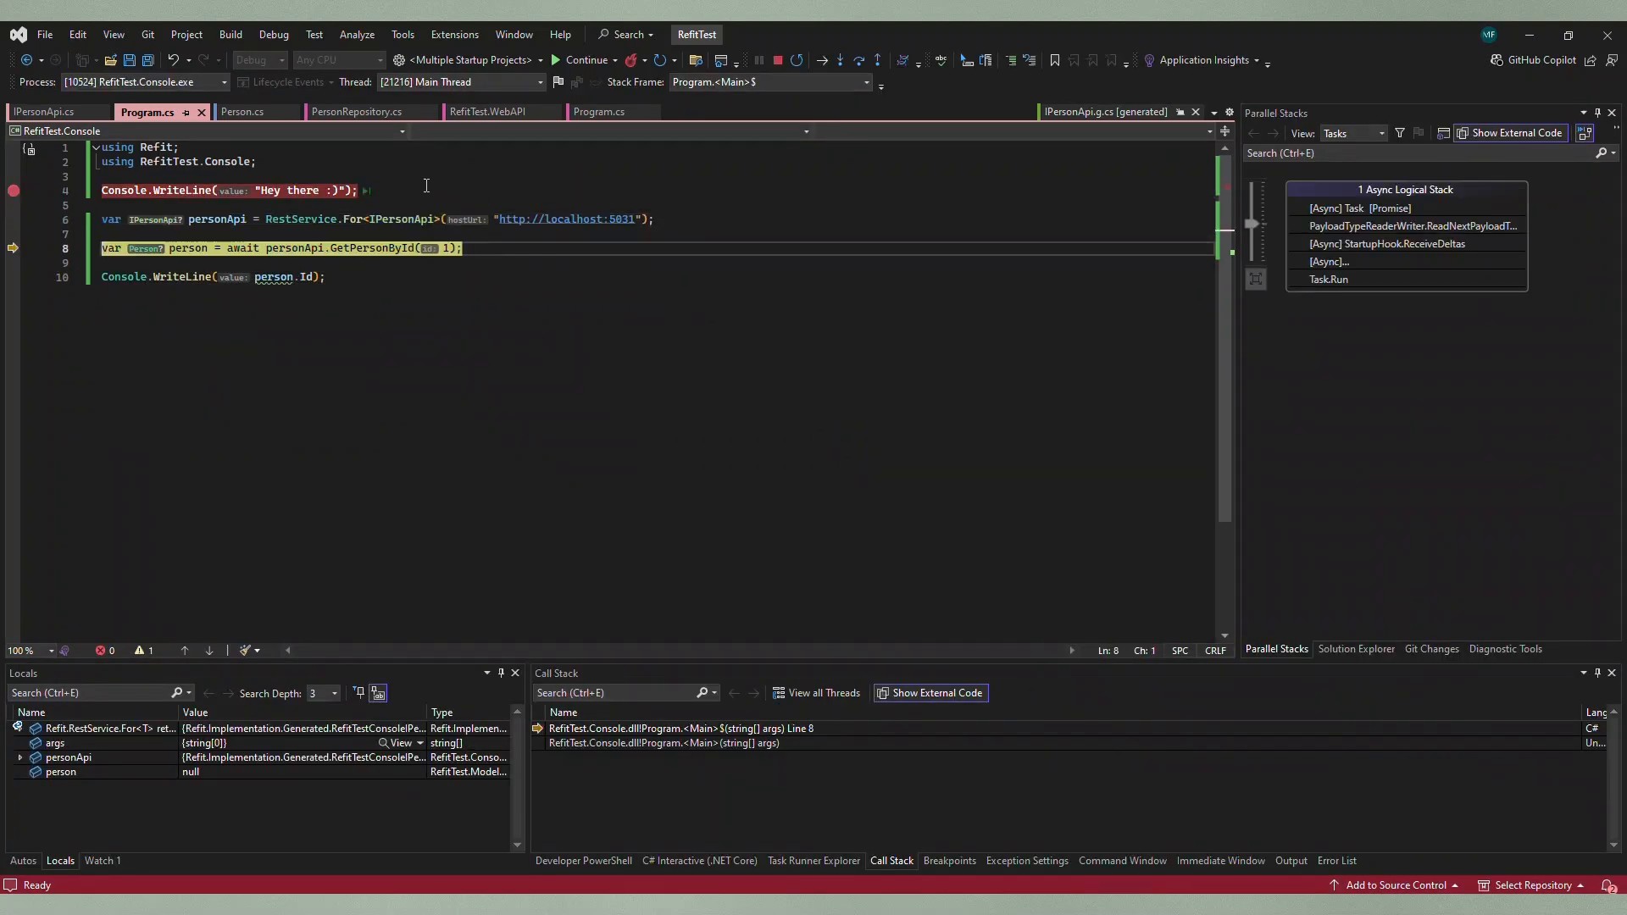
{"action": "mouse_move", "coordinate": [217, 219]}
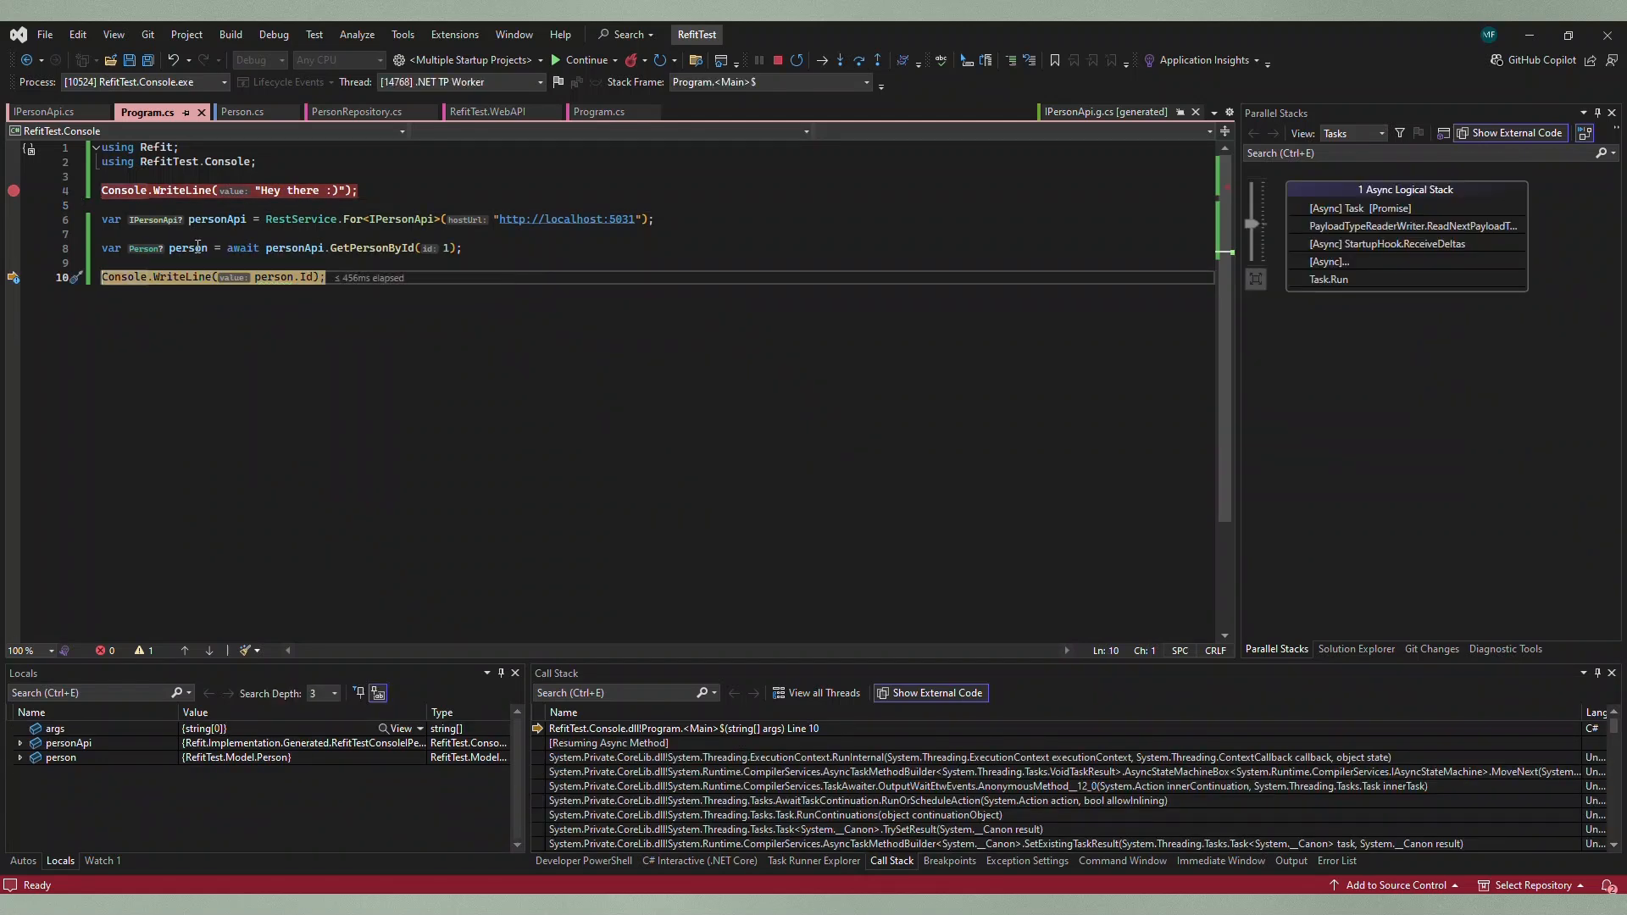
{"action": "mouse_move", "coordinate": [189, 247]}
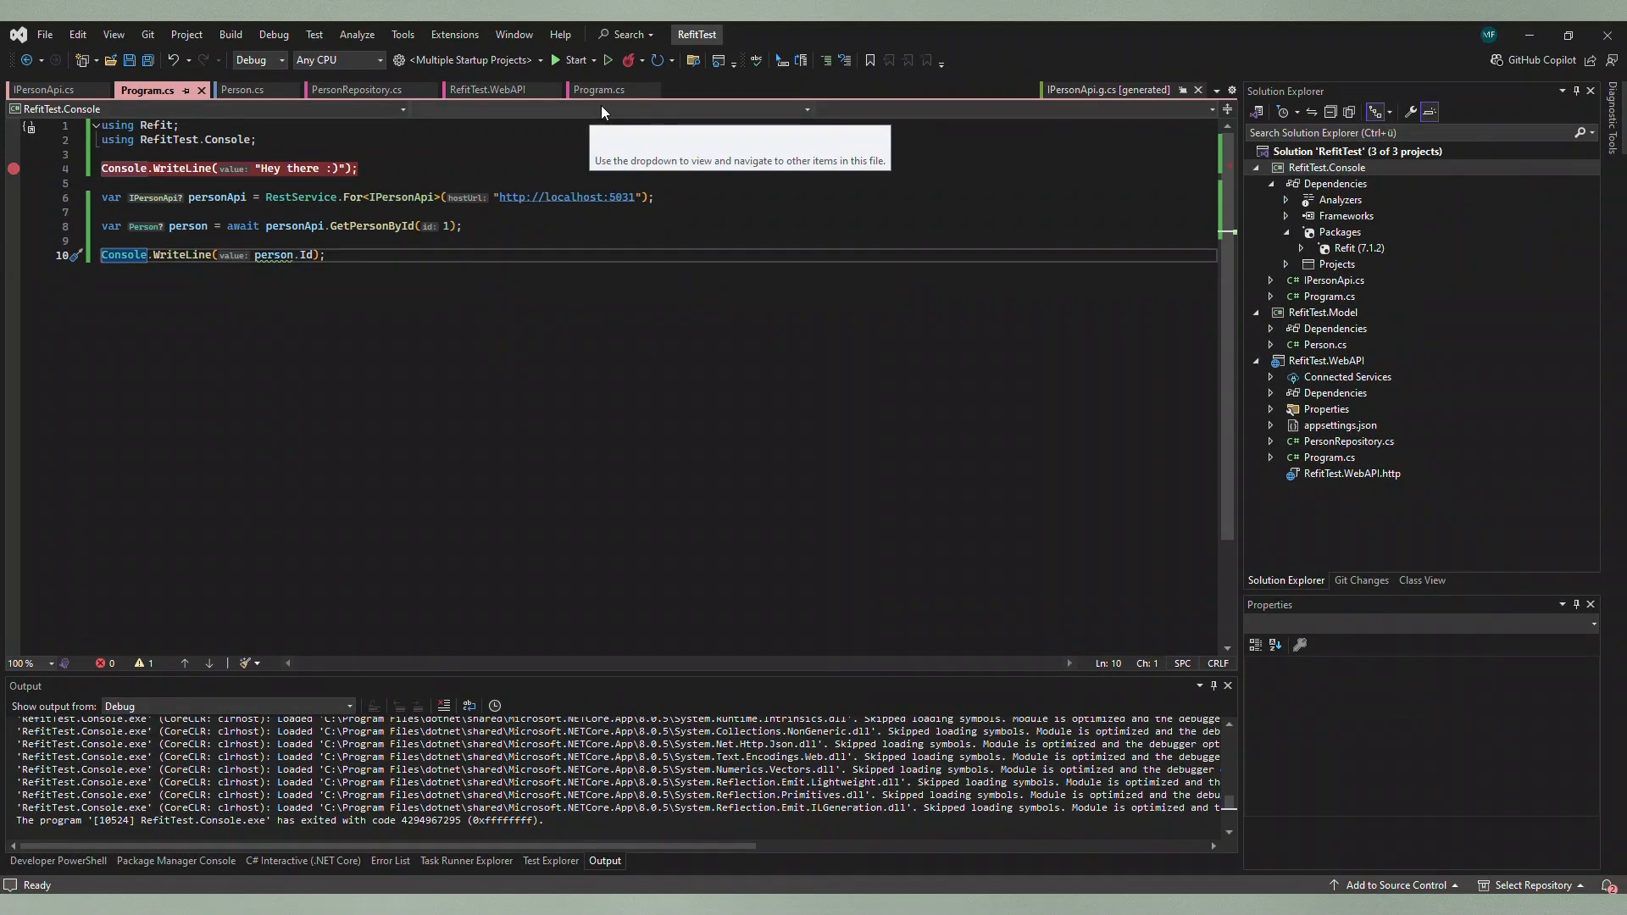
Step: Declare [Post("/person")] Task<Person> AddNewPerson([Body] Person person) in IPersonApi below GetPersonById
{"action": "left_click", "coordinate": [597, 90]}
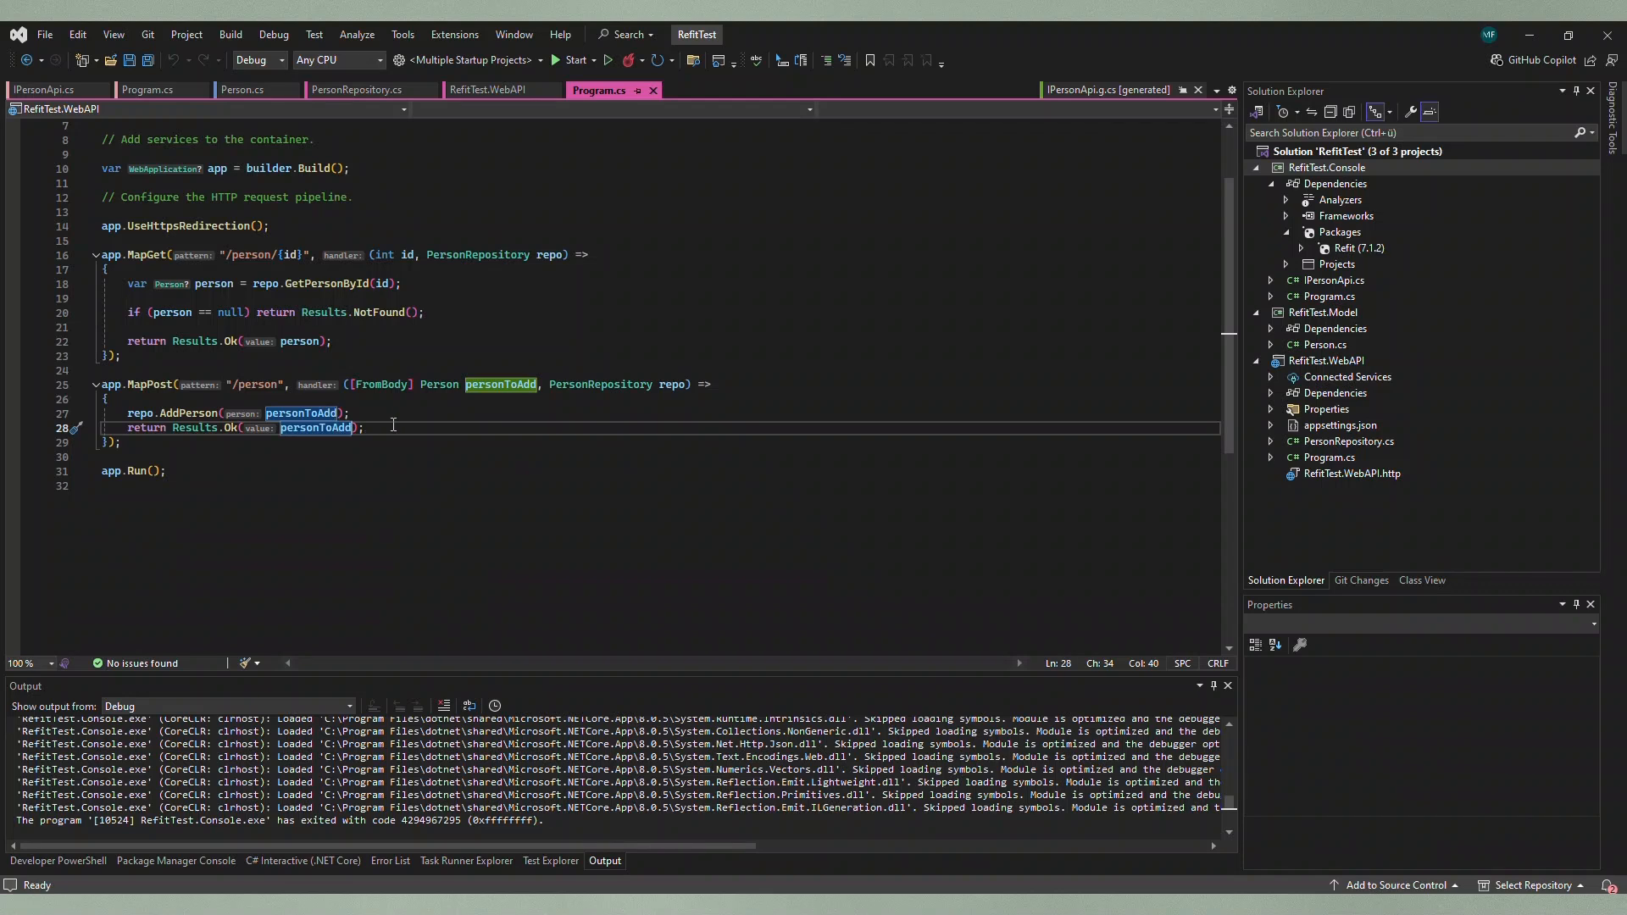
{"action": "left_click", "coordinate": [44, 90]}
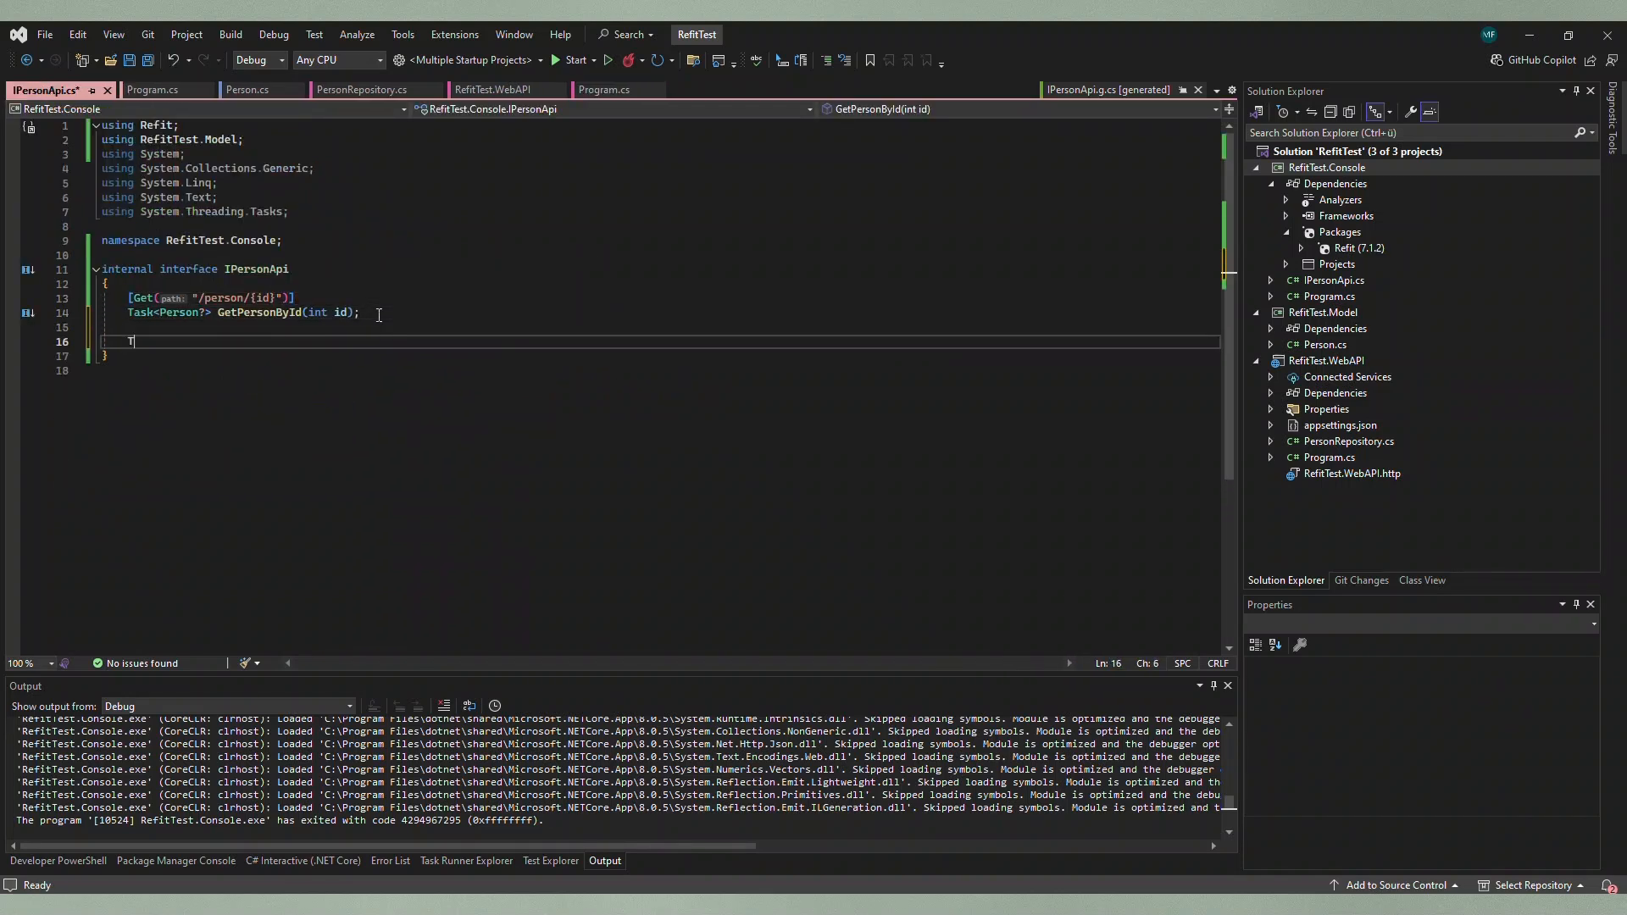
{"action": "type", "text": "Task<Person?> GetPersonByName(string name);"}
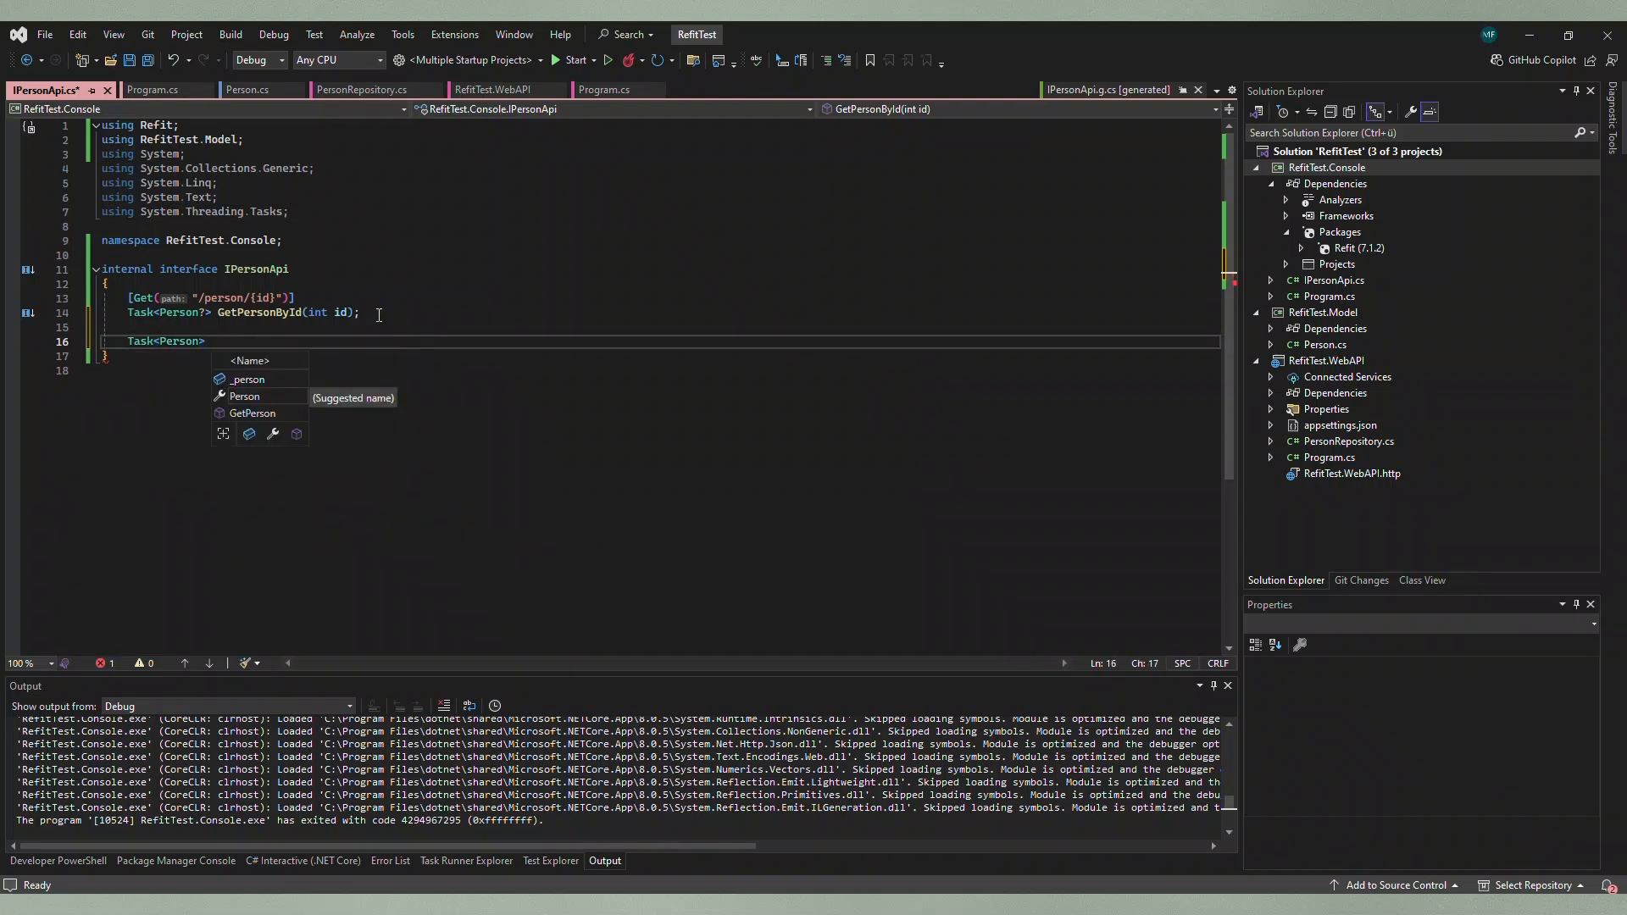
{"action": "type", "text": "AddNewPerson(Person person);"}
{"action": "type", "text": "["}
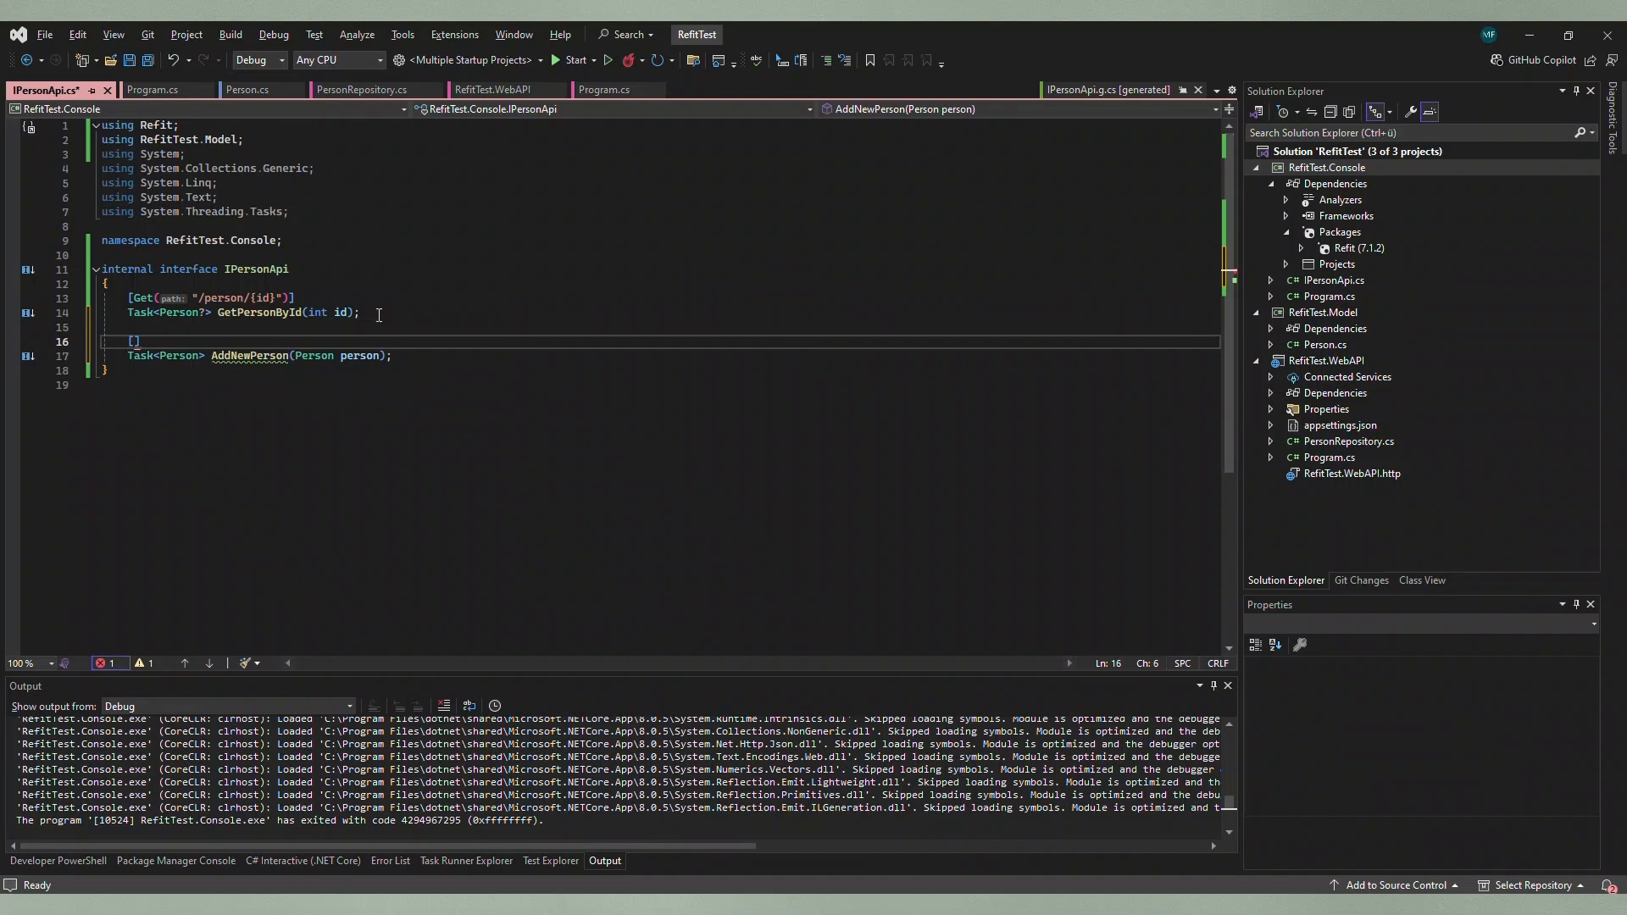
{"action": "type", "text": "Post(\""}
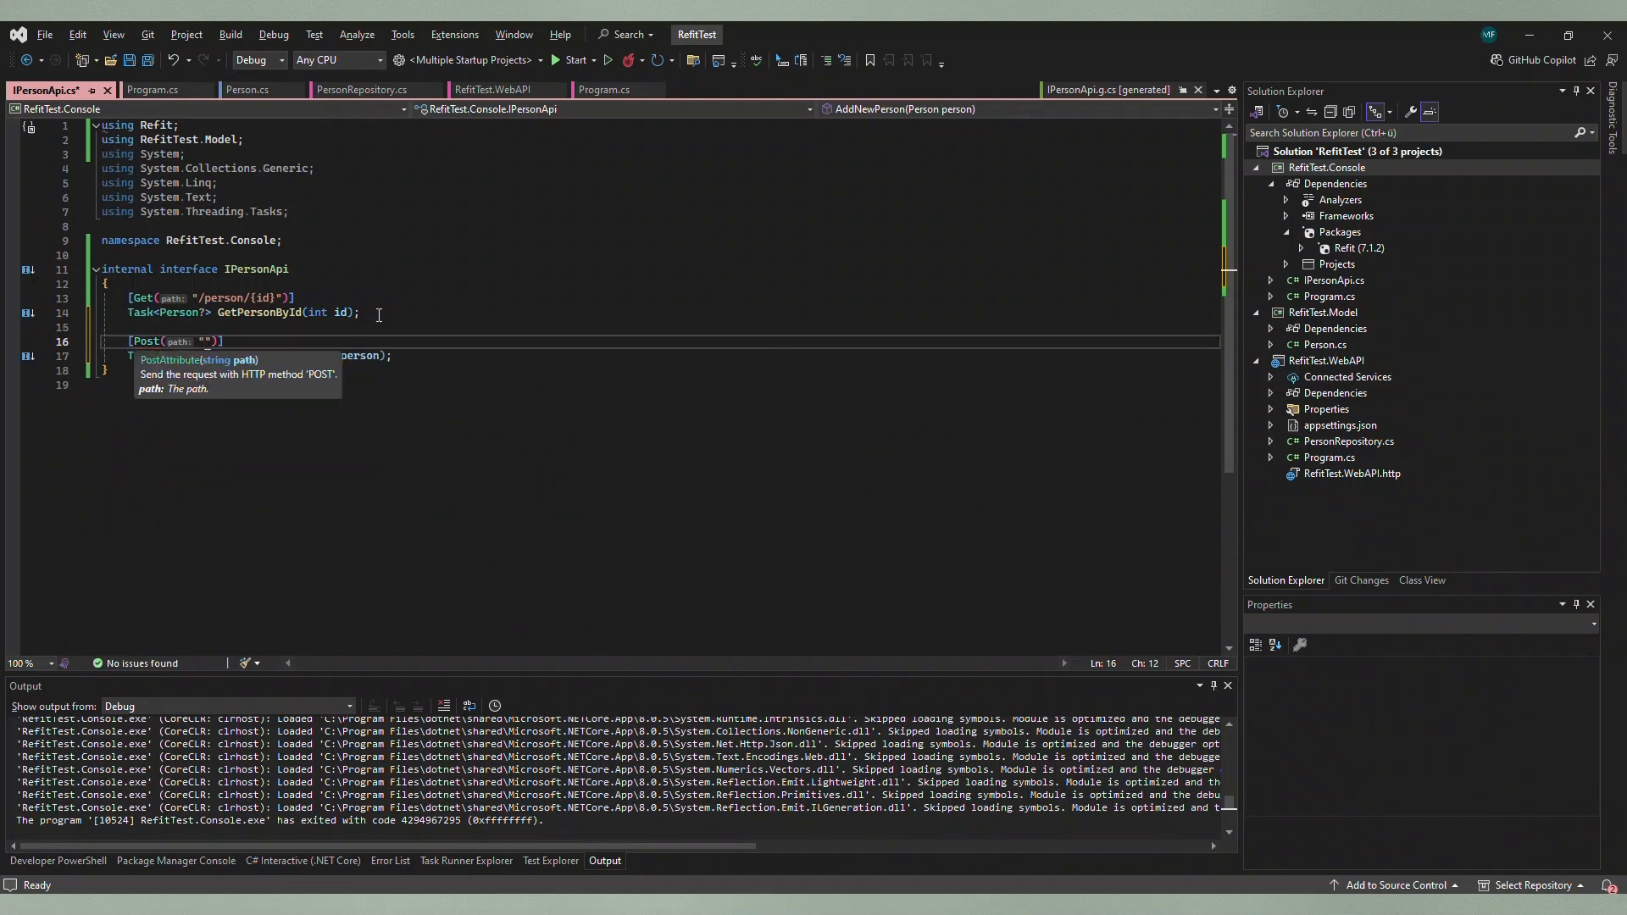
{"action": "type", "text": "/person"}
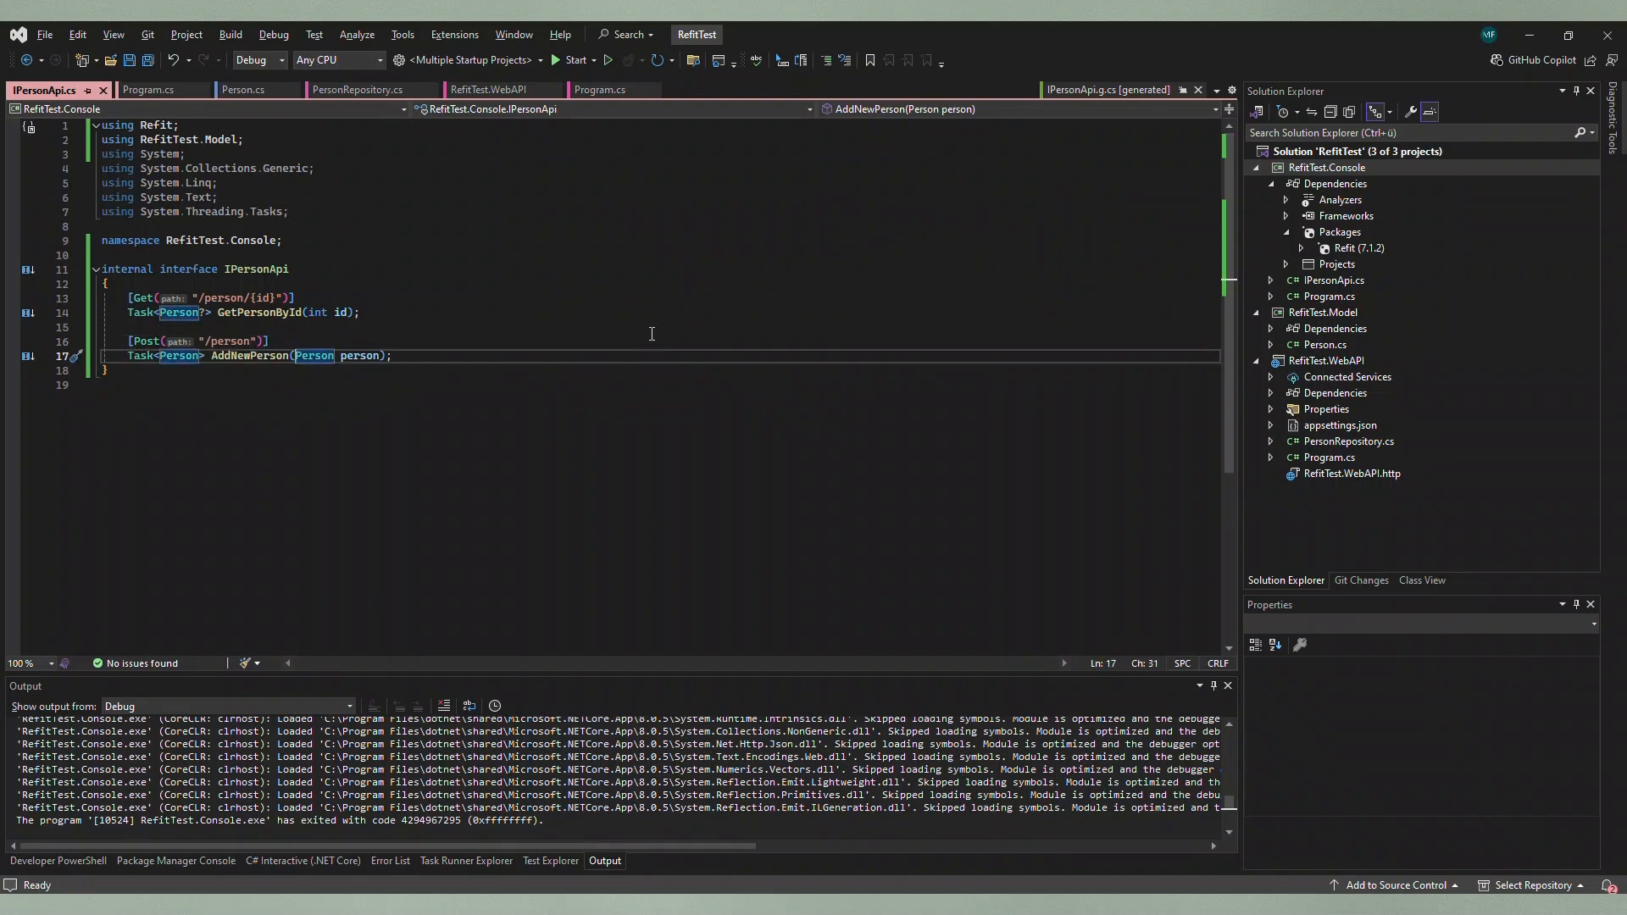
{"action": "type", "text": "[Body"}
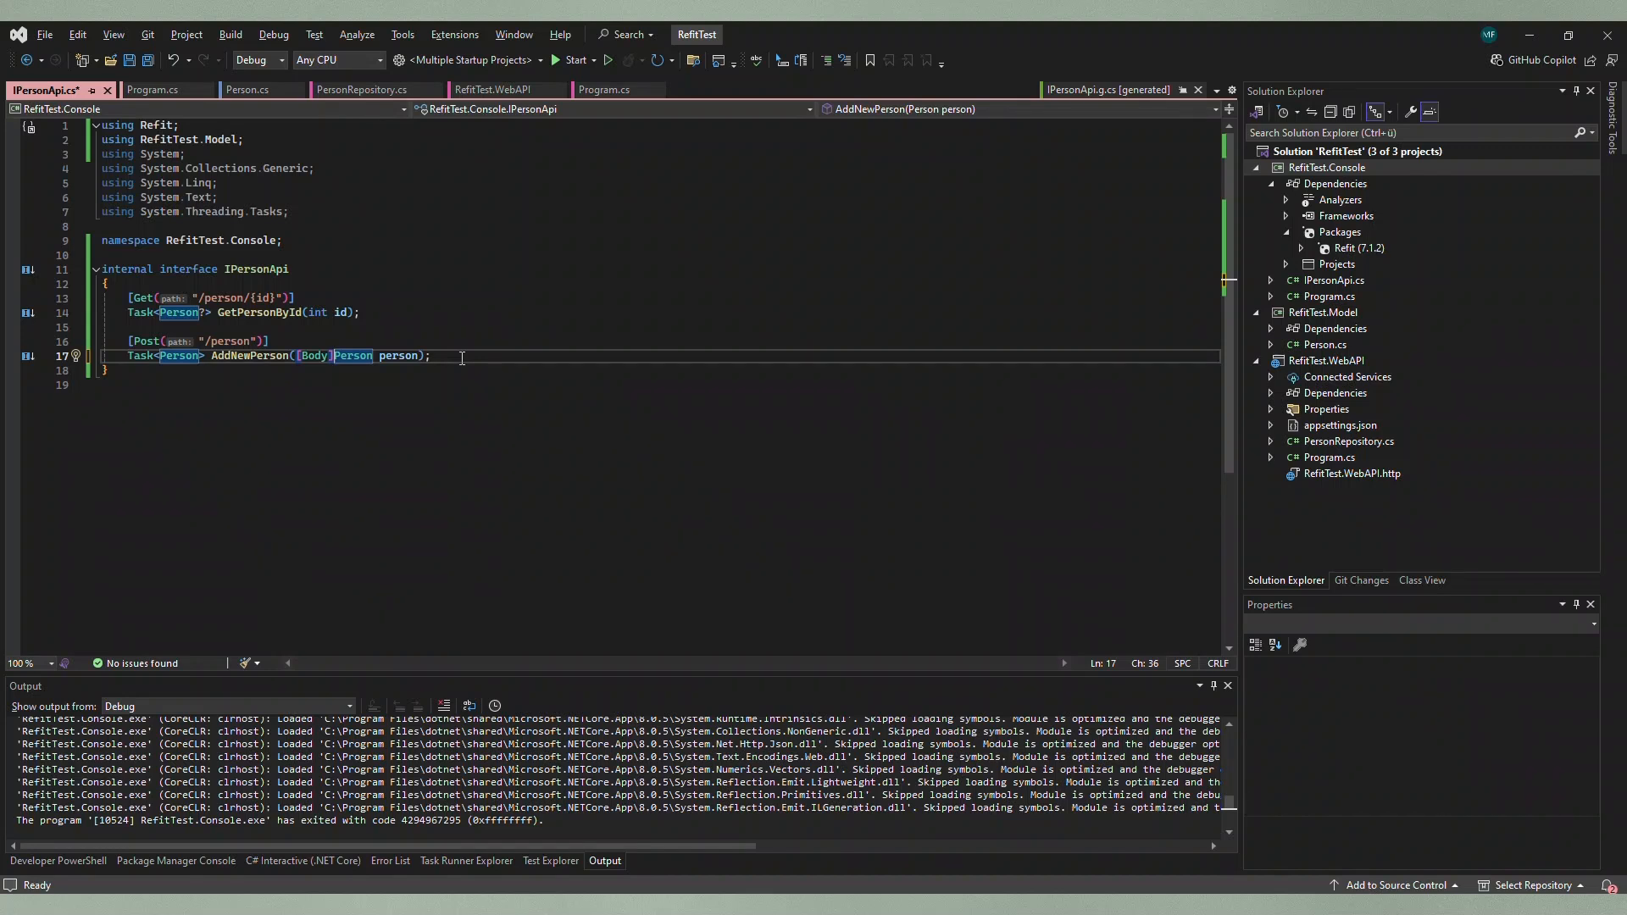
{"action": "mouse_move", "coordinate": [230, 34]}
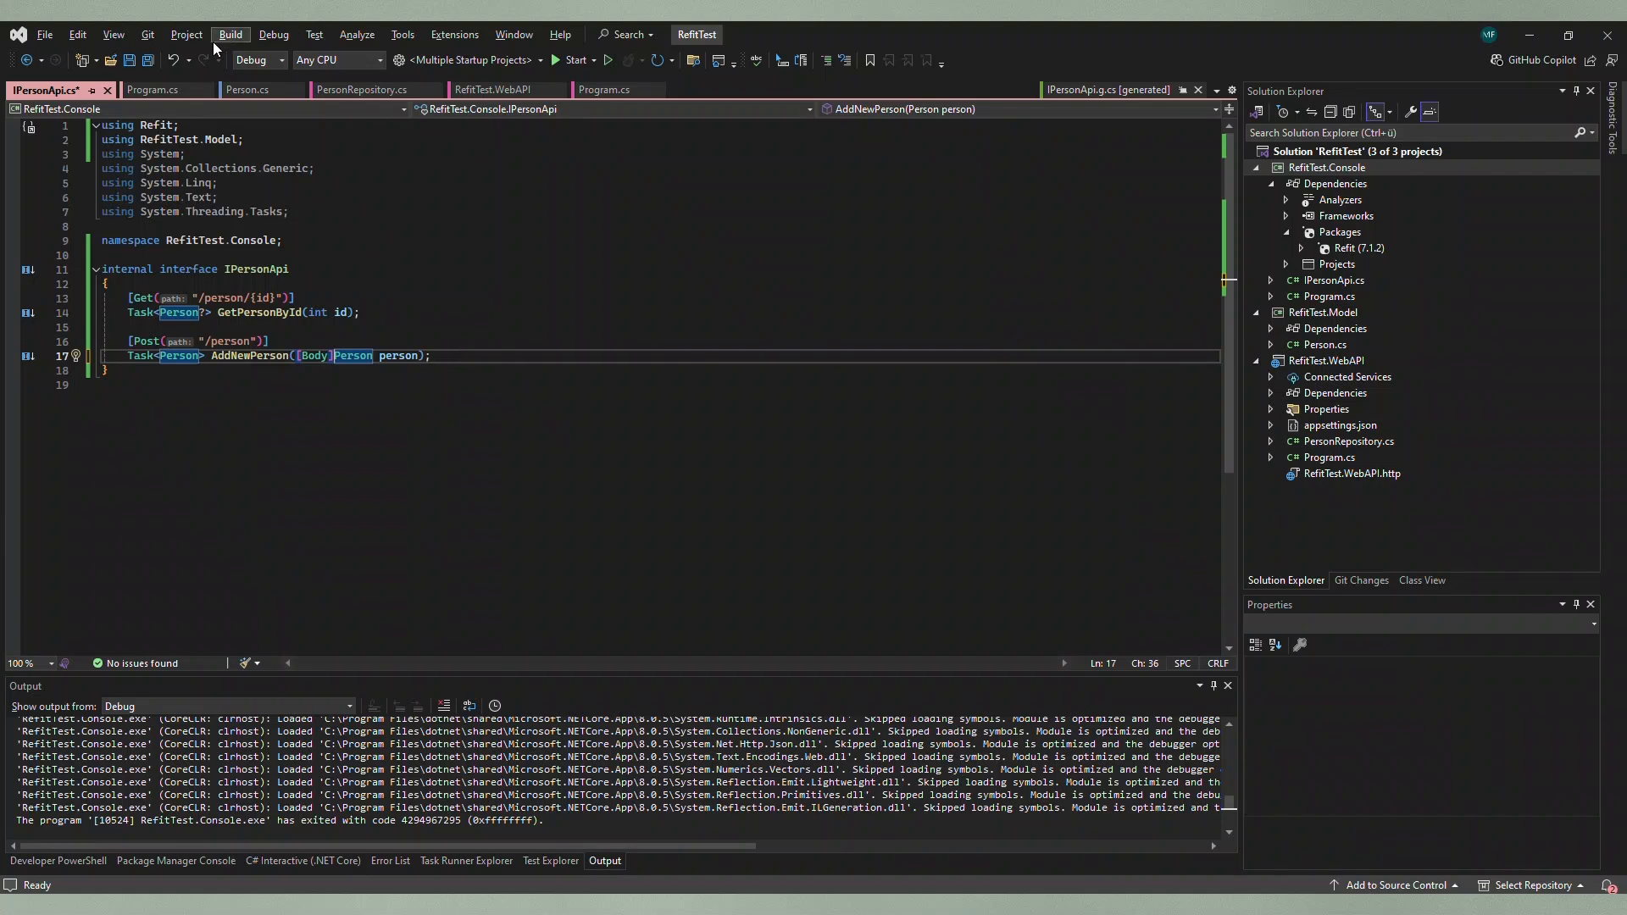
Step: In Program.cs await personApi.AddNewPerson(newPerson) into addedPerson and start debugging
{"action": "left_click", "coordinate": [152, 90]}
{"action": "type", "text": "var adde"}
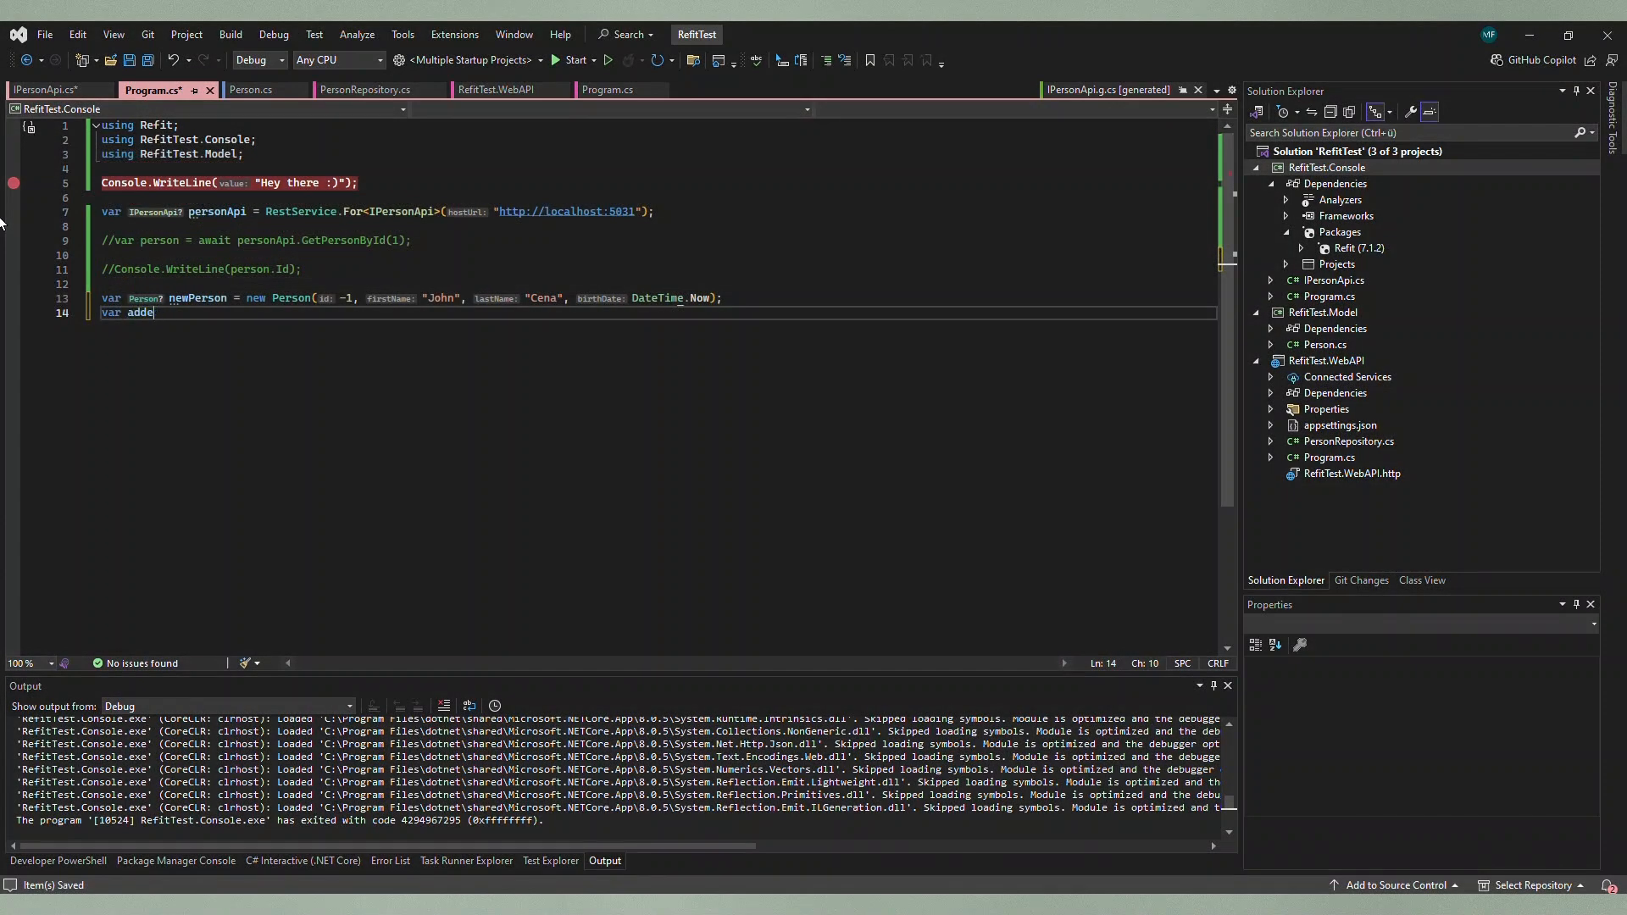
{"action": "type", "text": "IPersonApi? addedPerson = aw"}
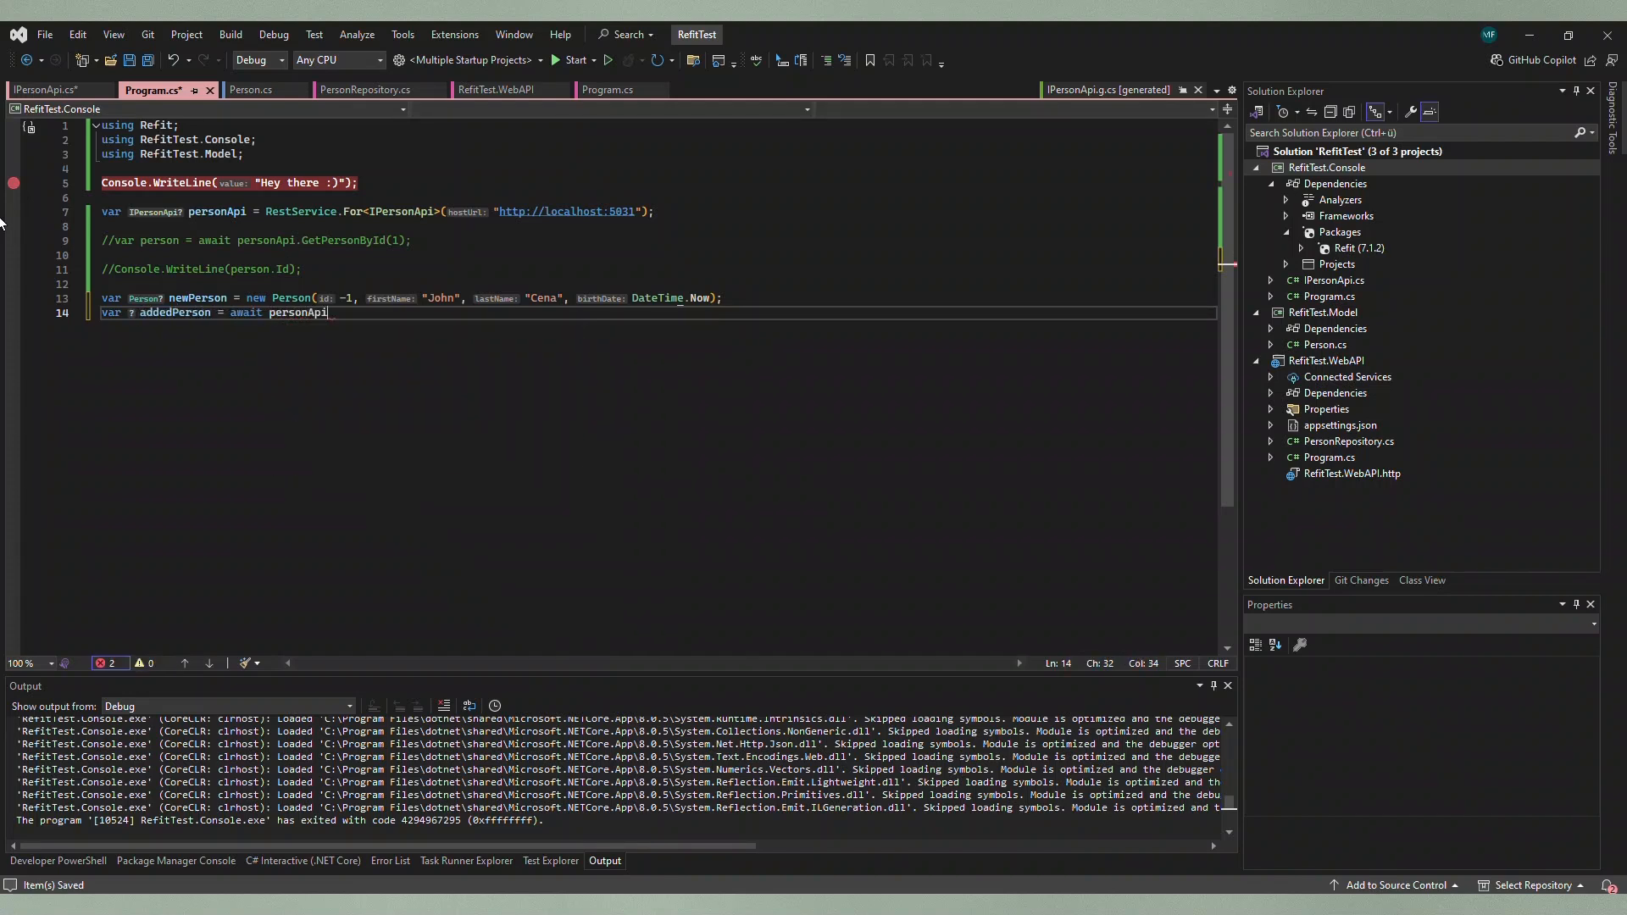
{"action": "type", "text": ".AddNewPerson(newPerson);"}
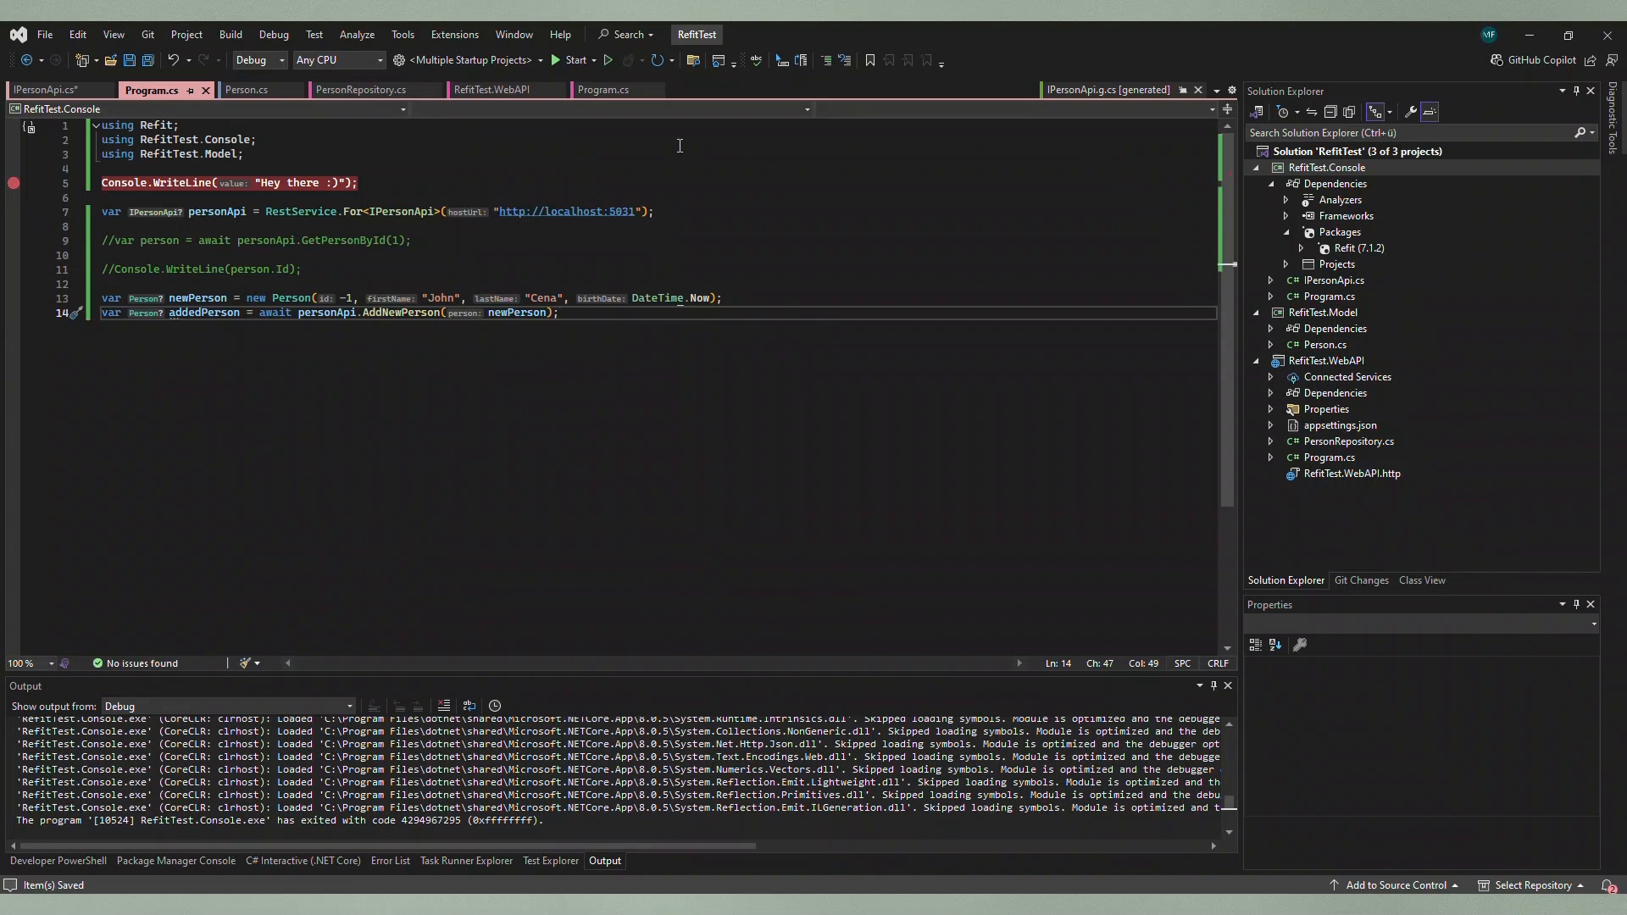
{"action": "left_click", "coordinate": [571, 59]}
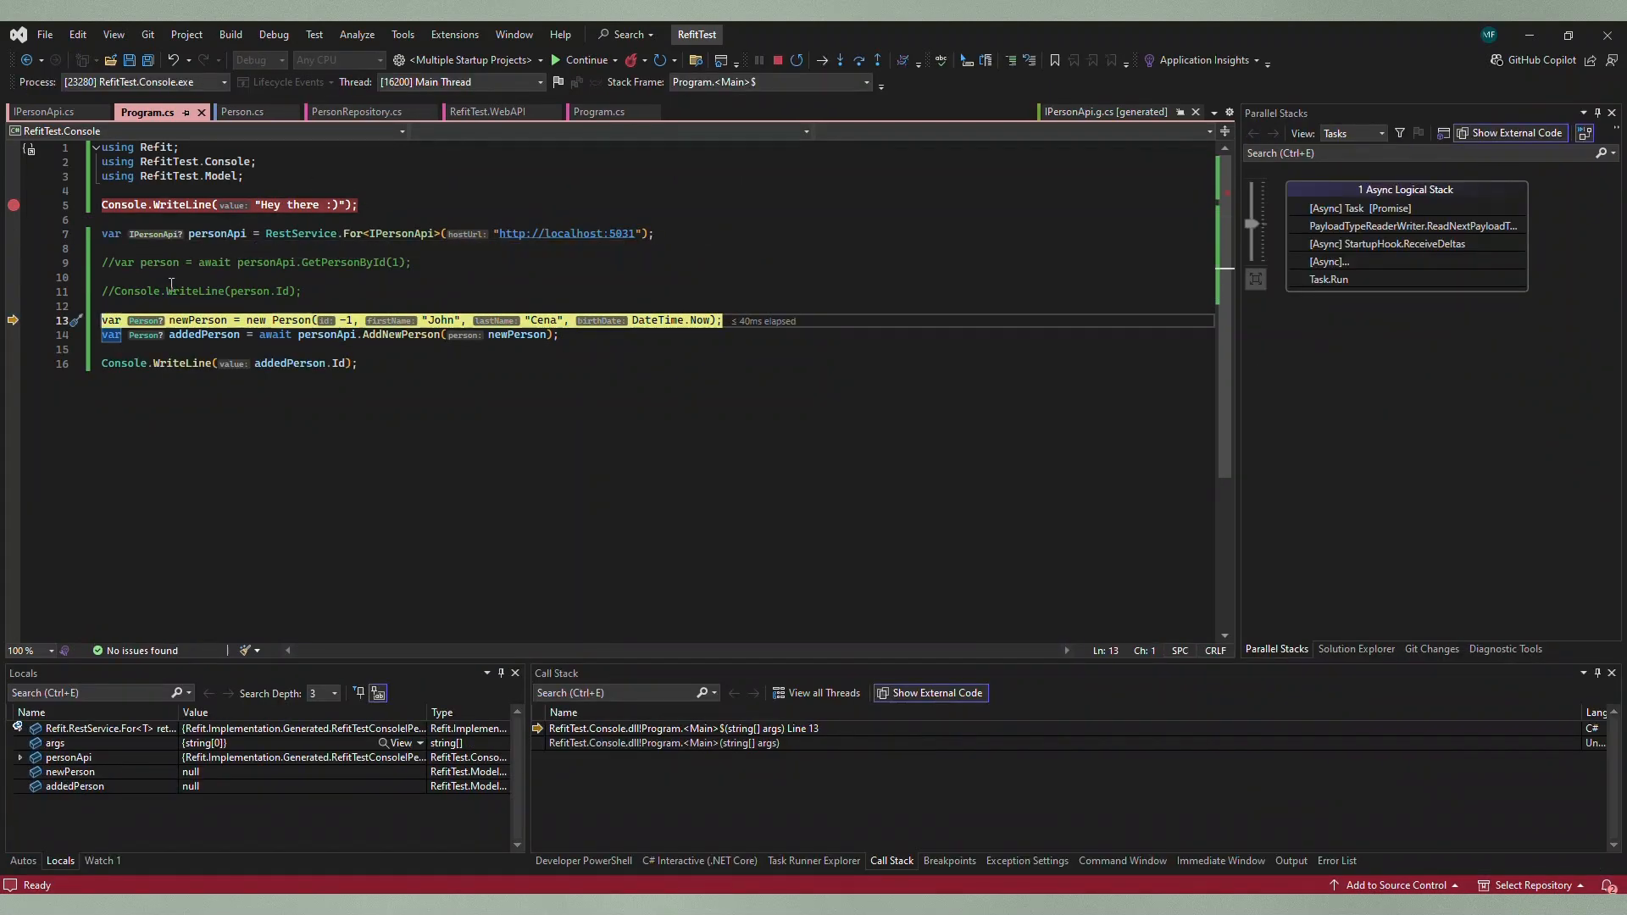
Step: Step over the newPerson and AddNewPerson lines and inspect the returned addedPerson object
{"action": "key", "text": "F10"}
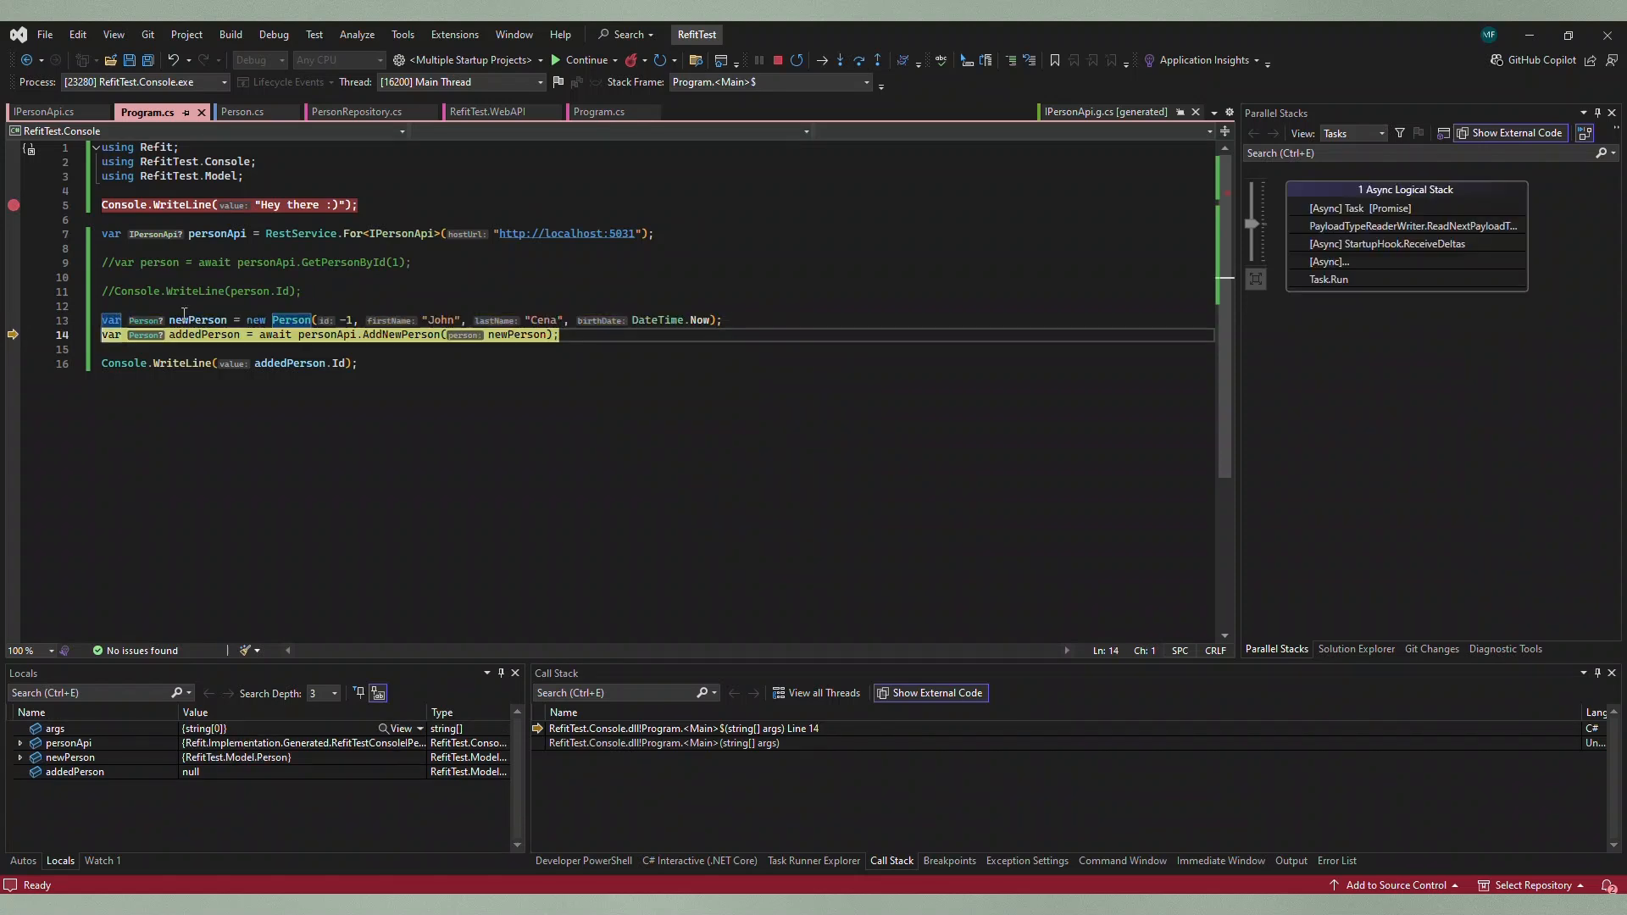
{"action": "mouse_move", "coordinate": [196, 320]}
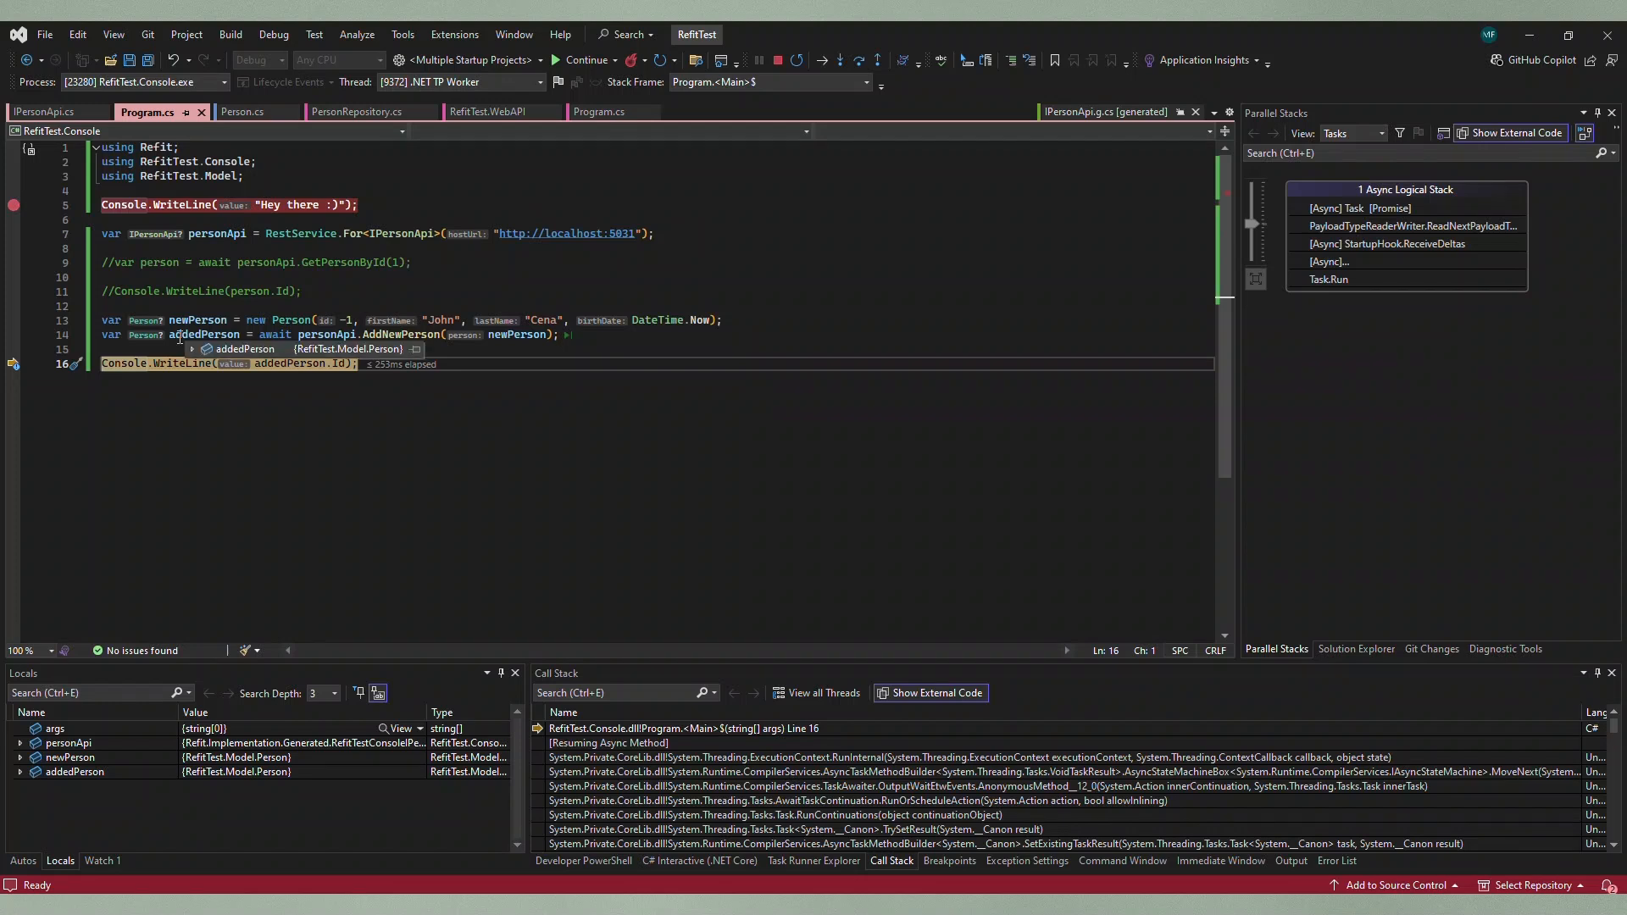
{"action": "left_click", "coordinate": [190, 349]}
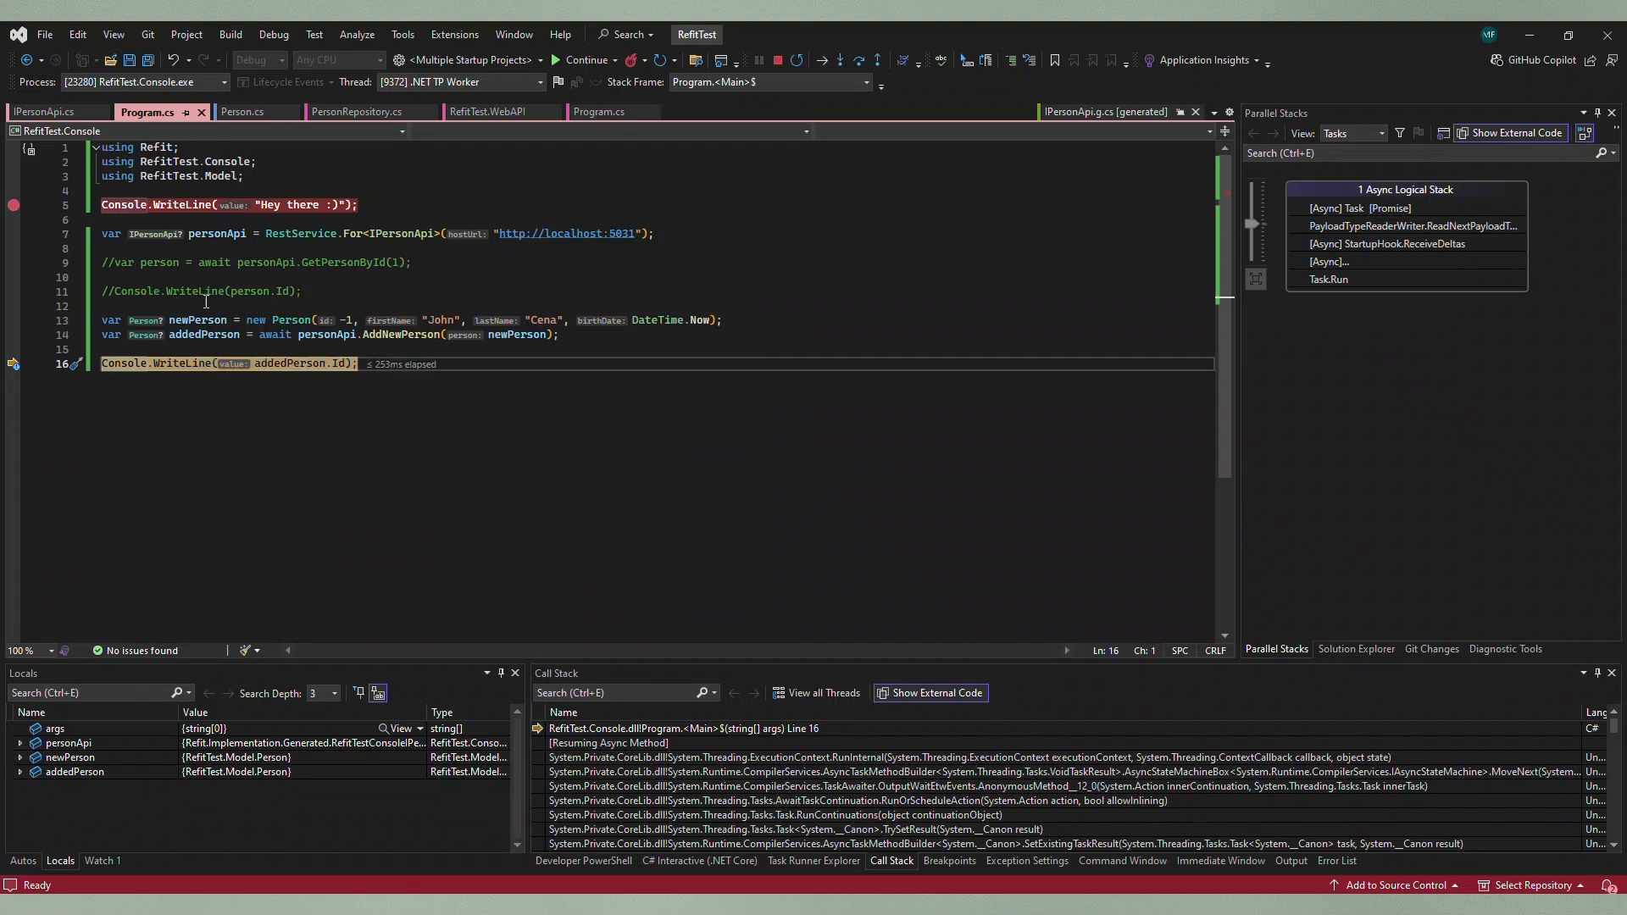
{"action": "mouse_move", "coordinate": [471, 380]}
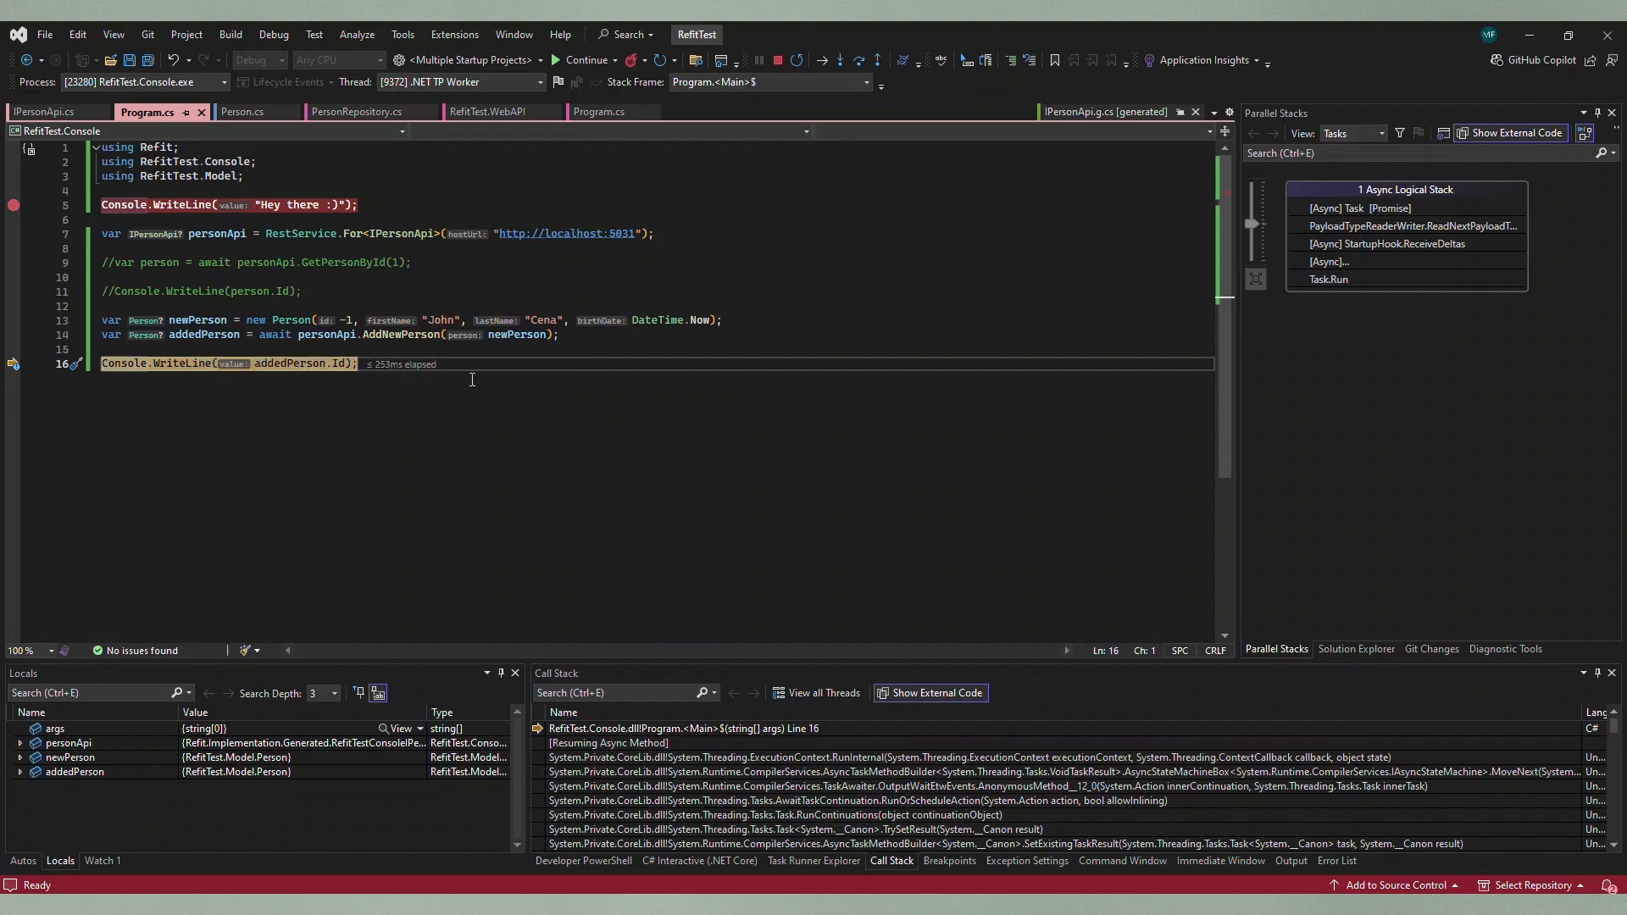